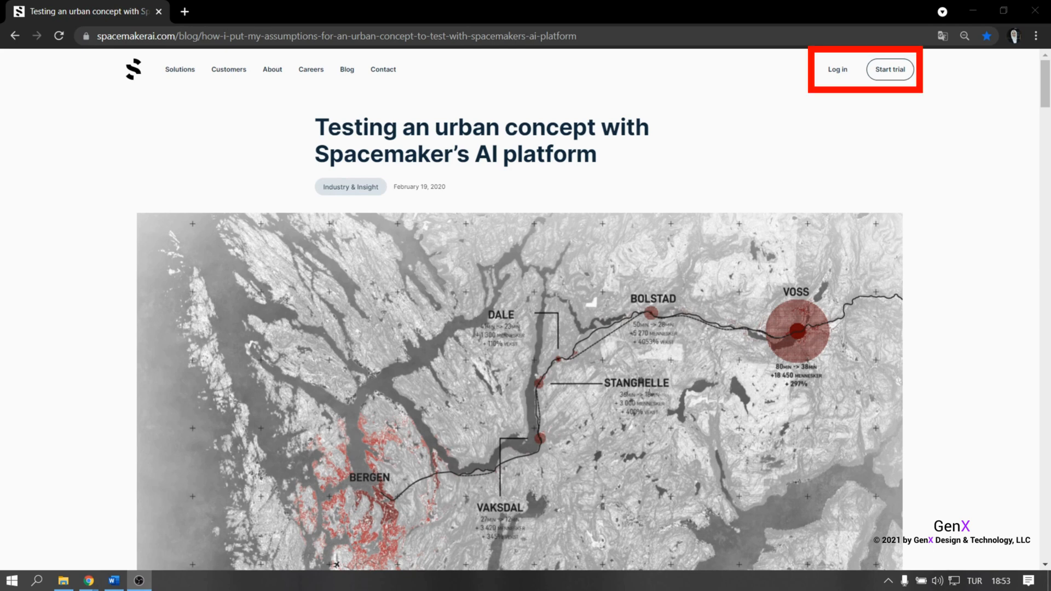
{"action": "mouse_move", "coordinate": [823, 7]}
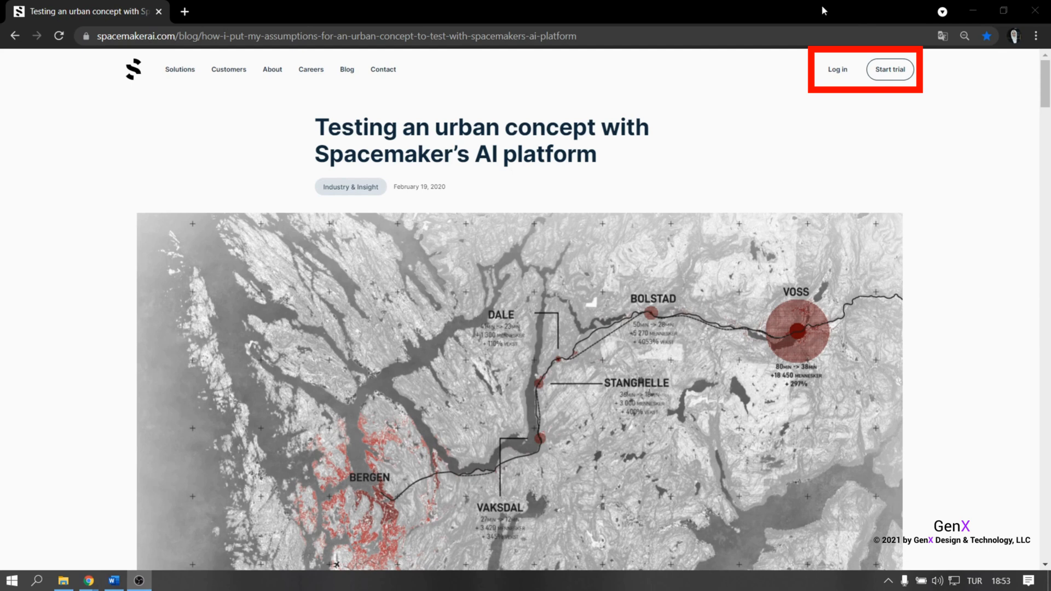
{"action": "mouse_move", "coordinate": [838, 70]}
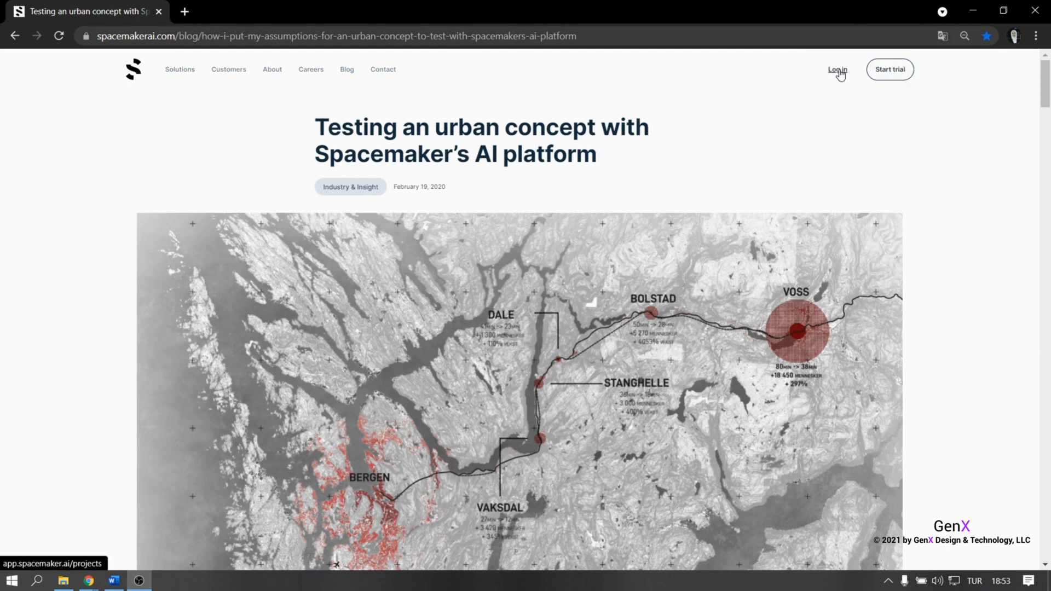
Log in and open the Demo Project-GENX example project.
{"action": "left_click", "coordinate": [838, 70]}
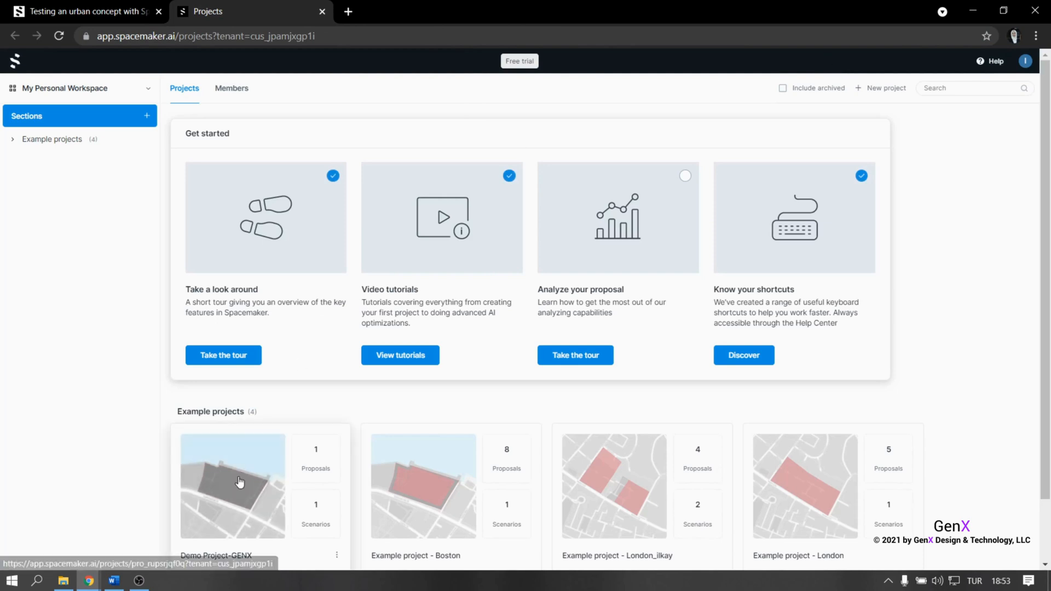
{"action": "scroll", "scroll_direction": "down", "scroll_amount": 3}
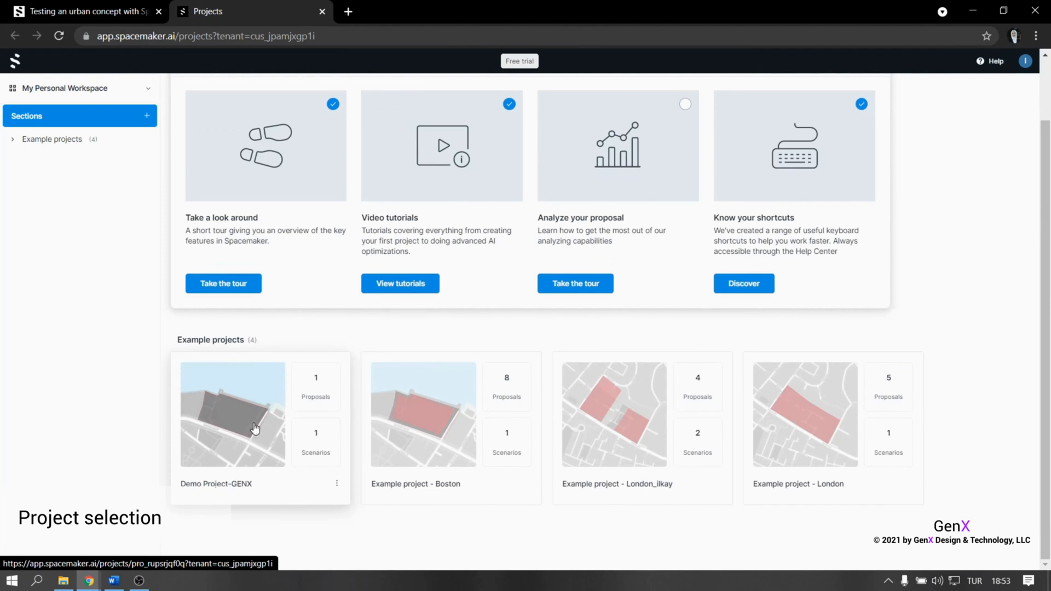
{"action": "left_click", "coordinate": [252, 429]}
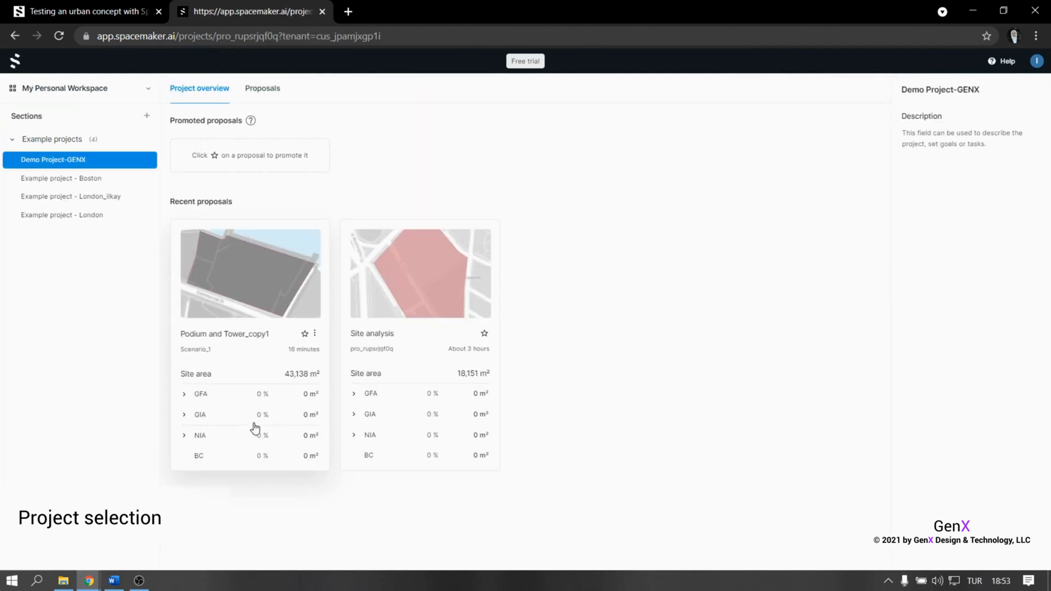
Open the Podium and Tower_copy1 proposal and start editing its map layers in Setup.
{"action": "left_click", "coordinate": [249, 273]}
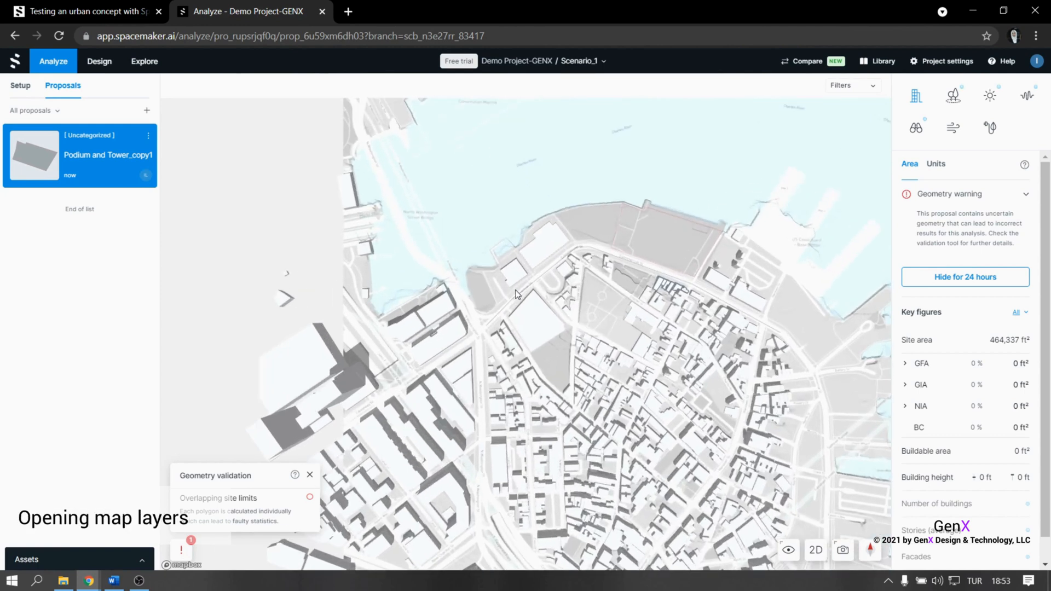
{"action": "mouse_move", "coordinate": [90, 144]}
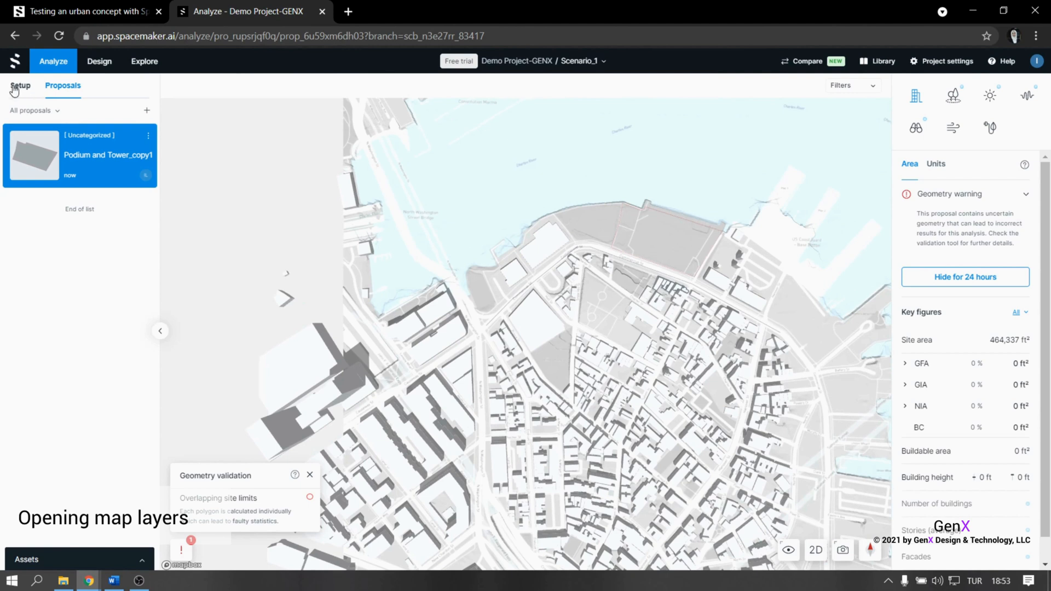
{"action": "left_click", "coordinate": [21, 85]}
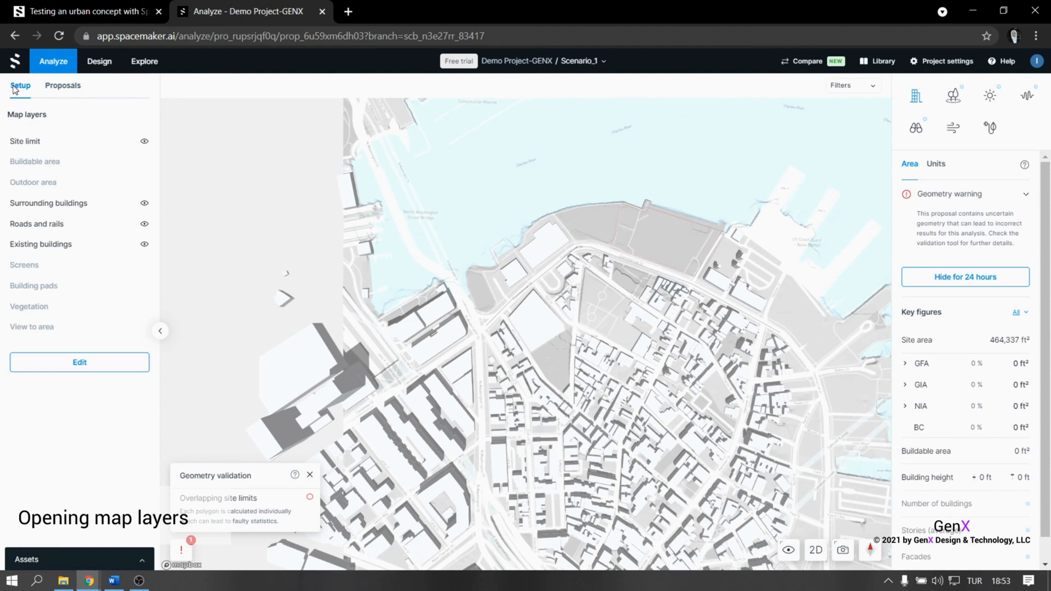
{"action": "mouse_move", "coordinate": [42, 124]}
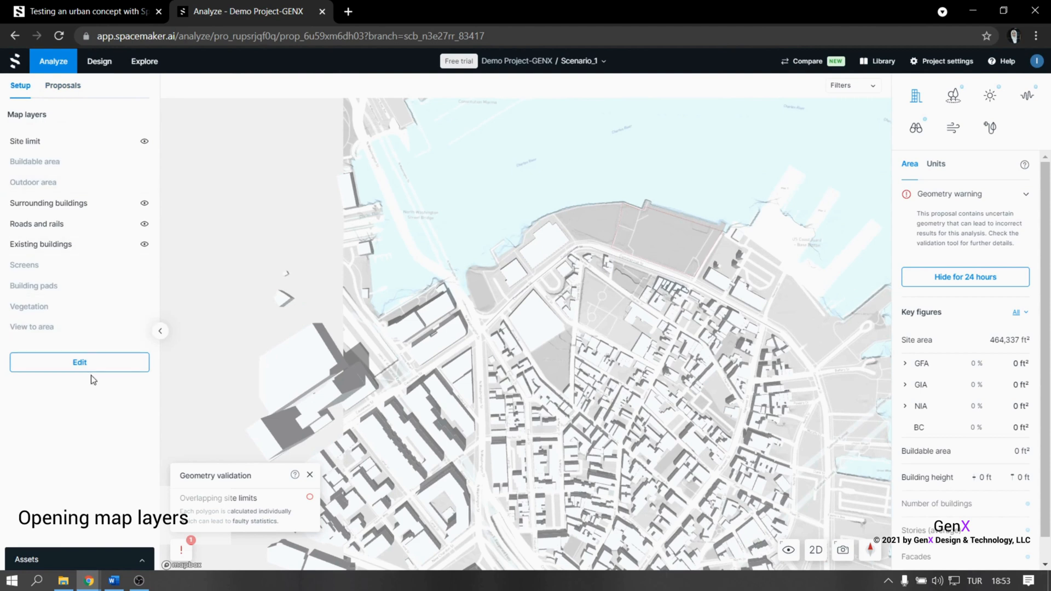
{"action": "left_click", "coordinate": [80, 362]}
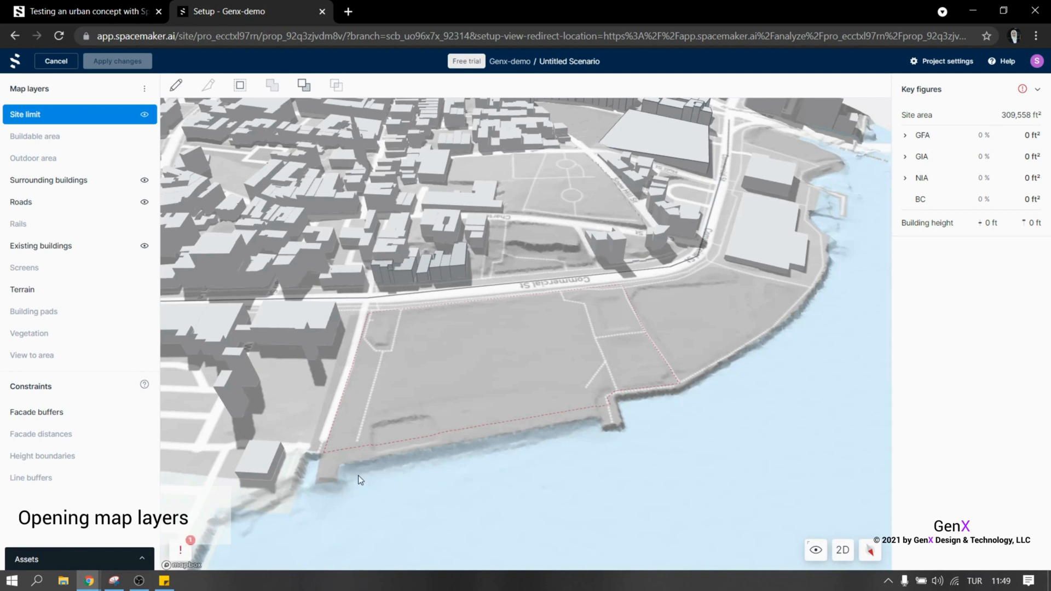
Pan and zoom the map area box onto the North End waterfront and harbour, then confirm.
{"action": "left_click", "coordinate": [144, 88]}
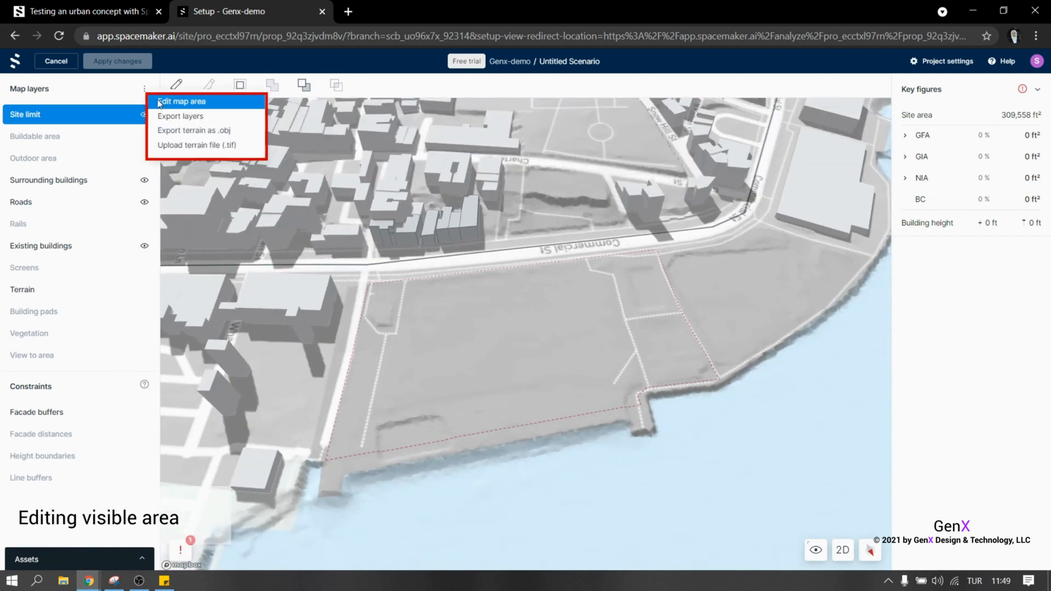
{"action": "mouse_move", "coordinate": [165, 108]}
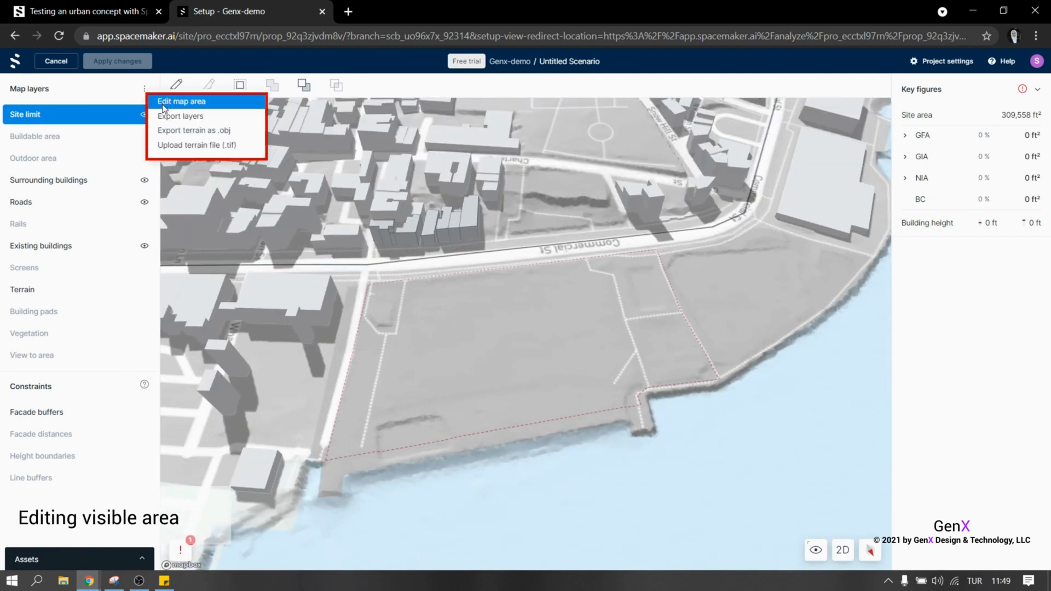
{"action": "left_click", "coordinate": [181, 101]}
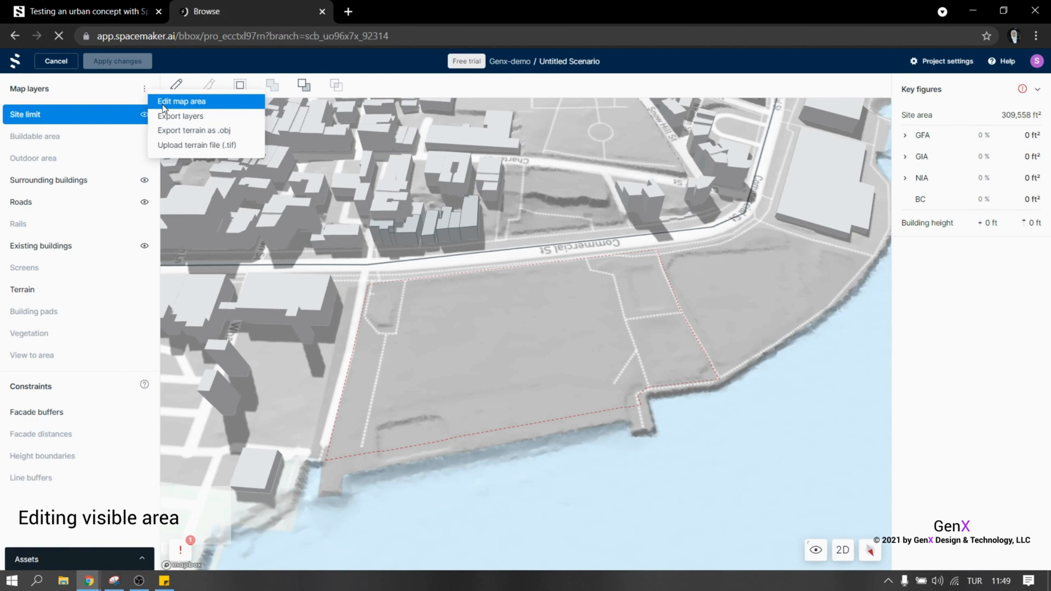
{"action": "left_click", "coordinate": [182, 101]}
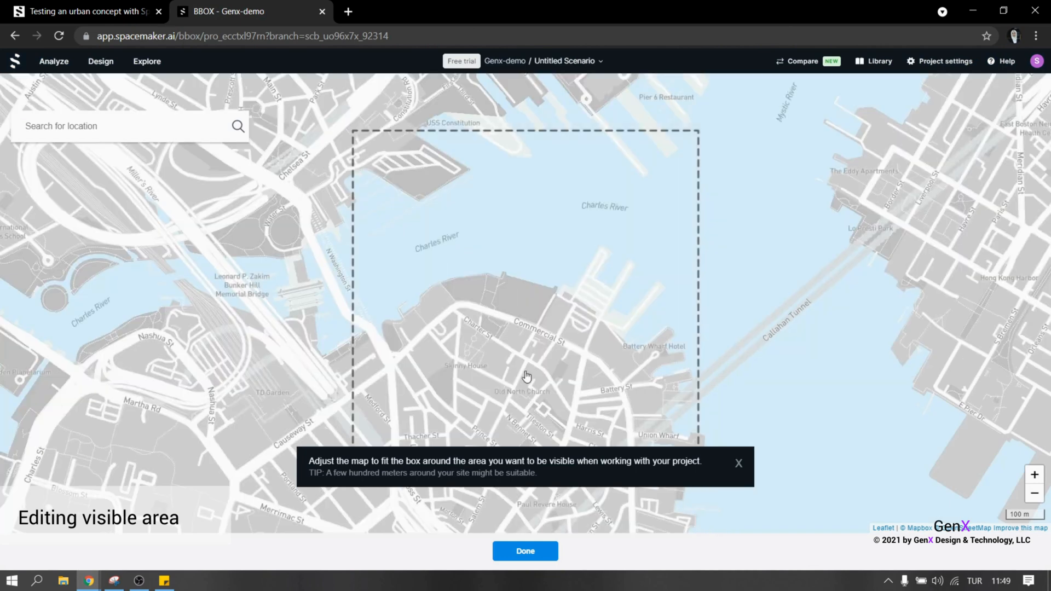
{"action": "left_click_drag", "start_coordinate": [526, 376], "coordinate": [520, 351]}
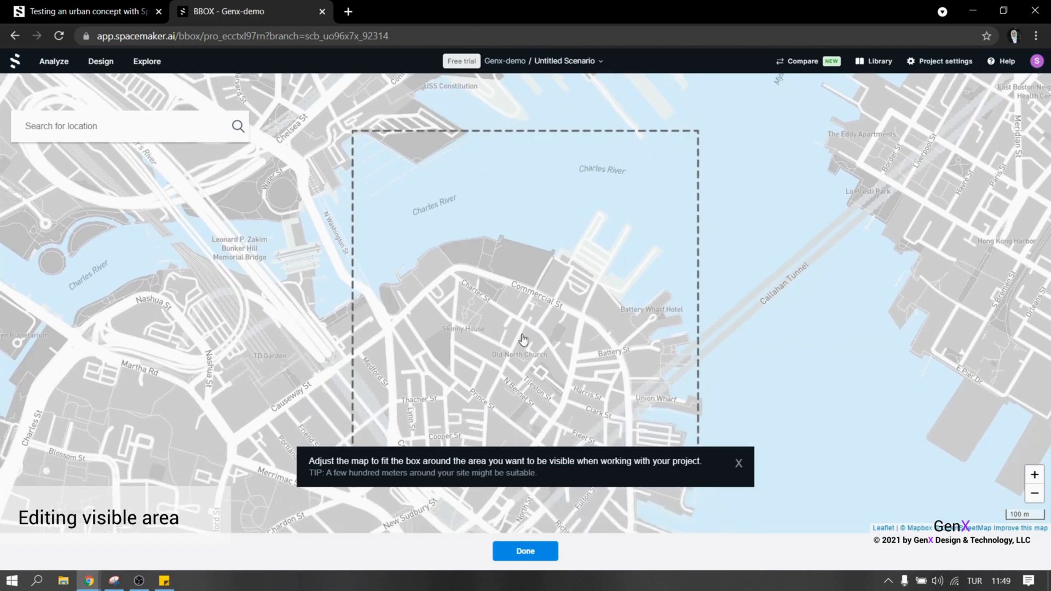
{"action": "mouse_move", "coordinate": [533, 278]}
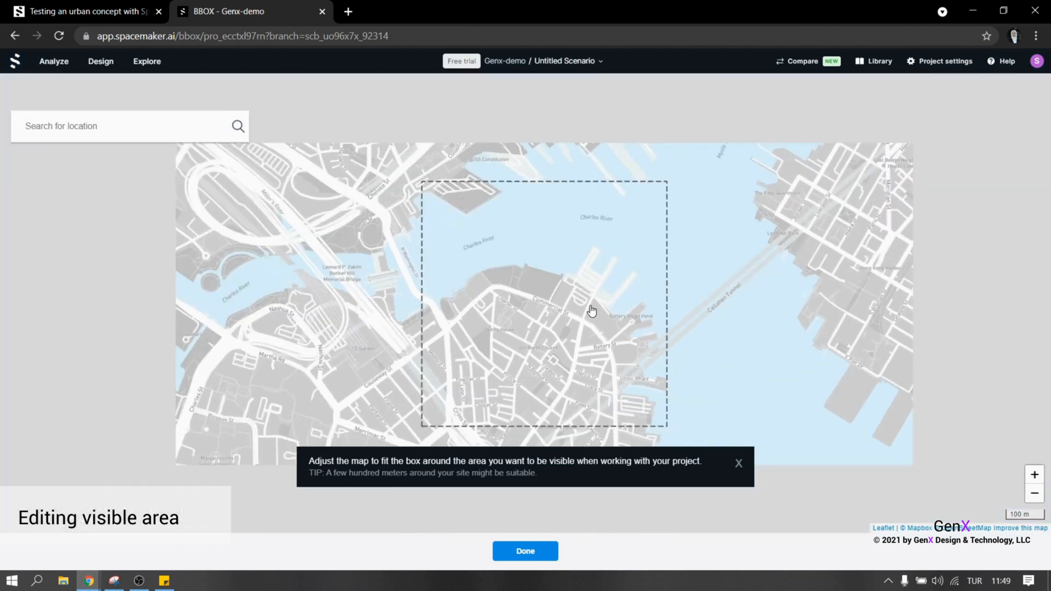
{"action": "scroll", "scroll_direction": "down", "scroll_amount": 3}
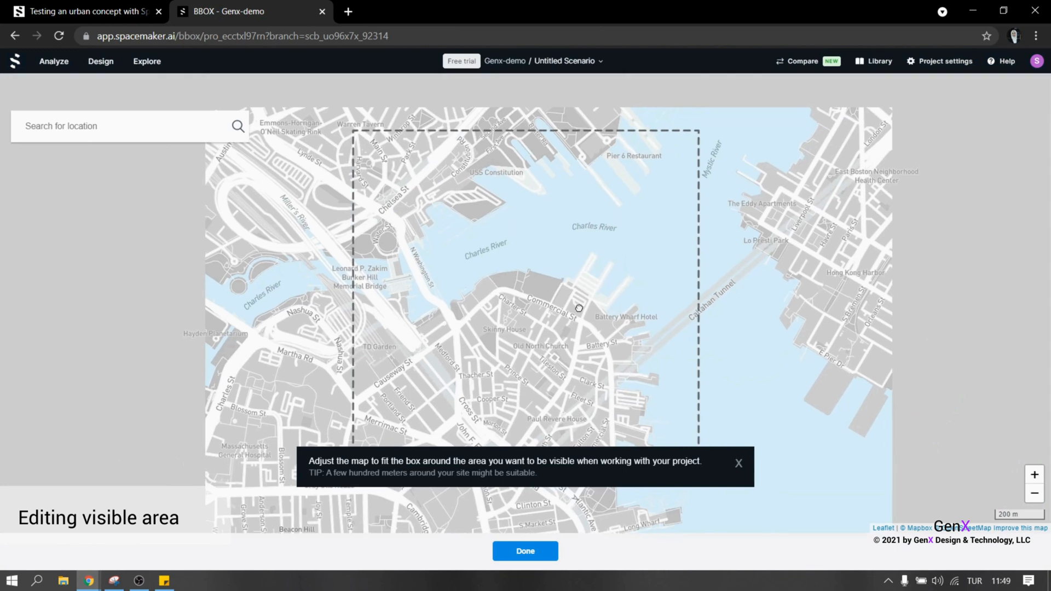
{"action": "left_click_drag", "start_coordinate": [579, 308], "coordinate": [569, 312]}
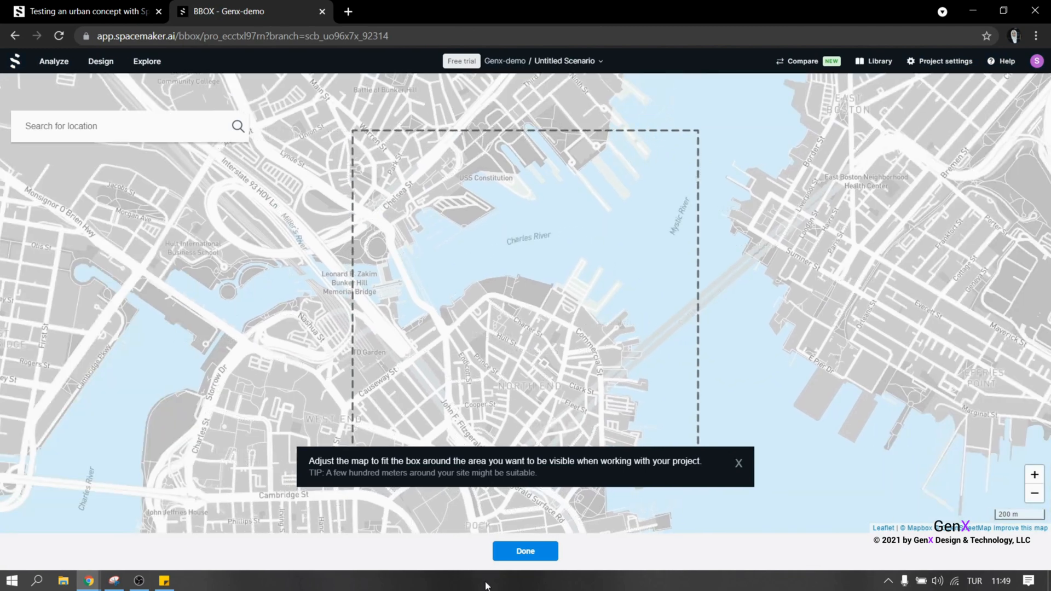
{"action": "left_click", "coordinate": [525, 566]}
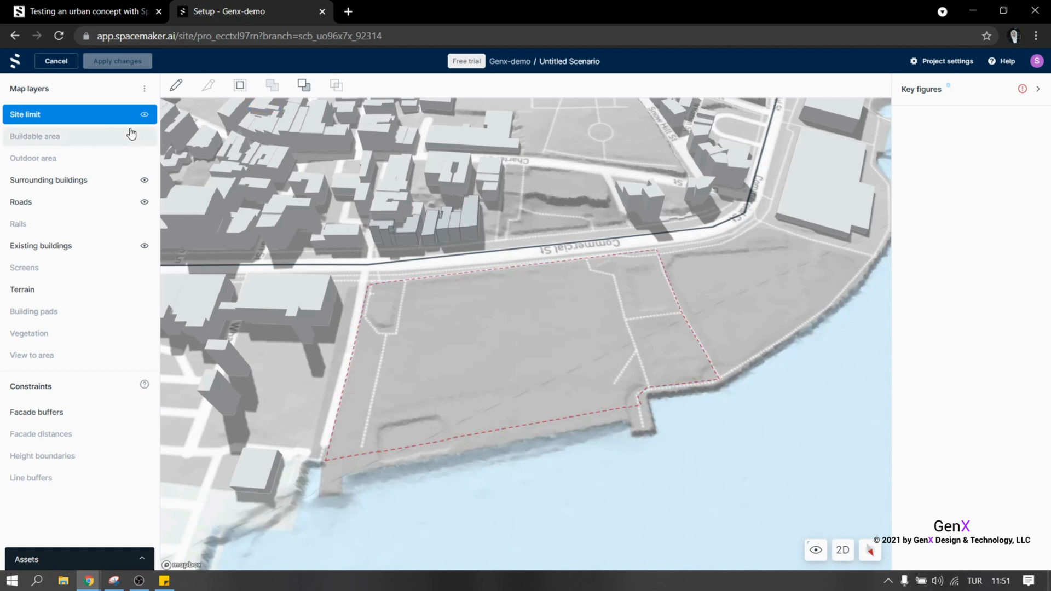
Trace a buildable area over the waterfront parcel and offset its outline by -20.
{"action": "left_click", "coordinate": [35, 136]}
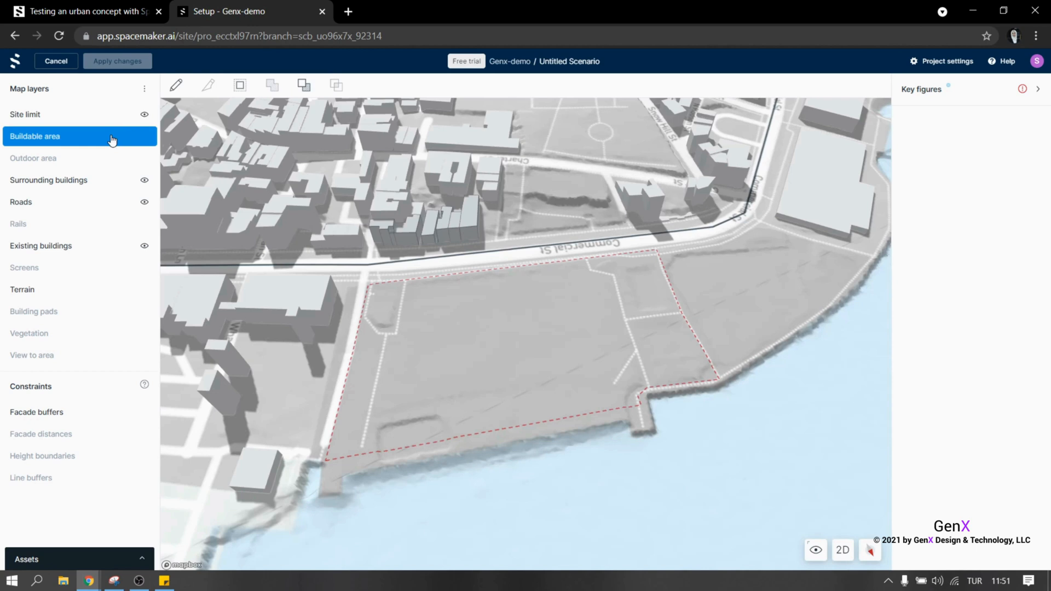
{"action": "mouse_move", "coordinate": [176, 84]}
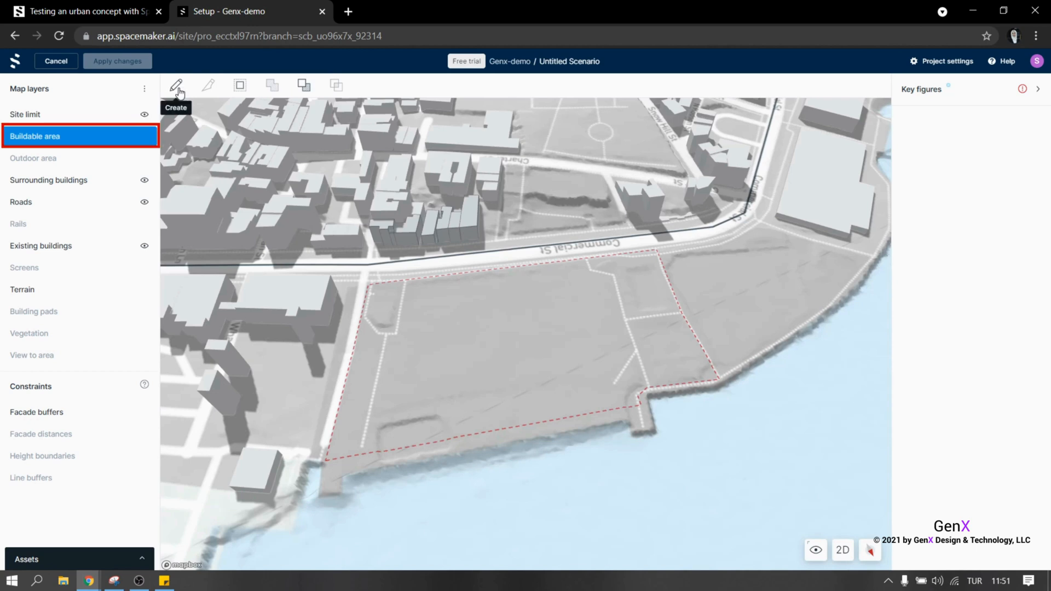
{"action": "left_click", "coordinate": [177, 85]}
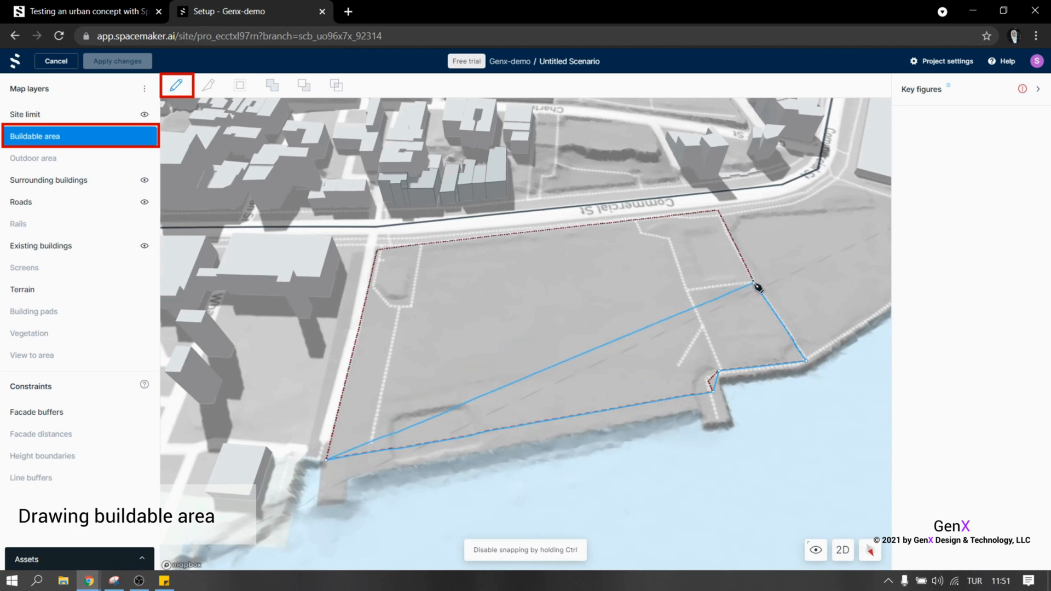
{"action": "left_click", "coordinate": [729, 223]}
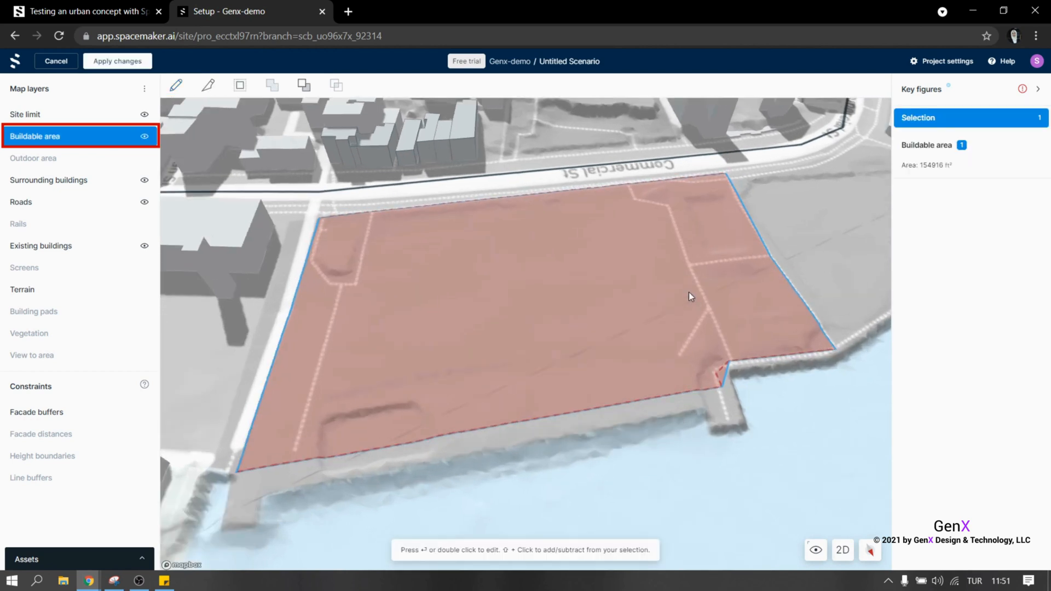
{"action": "double_click", "coordinate": [690, 297]}
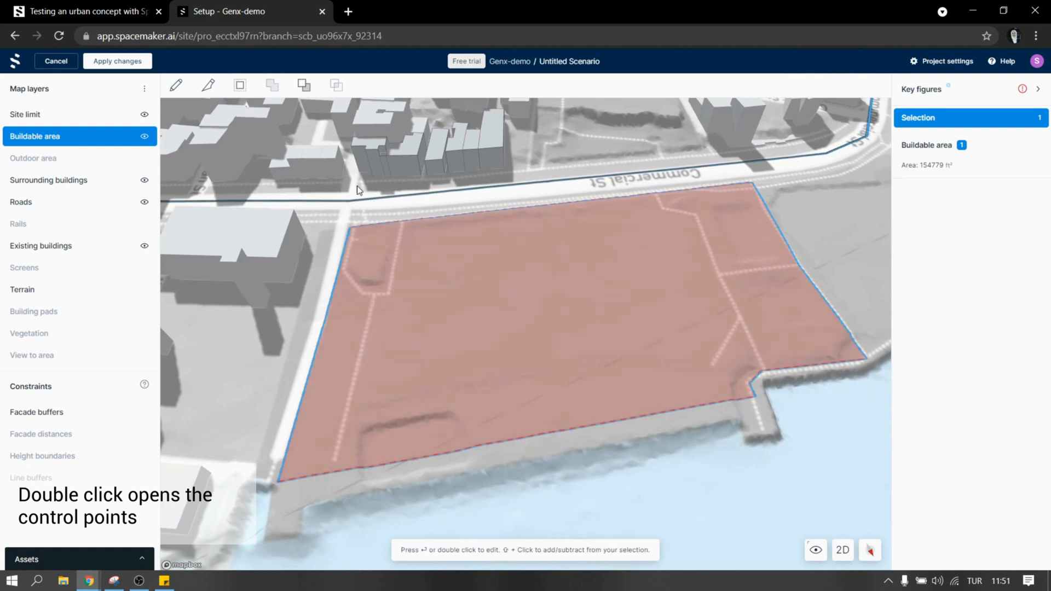
{"action": "left_click", "coordinate": [240, 85]}
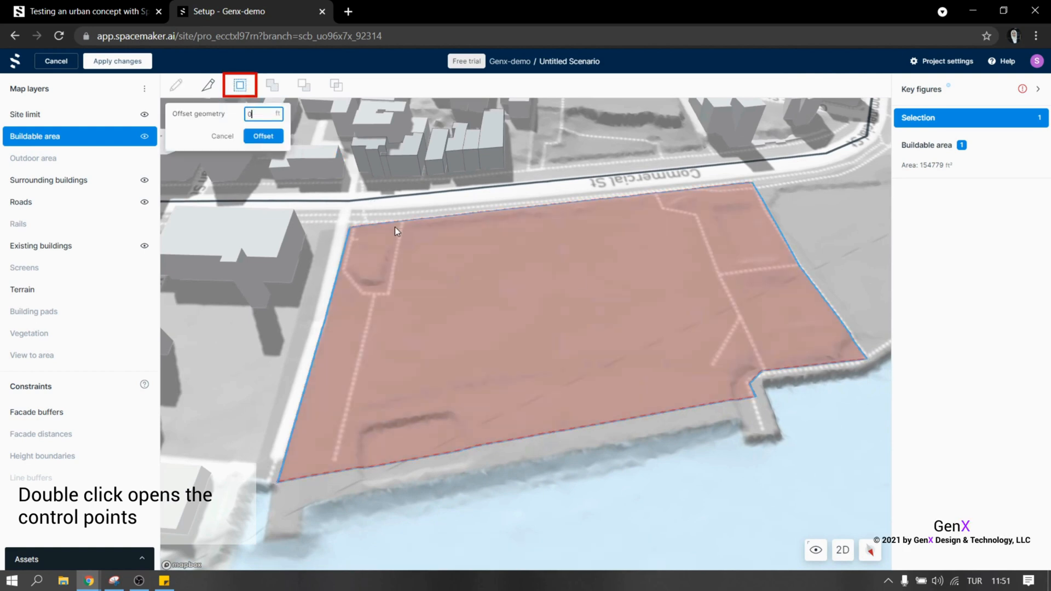
{"action": "type", "text": "-20"}
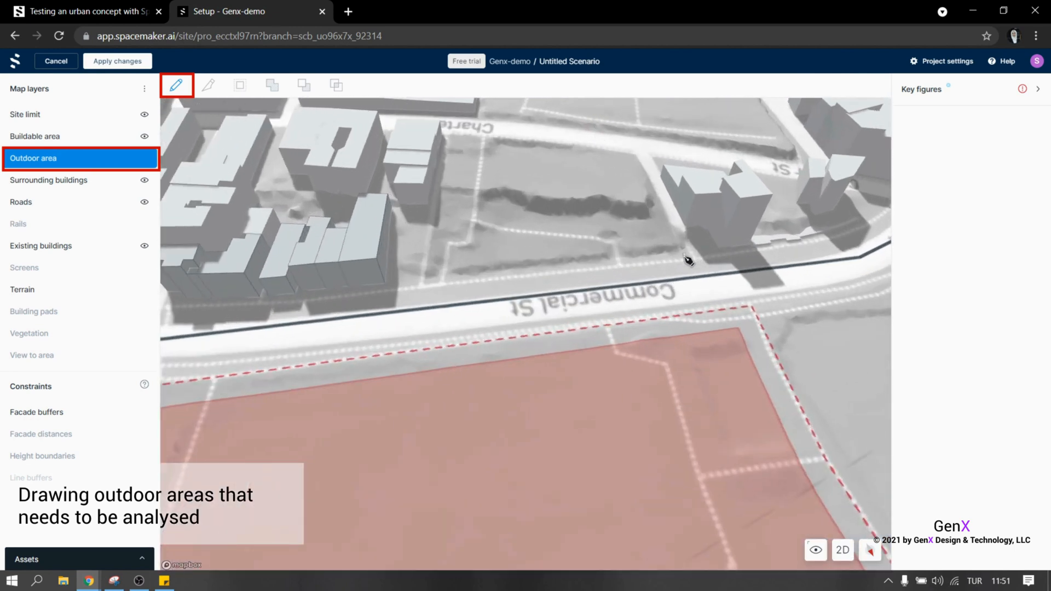
Draw outdoor areas north of Commercial St and west of the buildable area.
{"action": "left_click", "coordinate": [423, 299]}
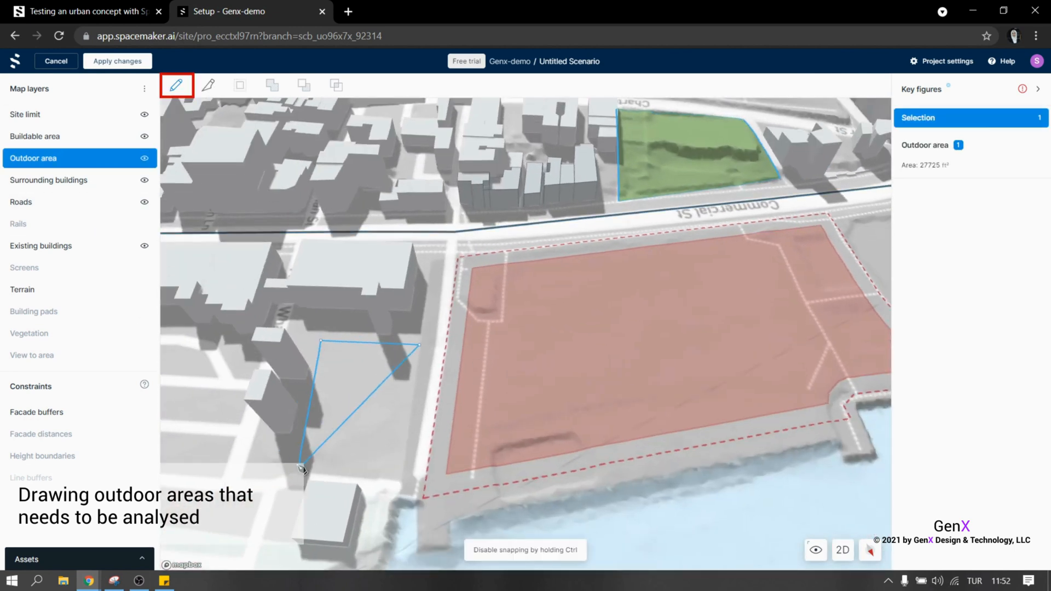
{"action": "left_click", "coordinate": [48, 180]}
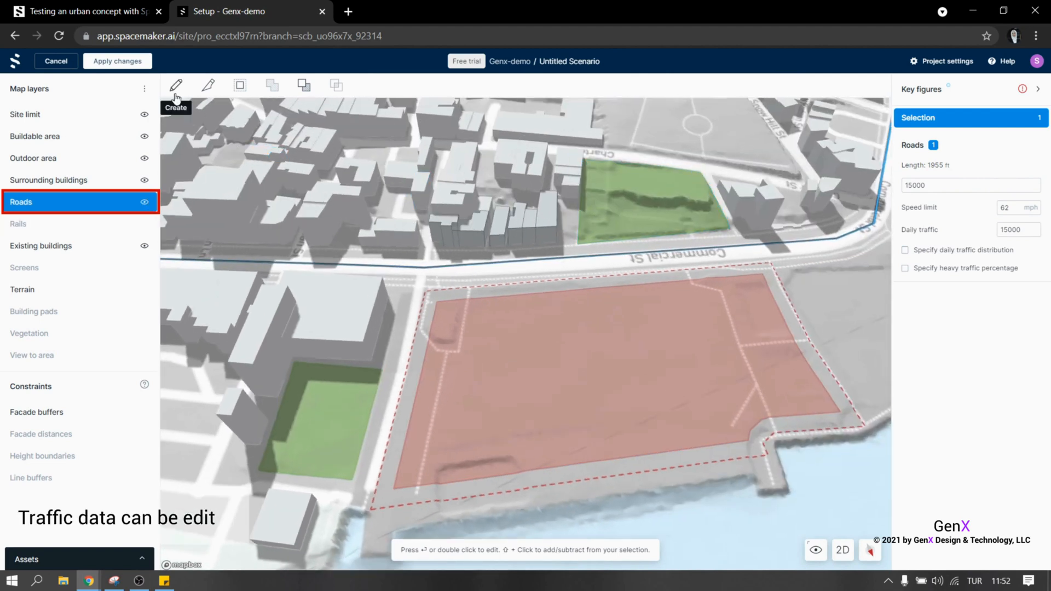
Set the side road's daily traffic to 200 and add a rail along Commercial St.
{"action": "left_click", "coordinate": [176, 85]}
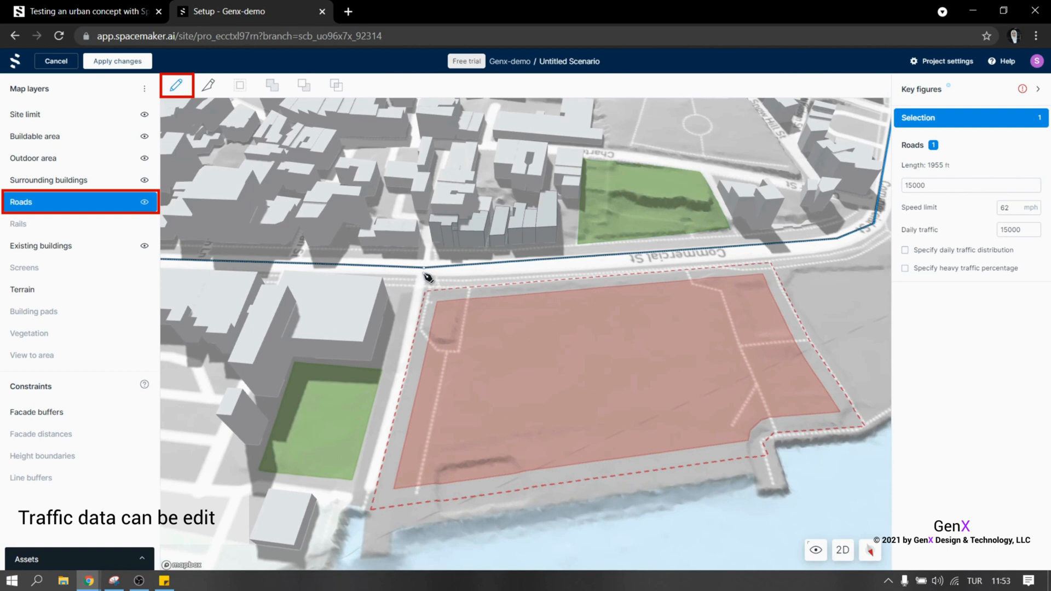
{"action": "left_click", "coordinate": [372, 508]}
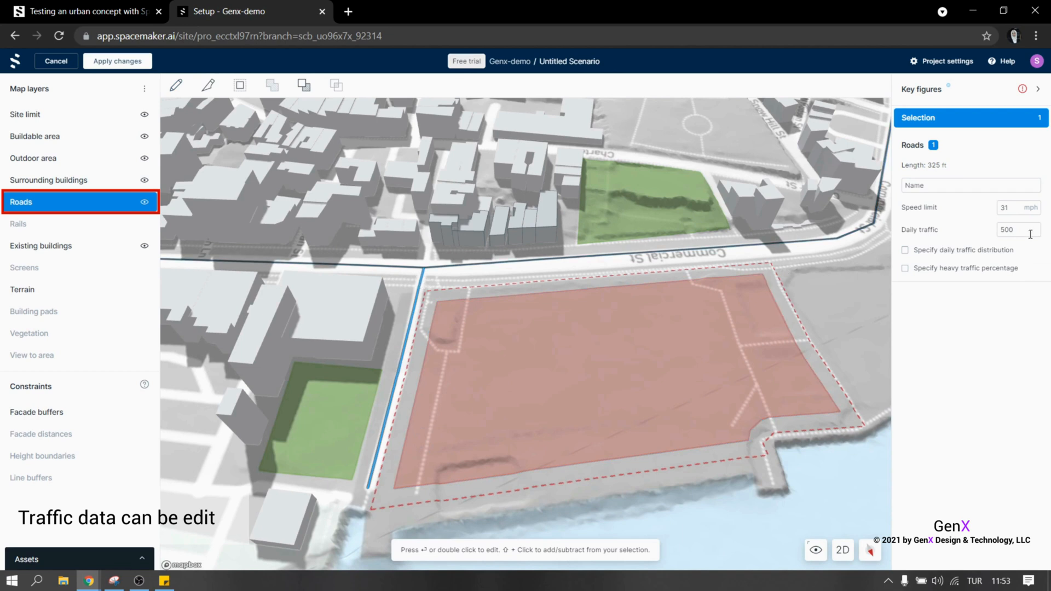
{"action": "type", "text": "200"}
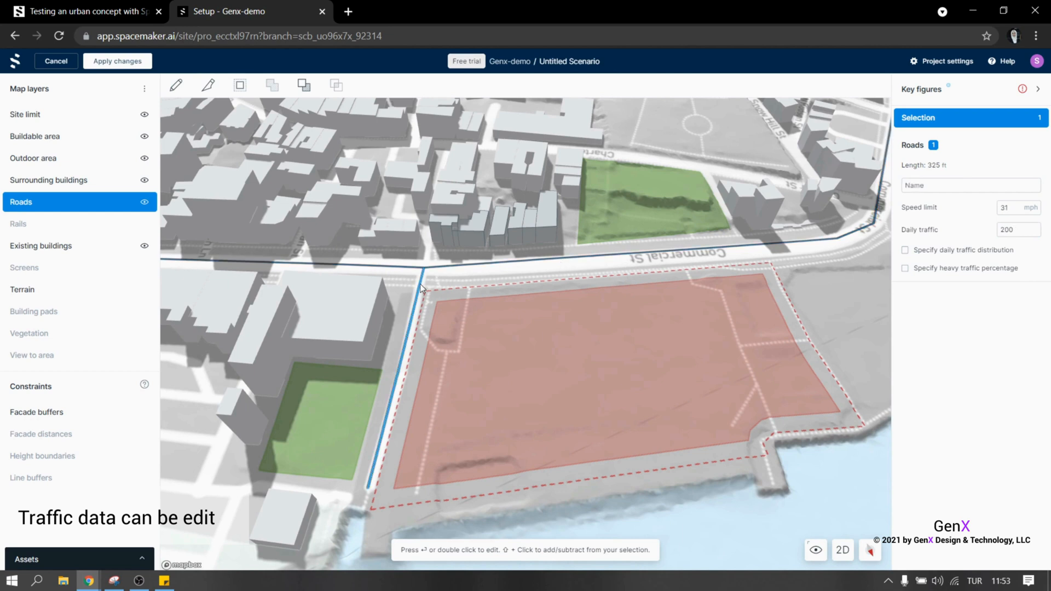
{"action": "mouse_move", "coordinate": [1002, 261]}
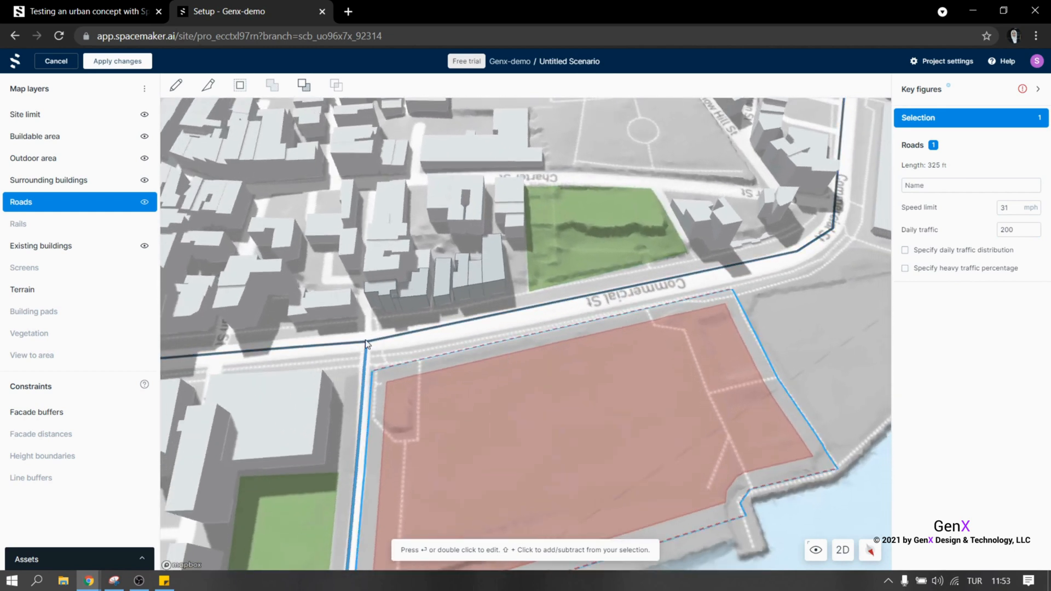
{"action": "left_click", "coordinate": [18, 224]}
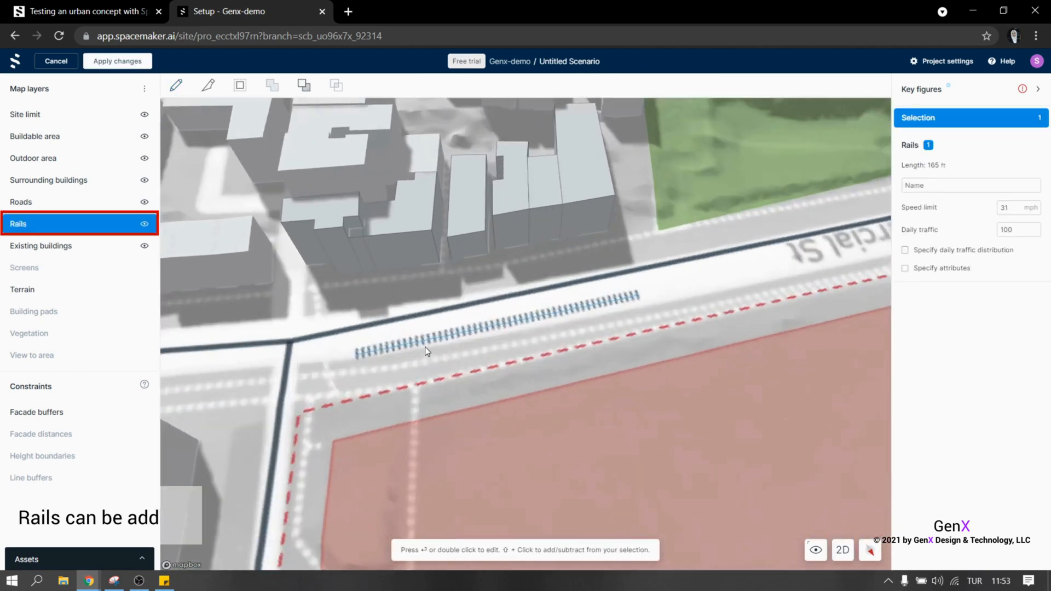
Draw tree vegetation zones on the eastern waterfront strip and the western park.
{"action": "left_click", "coordinate": [22, 290]}
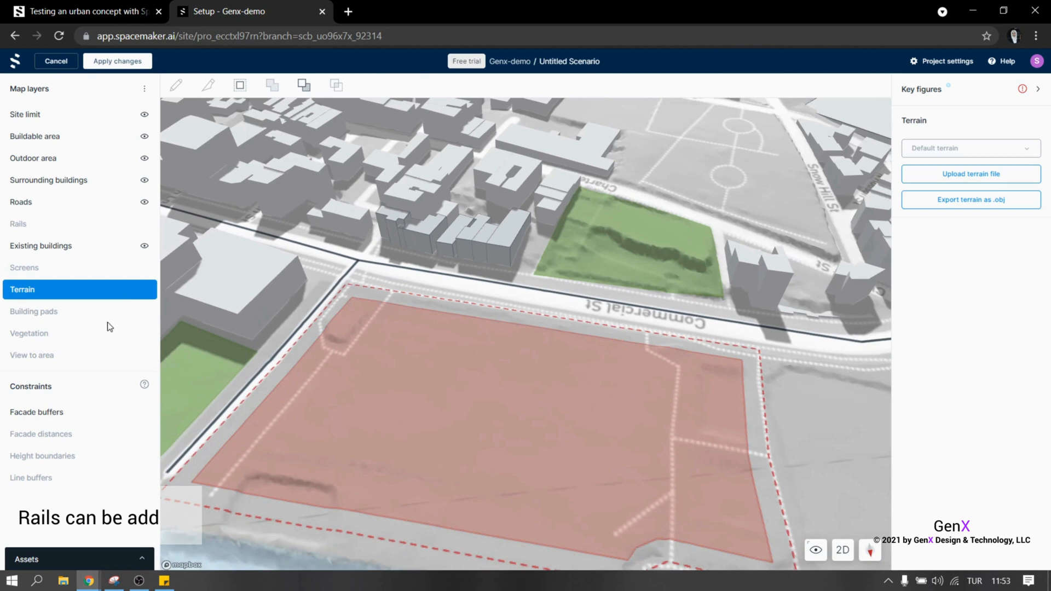
{"action": "left_click", "coordinate": [29, 334]}
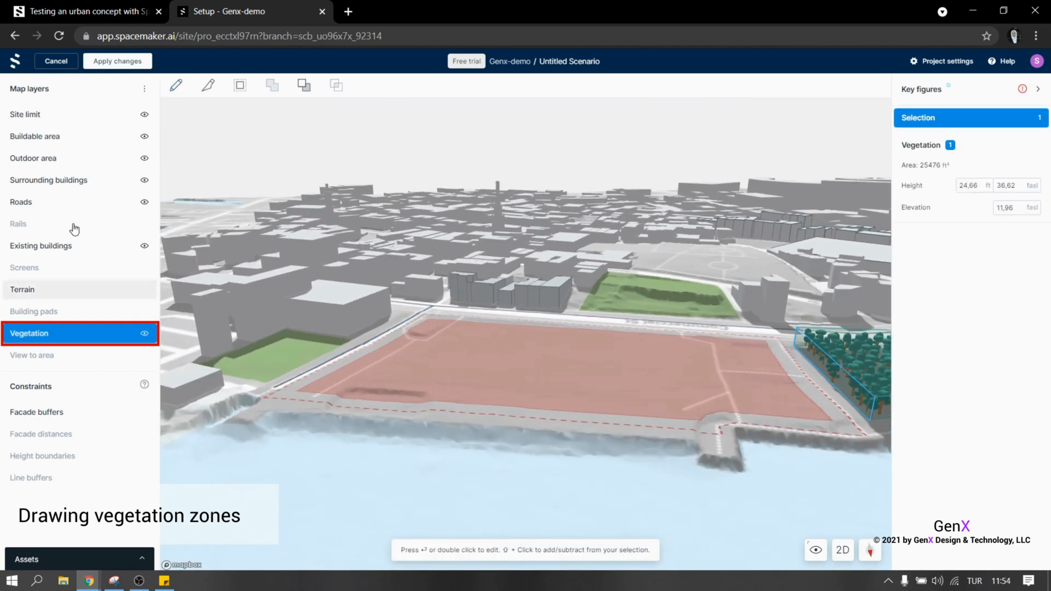
{"action": "left_click", "coordinate": [176, 85]}
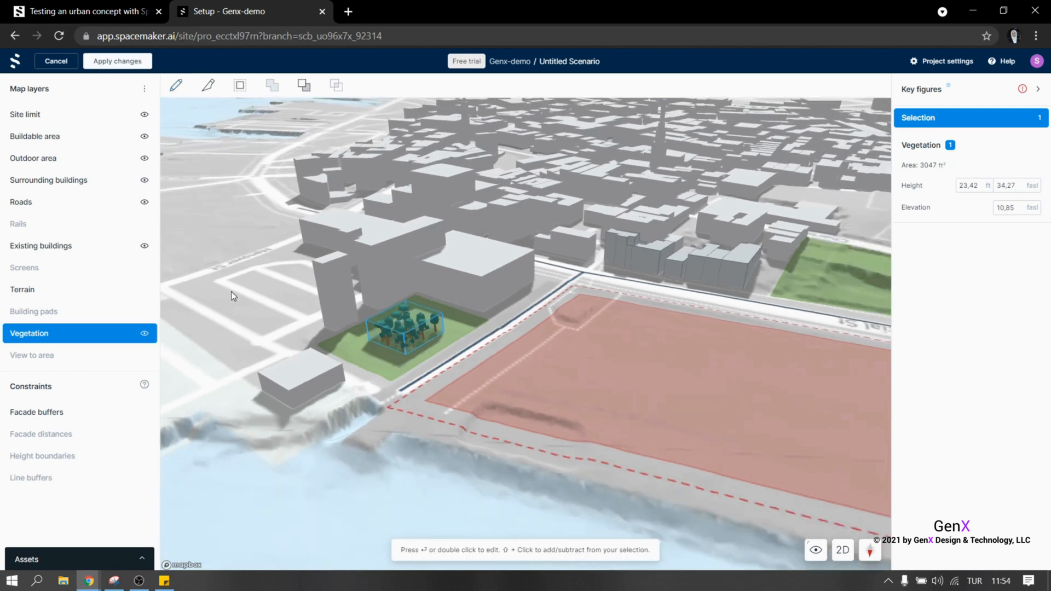
{"action": "left_click", "coordinate": [31, 355]}
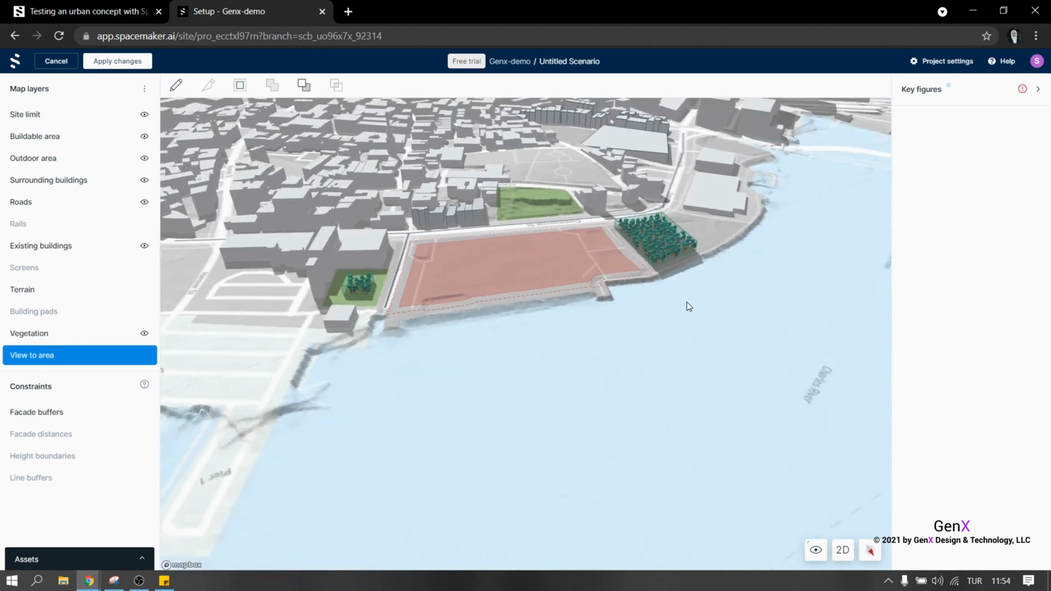
Outline a view area over the river.
{"action": "left_click", "coordinate": [176, 85]}
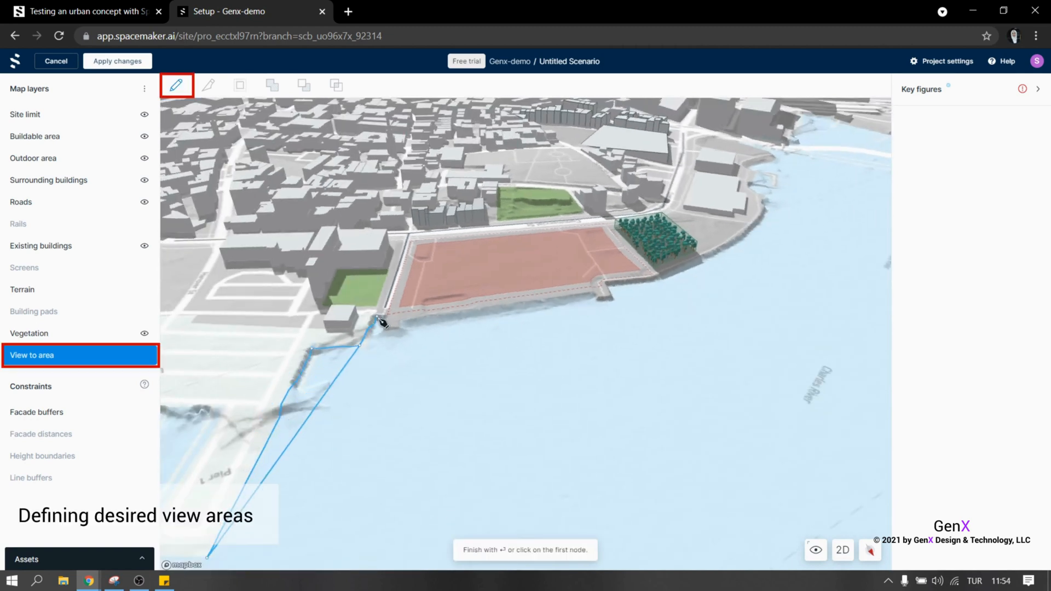
{"action": "left_click", "coordinate": [607, 295]}
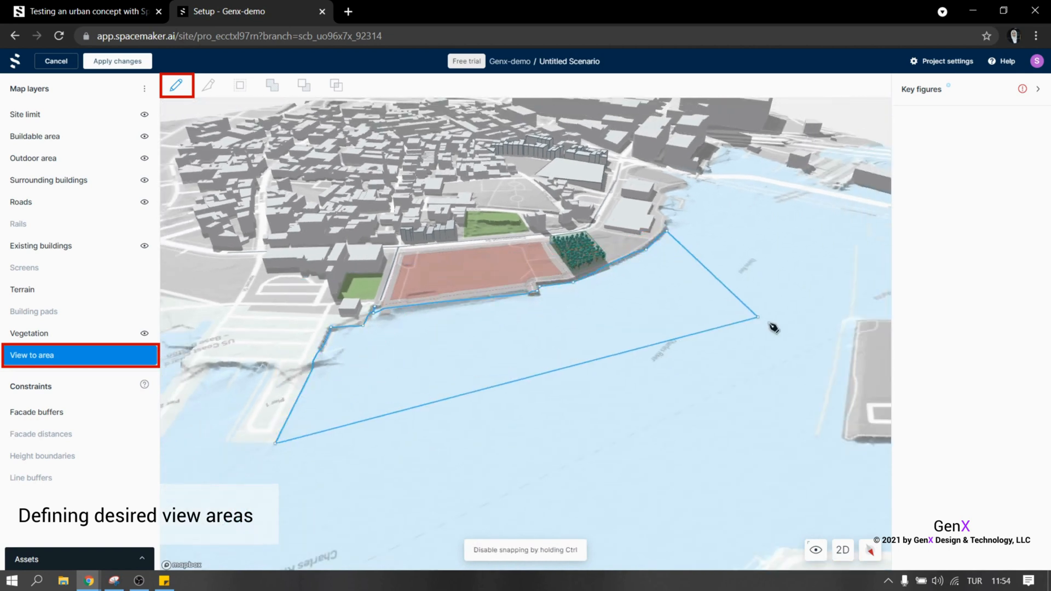
{"action": "left_click", "coordinate": [224, 545]}
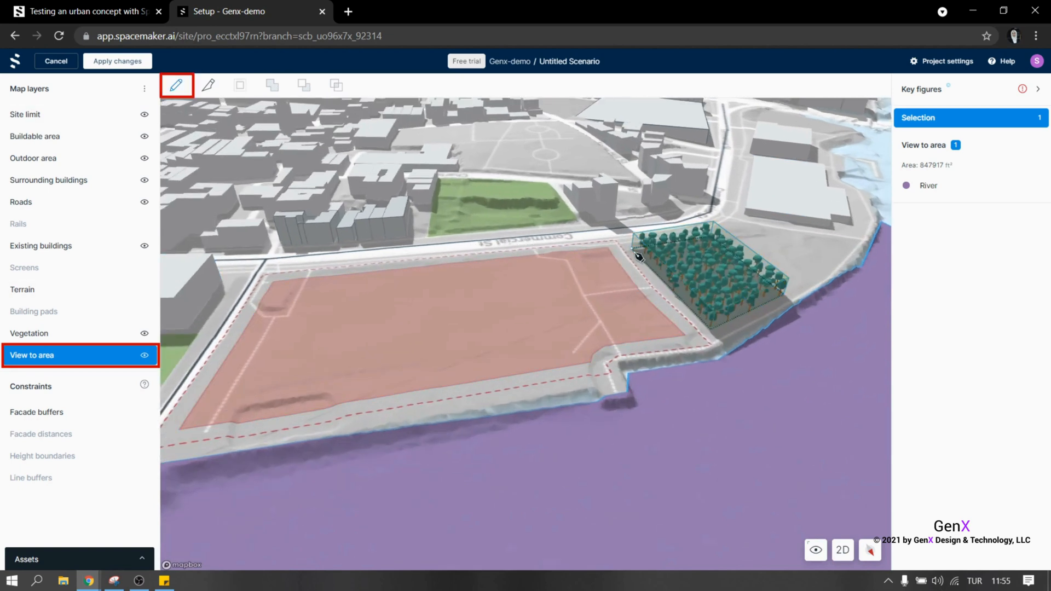
Outline view areas over the eastern and western tree zones, naming them Park.
{"action": "left_click", "coordinate": [730, 228]}
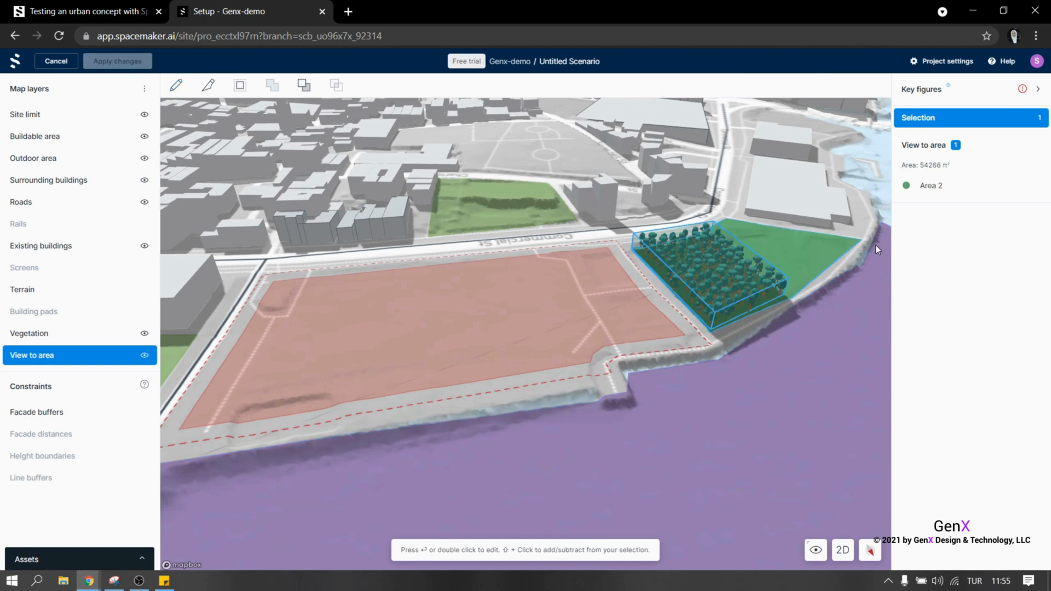
{"action": "type", "text": "Park"}
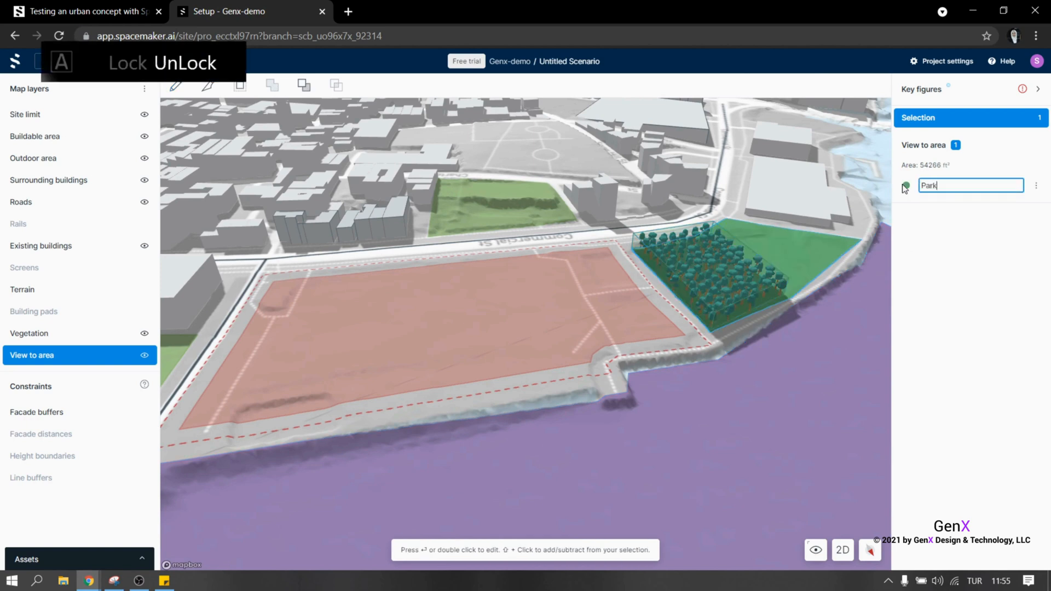
{"action": "left_click", "coordinate": [1037, 185]}
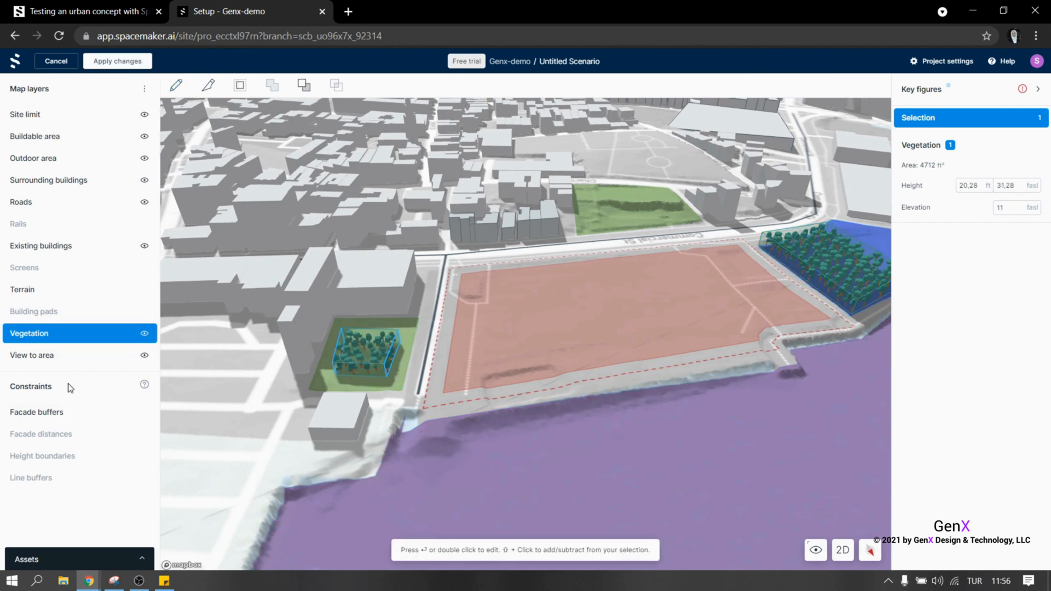
{"action": "left_click", "coordinate": [31, 355]}
{"action": "type", "text": "Park"}
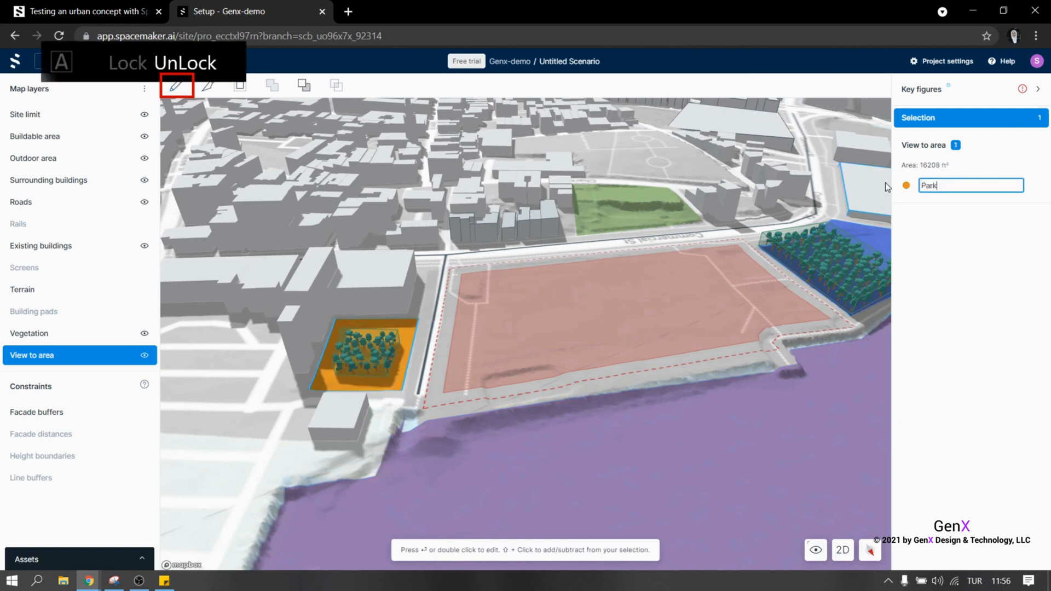
{"action": "left_click", "coordinate": [41, 456]}
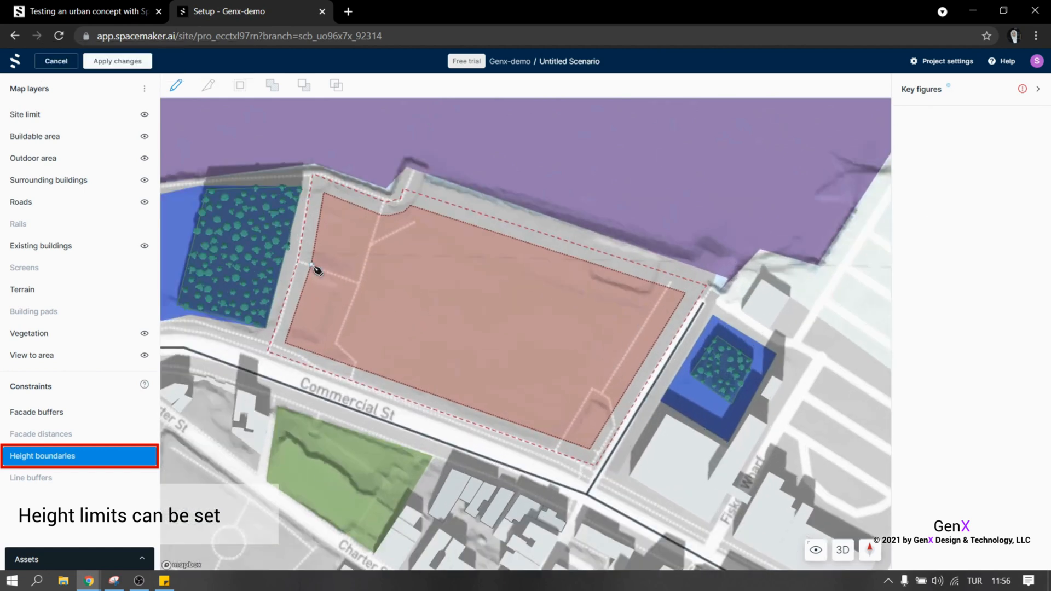
Draw two height boundaries over the buildable area, one at 150 ft elevation.
{"action": "left_click", "coordinate": [176, 86]}
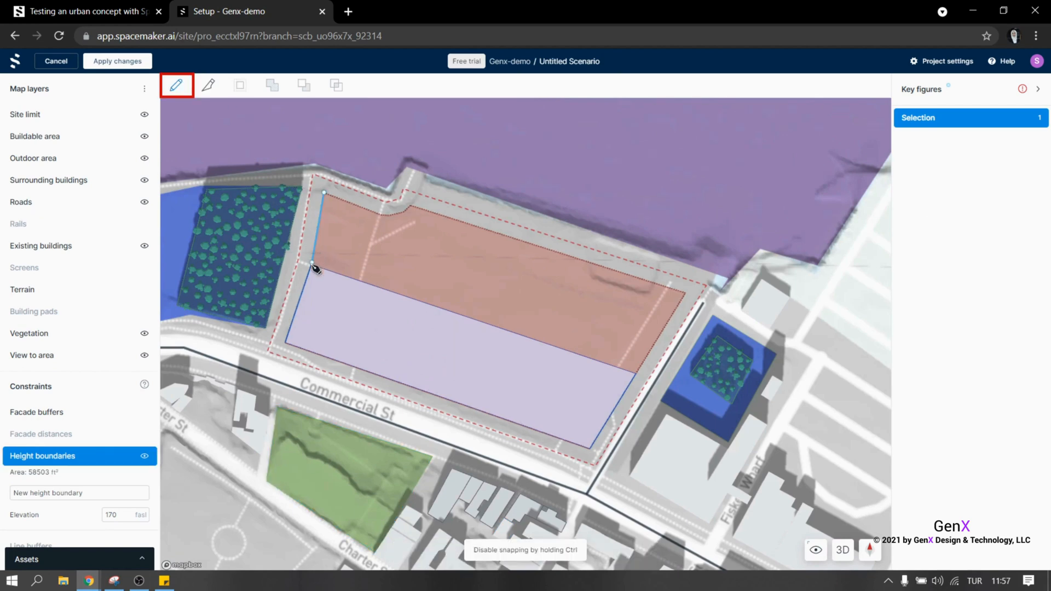
{"action": "left_click", "coordinate": [410, 226]}
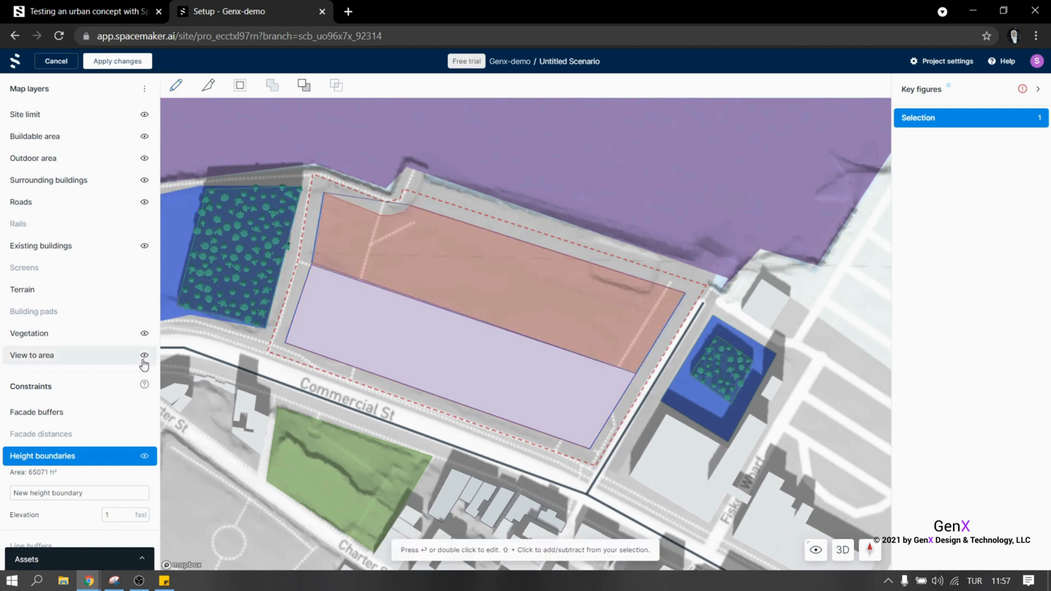
{"action": "left_click", "coordinate": [842, 550]}
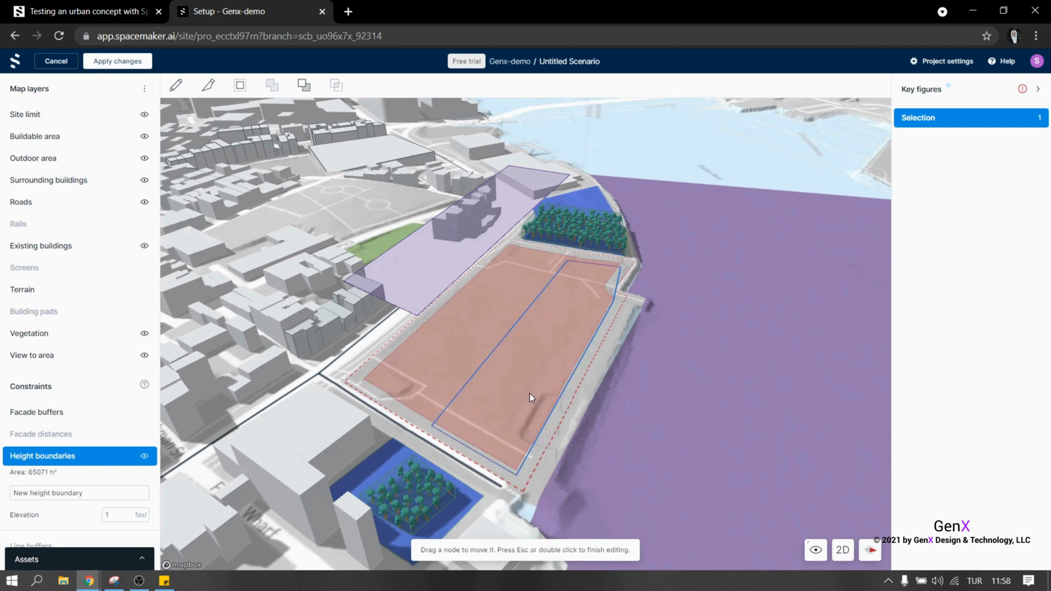
{"action": "left_click", "coordinate": [35, 136]}
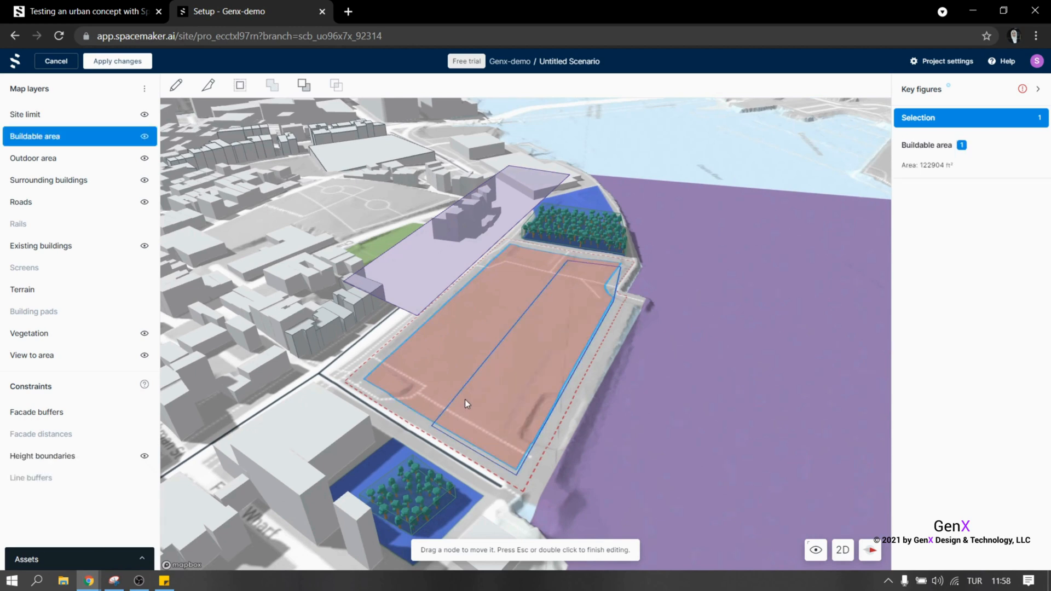
{"action": "left_click", "coordinate": [41, 457]}
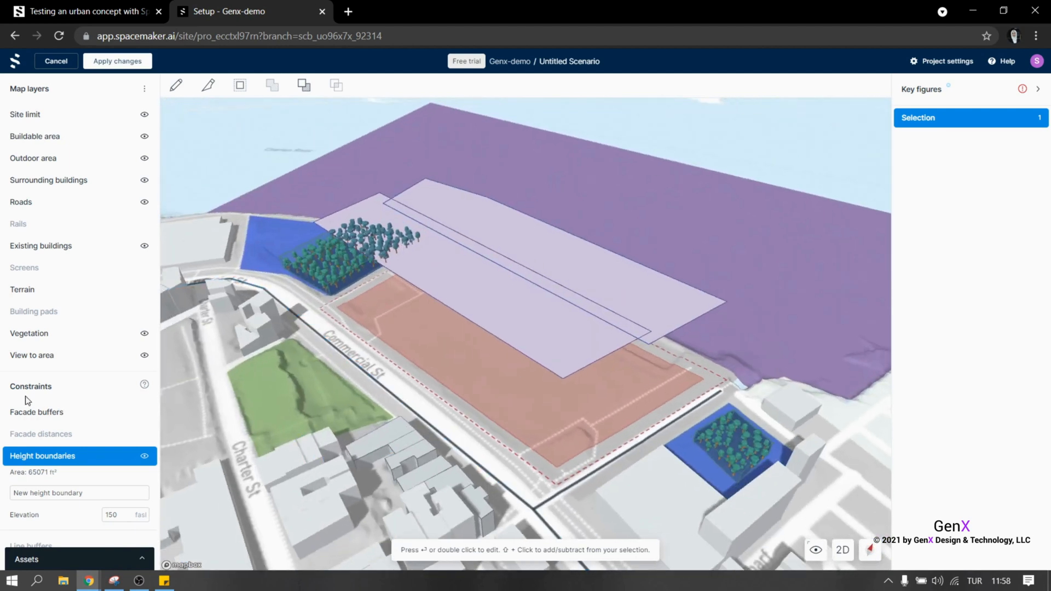
{"action": "left_click", "coordinate": [32, 478]}
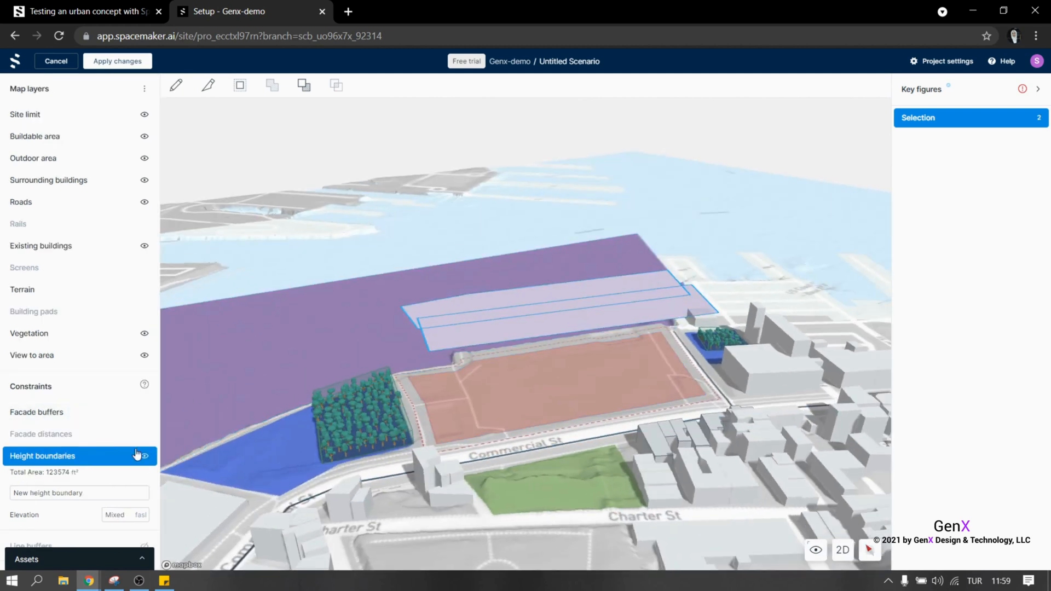
Apply the site edits to the current Untitled Scenario.
{"action": "left_click", "coordinate": [117, 61]}
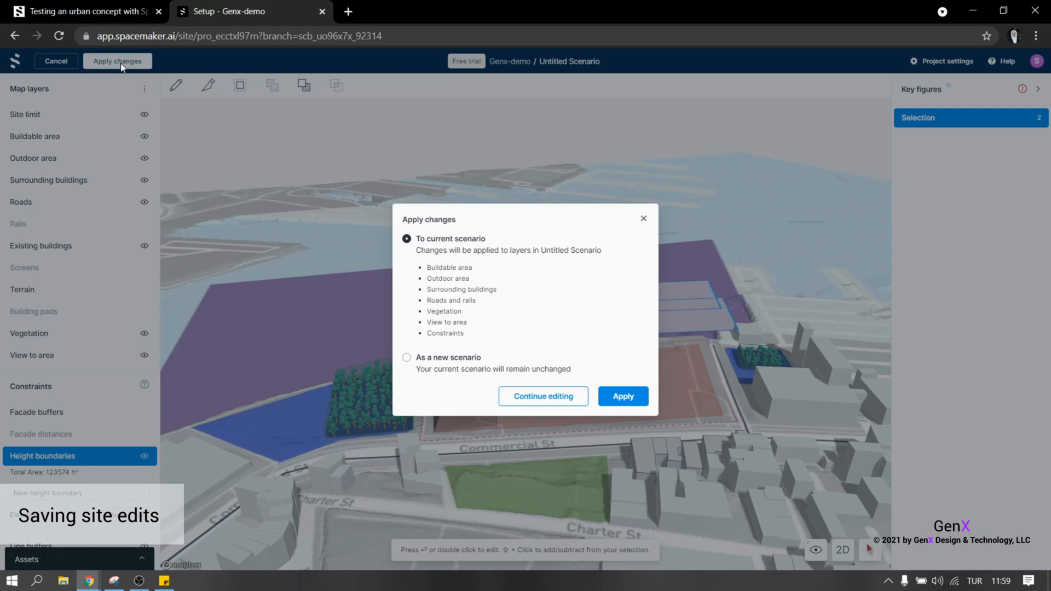
{"action": "mouse_move", "coordinate": [390, 199]}
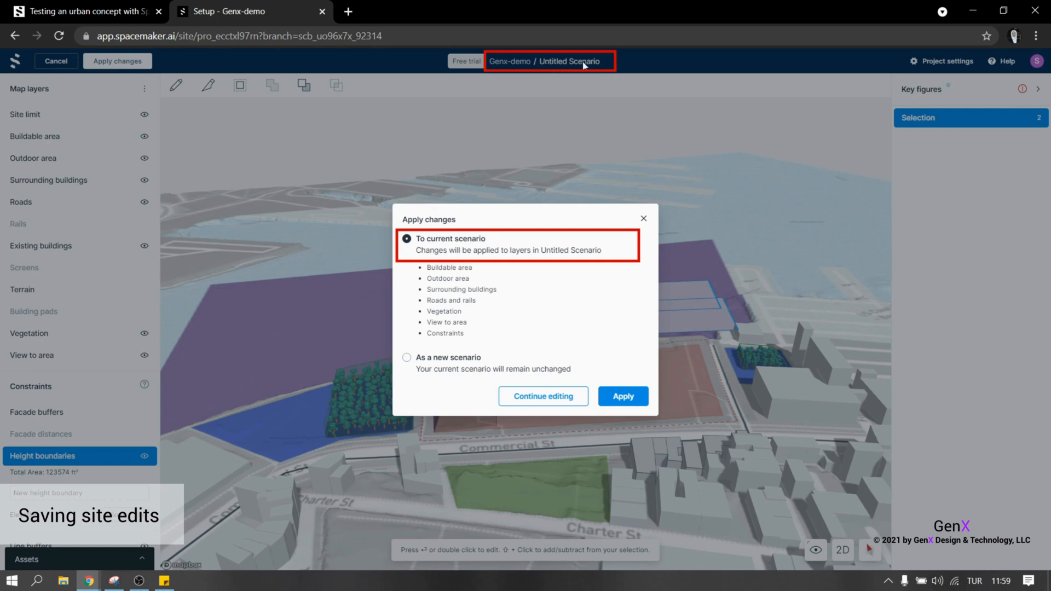
{"action": "mouse_move", "coordinate": [592, 79]}
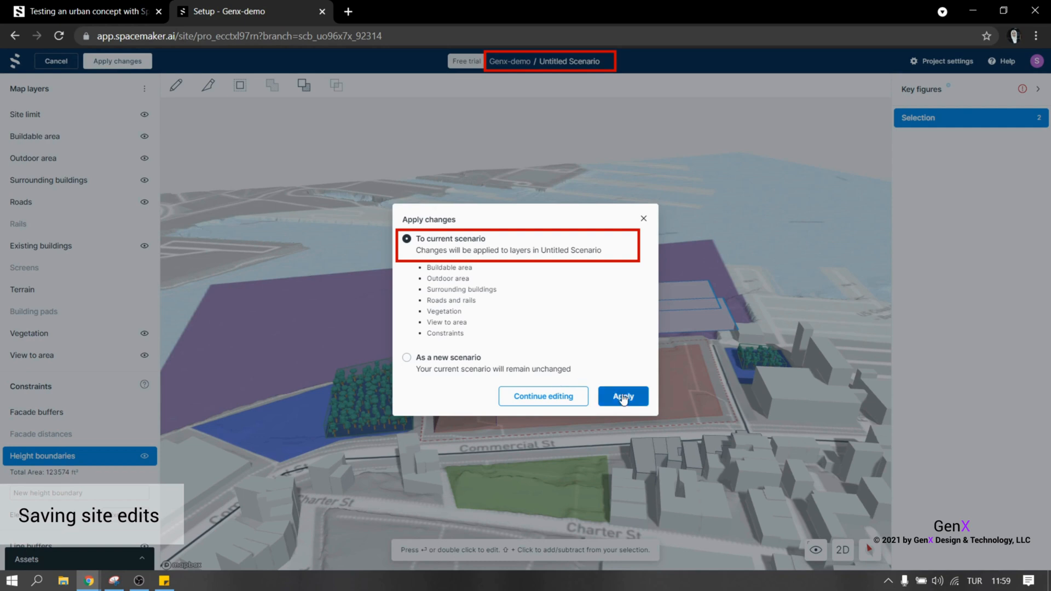
{"action": "left_click", "coordinate": [623, 395]}
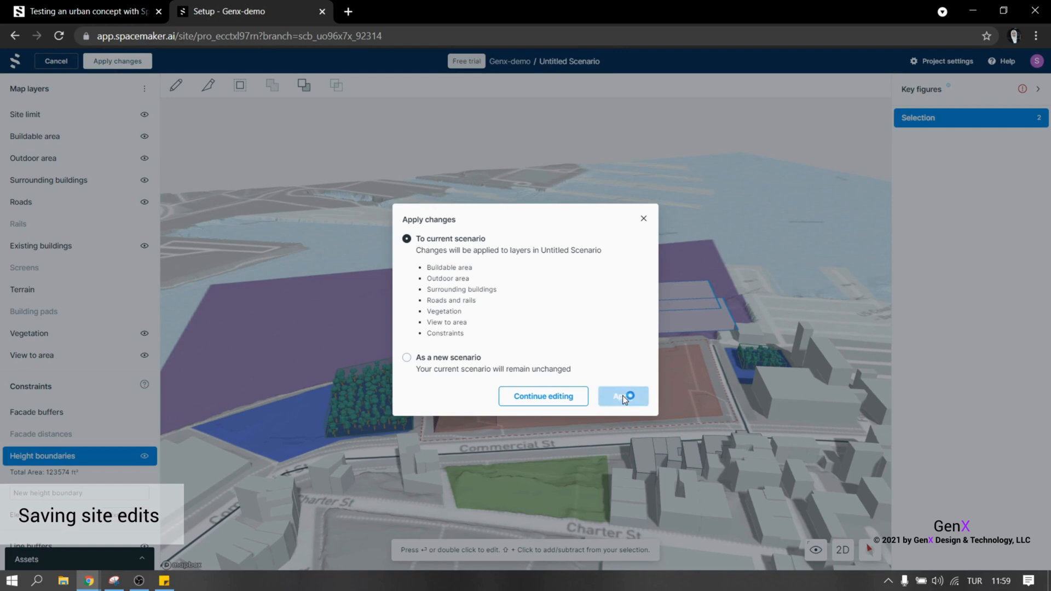
{"action": "left_click", "coordinate": [624, 397]}
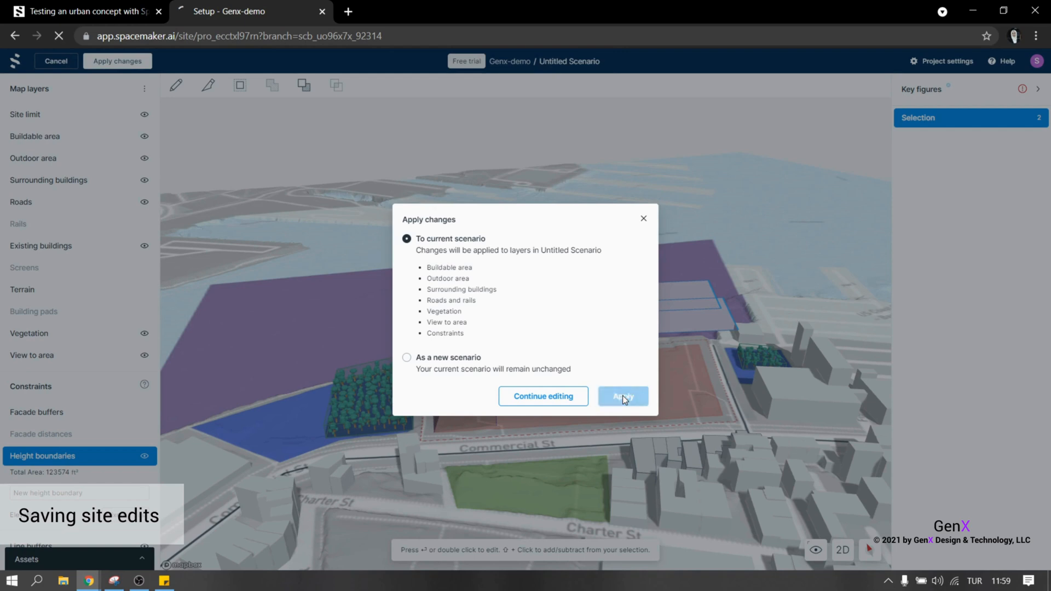
{"action": "left_click", "coordinate": [623, 396]}
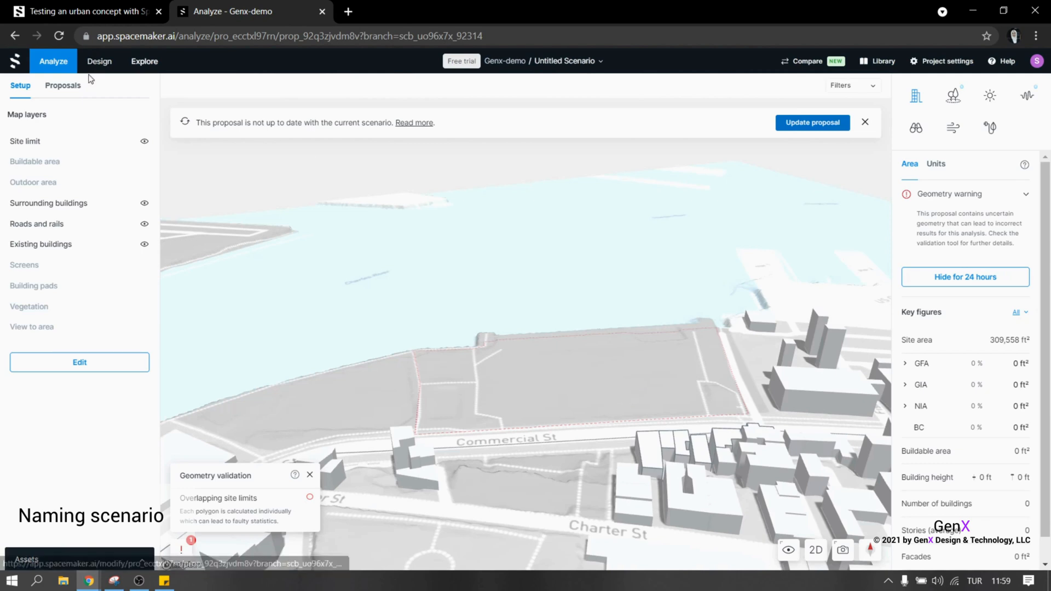
Rename the untitled scenario to 'Full Site Scenario' through its scenario options menu.
{"action": "left_click", "coordinate": [62, 85]}
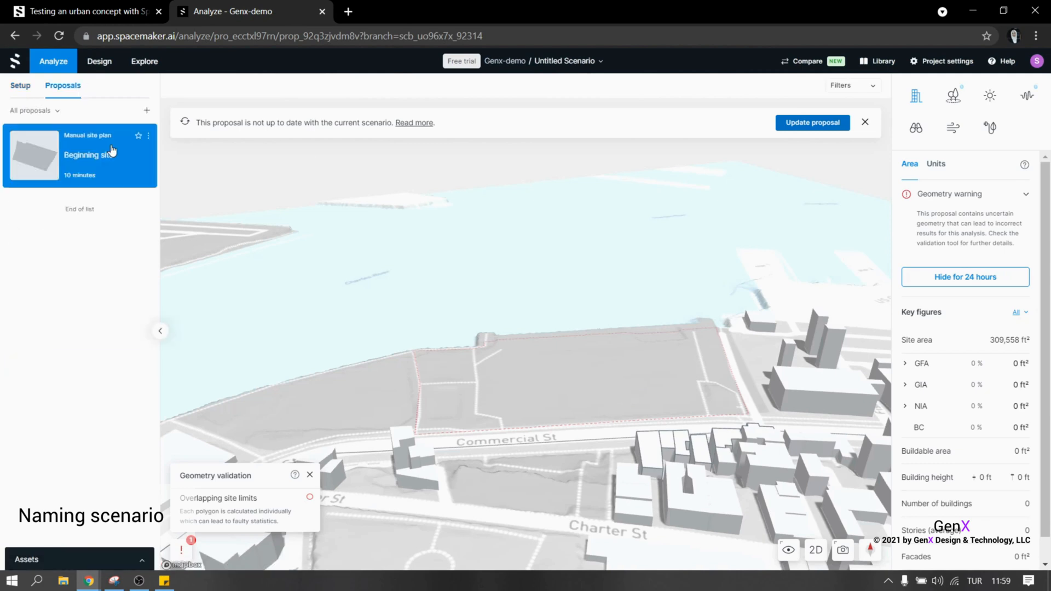
{"action": "mouse_move", "coordinate": [186, 146]}
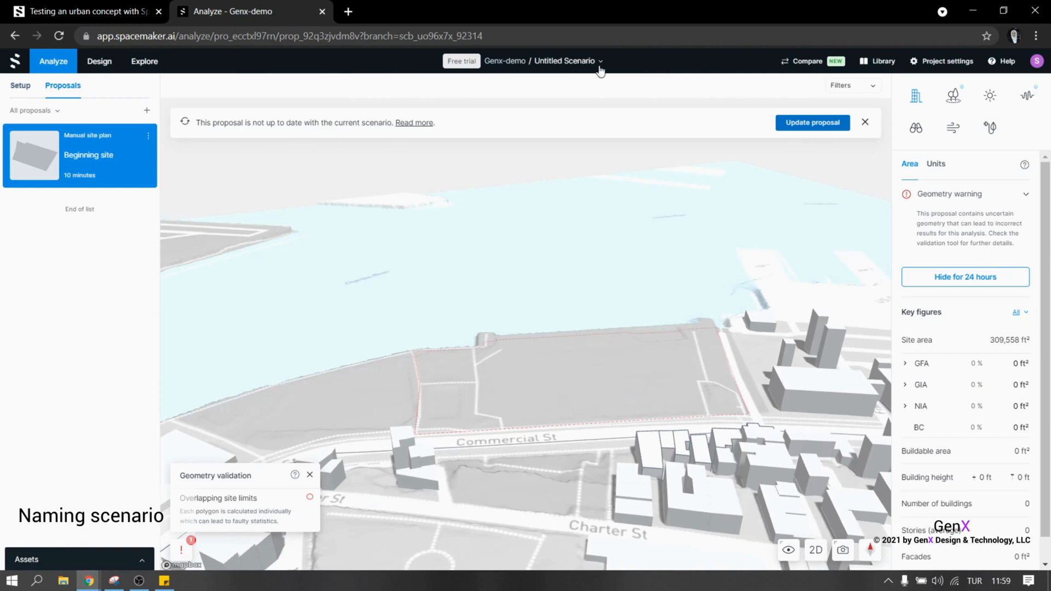
{"action": "left_click", "coordinate": [600, 61]}
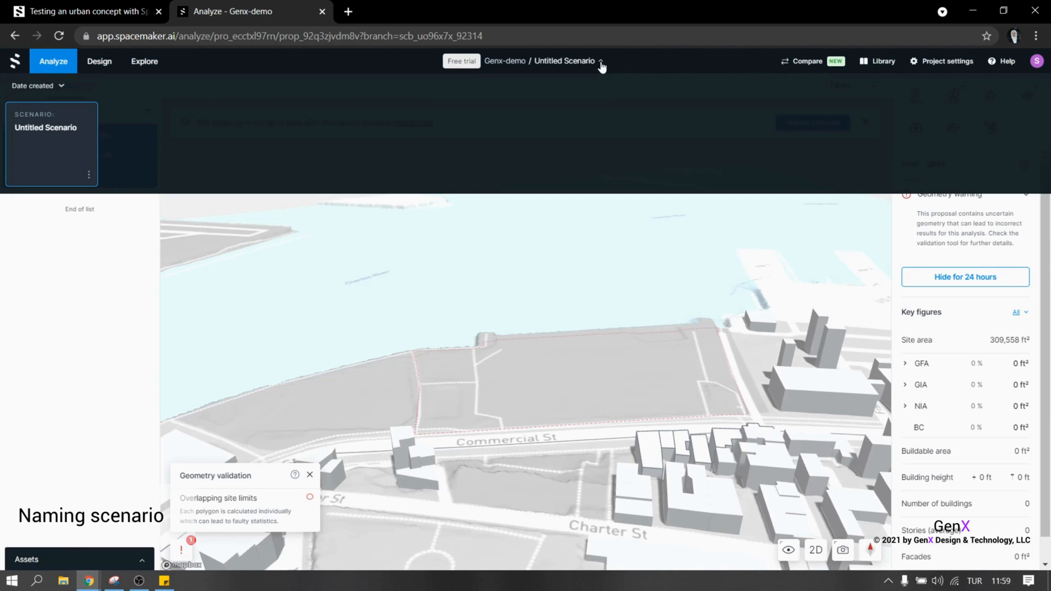
{"action": "left_click", "coordinate": [89, 176]}
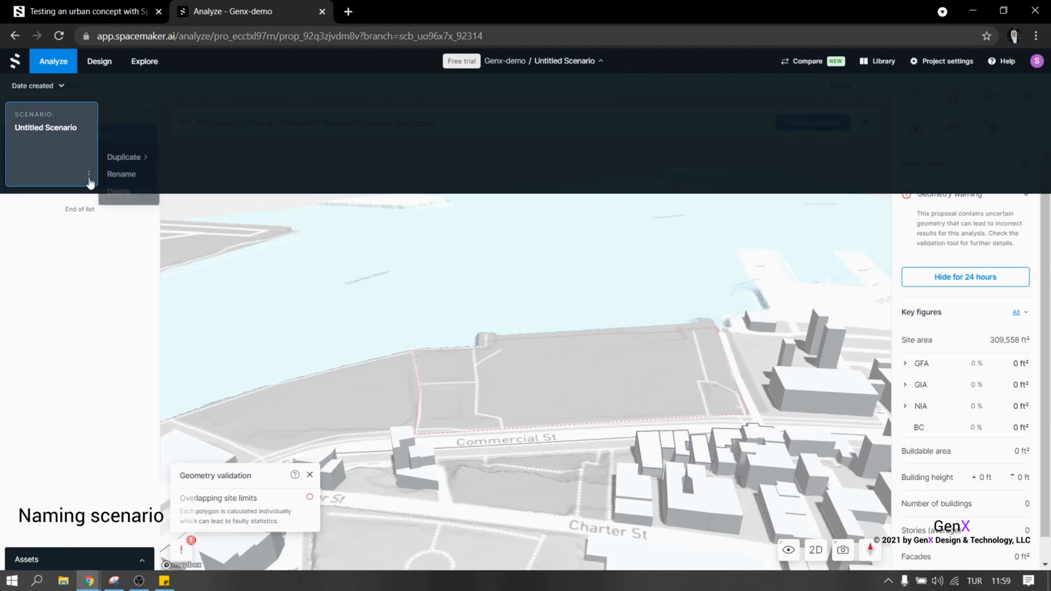
{"action": "left_click", "coordinate": [121, 173]}
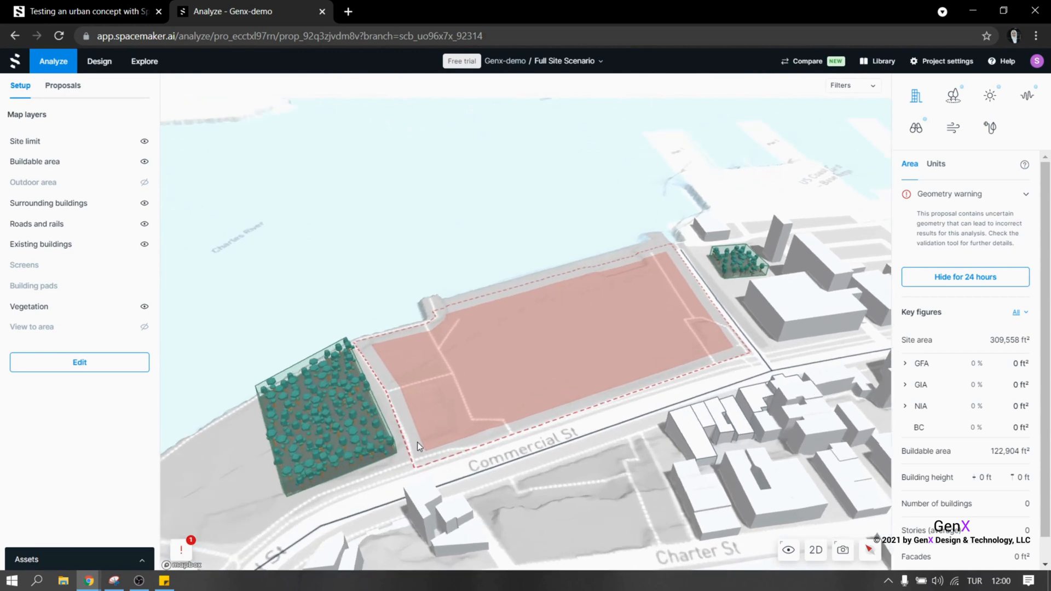
{"action": "mouse_move", "coordinate": [143, 280]}
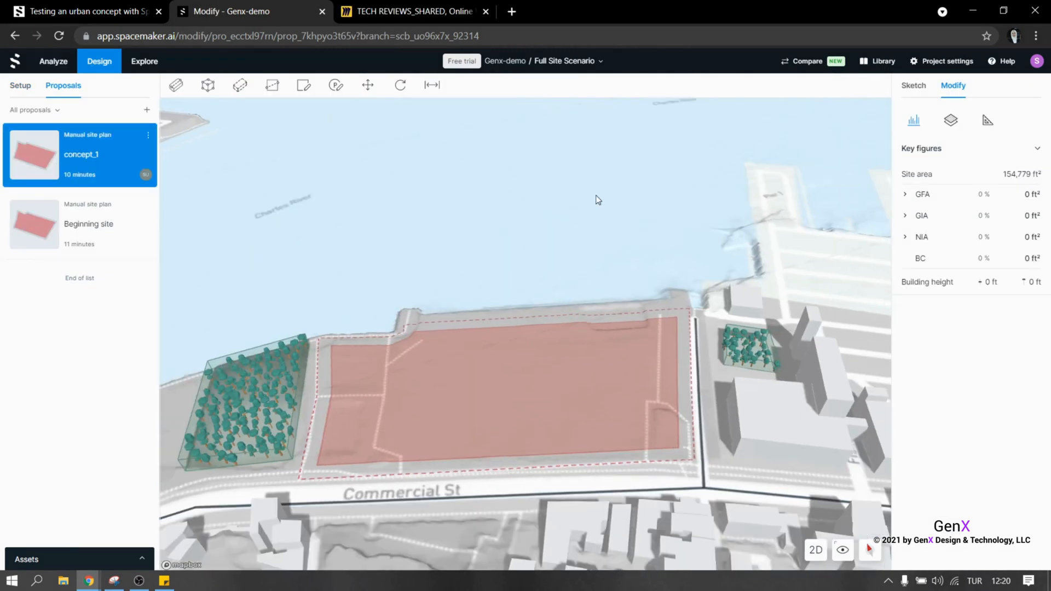
Draw two L-shaped line buildings on the site, stretching wings toward and along the waterfront.
{"action": "left_click_drag", "start_coordinate": [597, 200], "coordinate": [694, 428]}
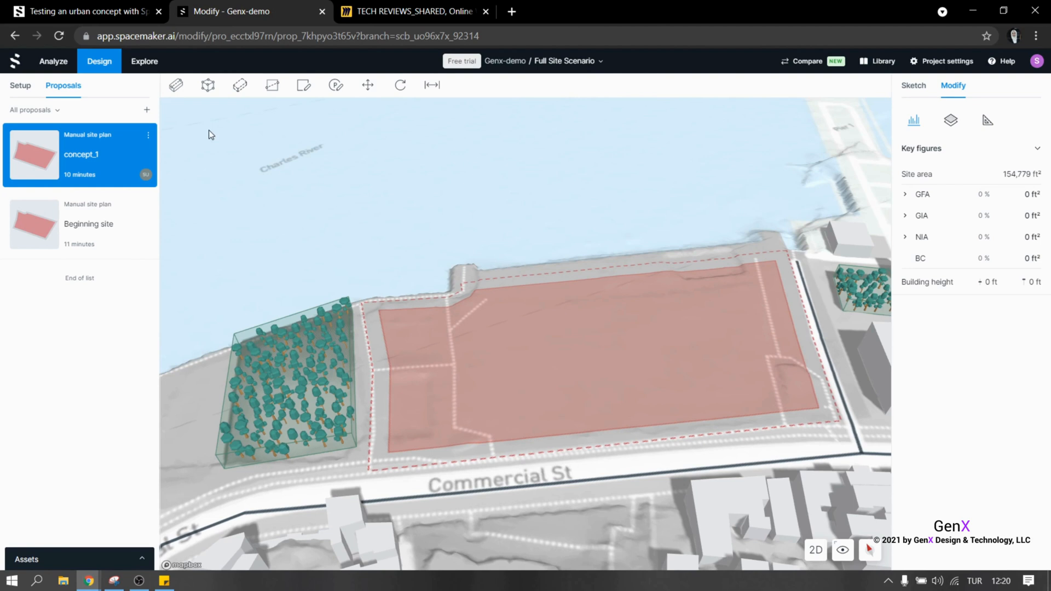
{"action": "mouse_move", "coordinate": [175, 85]}
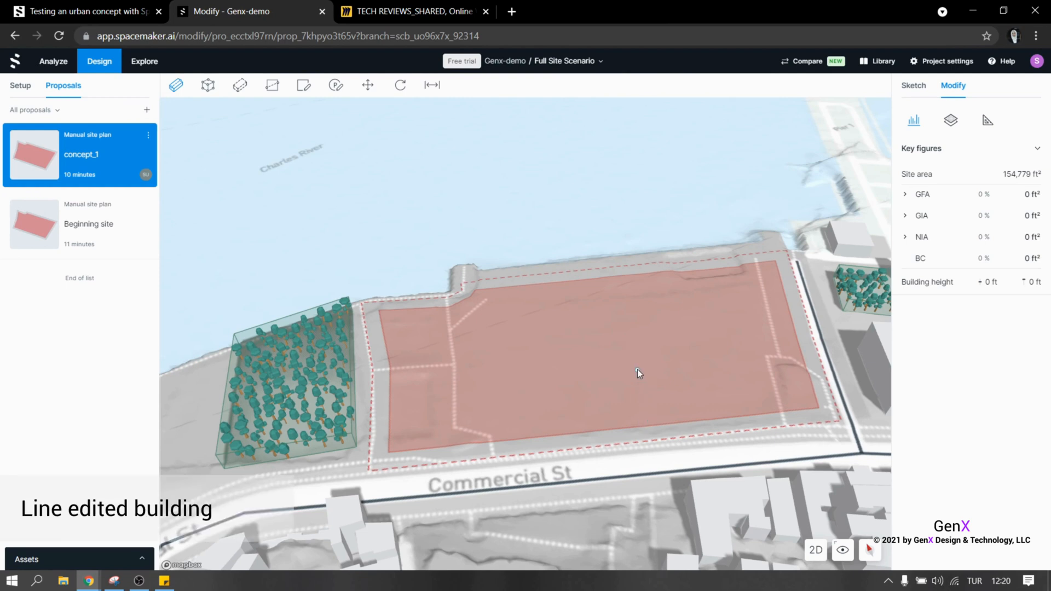
{"action": "mouse_move", "coordinate": [631, 348]}
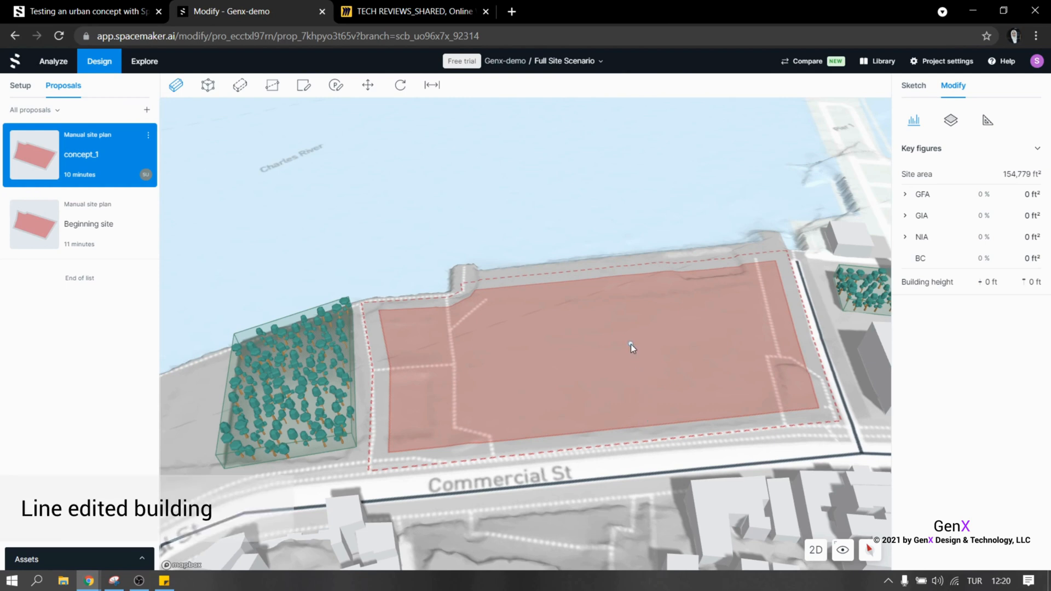
{"action": "left_click", "coordinate": [630, 349]}
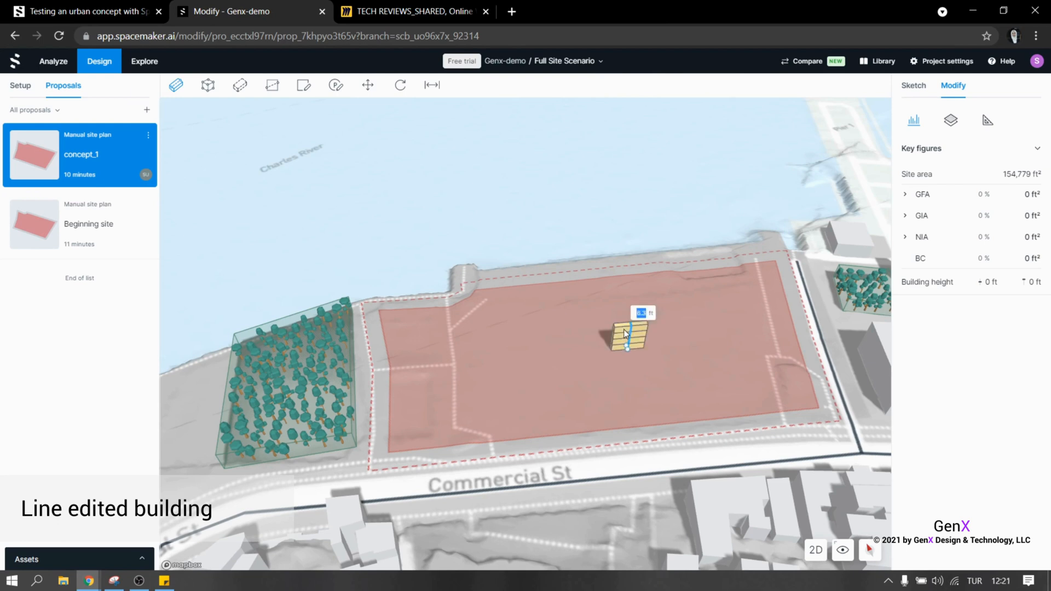
{"action": "left_click_drag", "start_coordinate": [627, 335], "coordinate": [627, 282]}
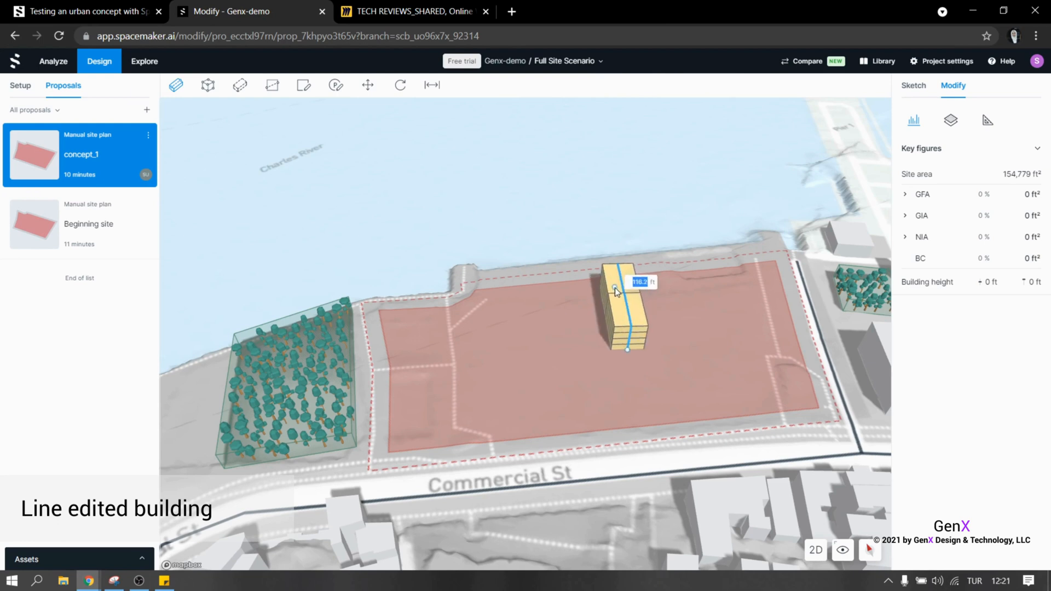
{"action": "left_click", "coordinate": [615, 295]}
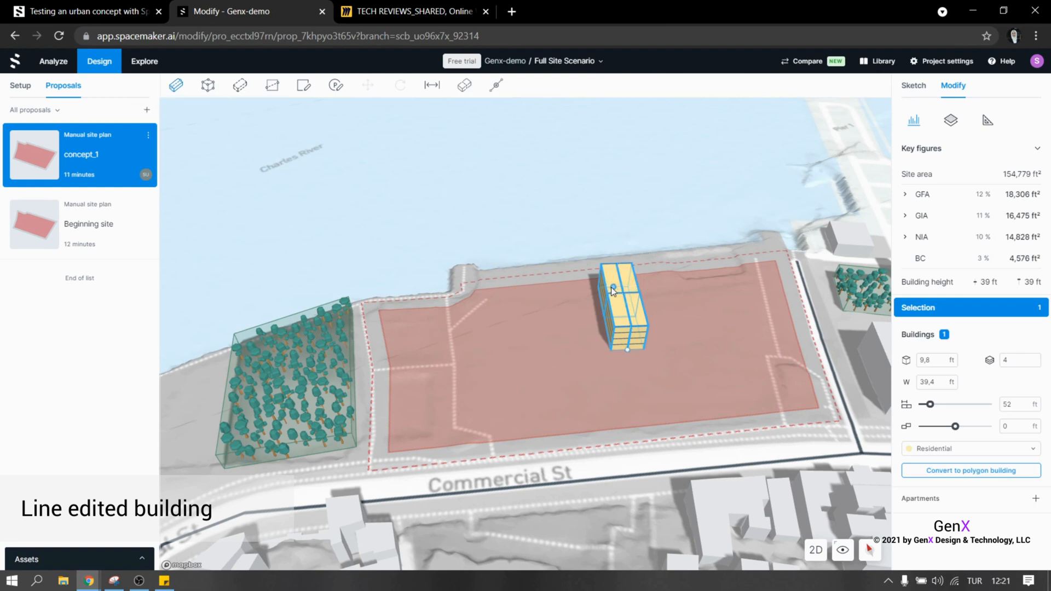
{"action": "left_click_drag", "start_coordinate": [627, 289], "coordinate": [751, 275]}
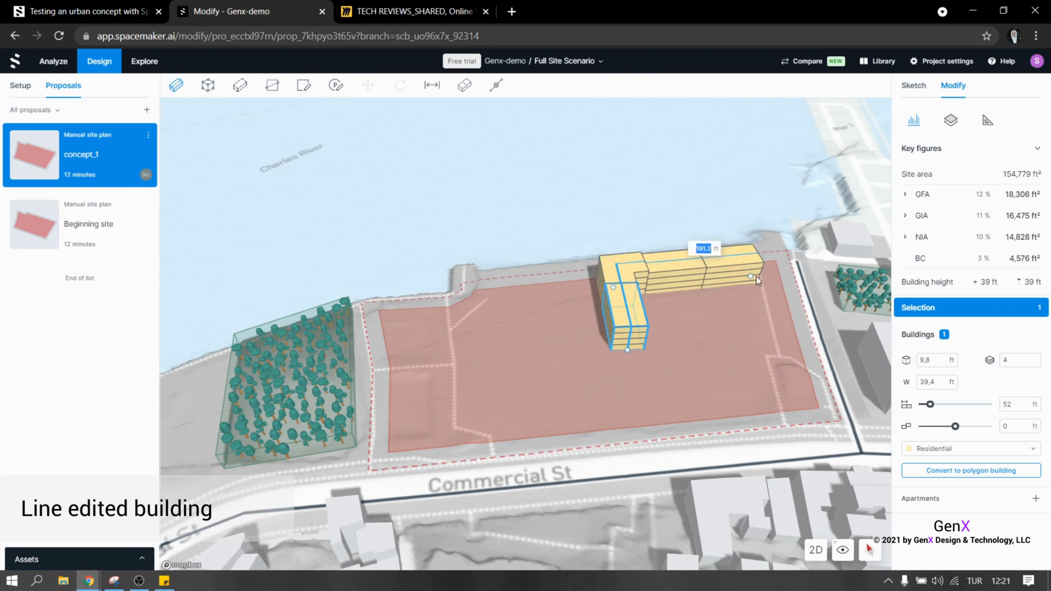
{"action": "left_click_drag", "start_coordinate": [750, 276], "coordinate": [771, 282]}
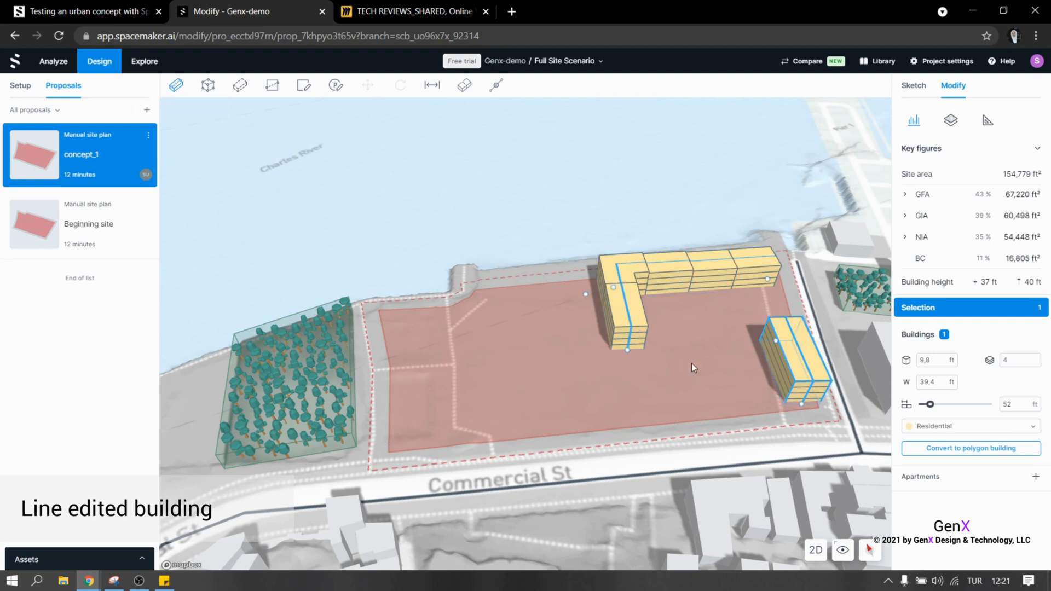
{"action": "mouse_move", "coordinate": [802, 414]}
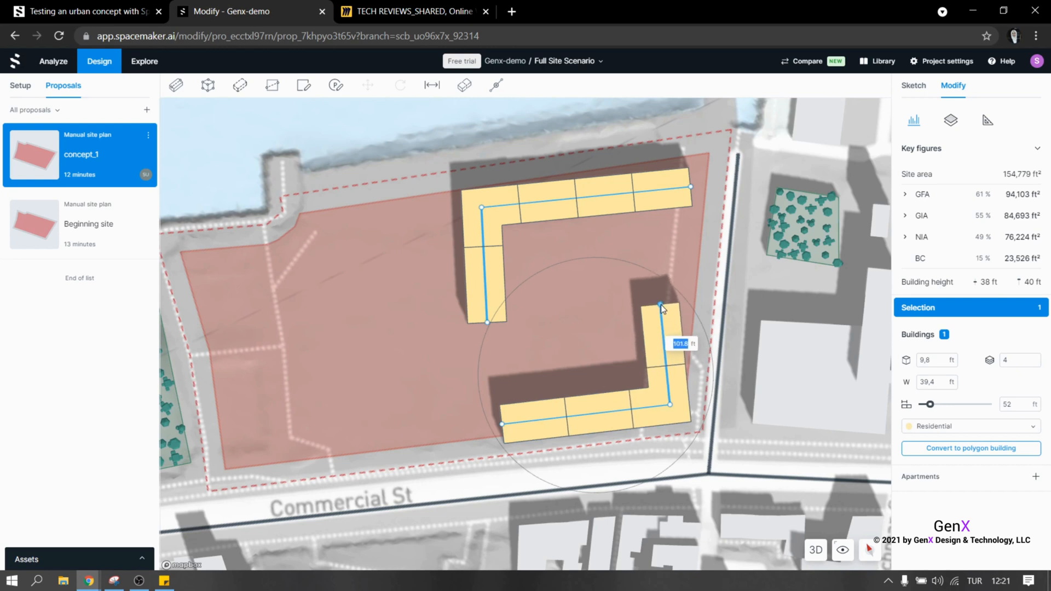
Lengthen the southern building's wing and reposition the northern L-shaped building.
{"action": "left_click_drag", "start_coordinate": [660, 305], "coordinate": [663, 312]}
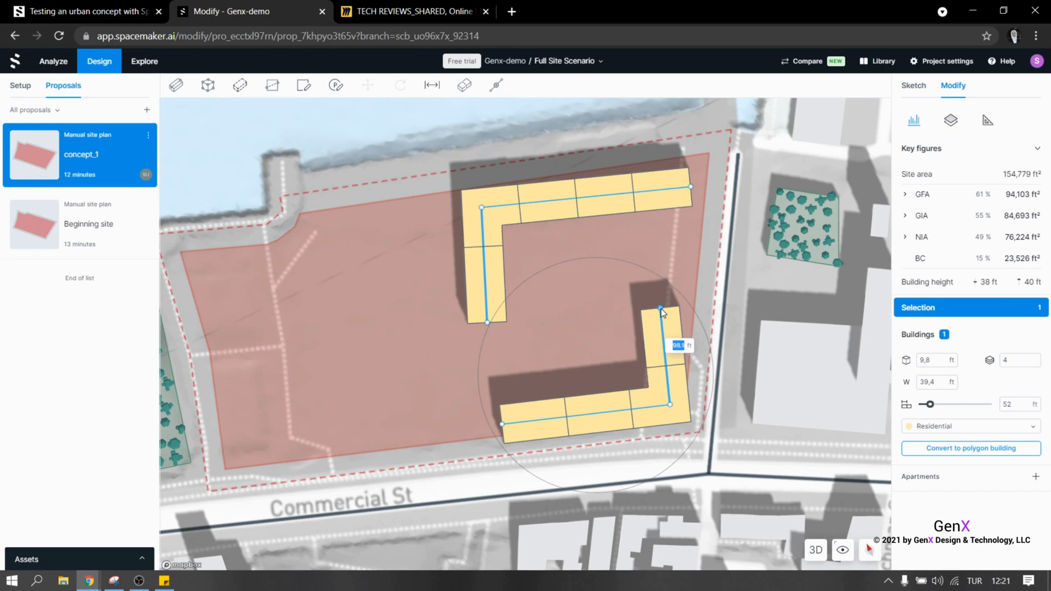
{"action": "left_click_drag", "start_coordinate": [663, 308], "coordinate": [660, 308]}
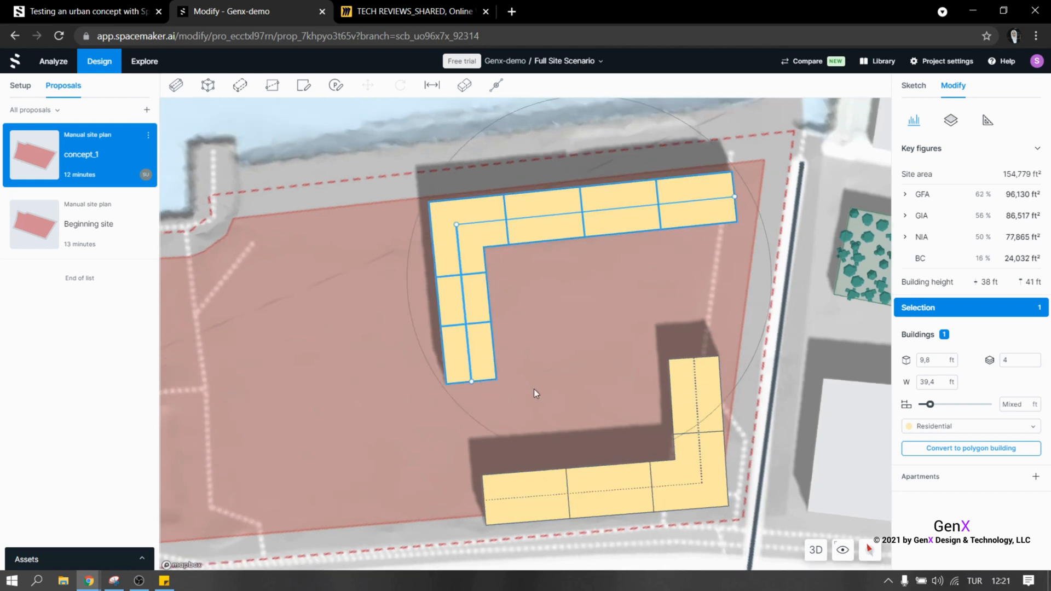
{"action": "left_click_drag", "start_coordinate": [537, 393], "coordinate": [579, 360]}
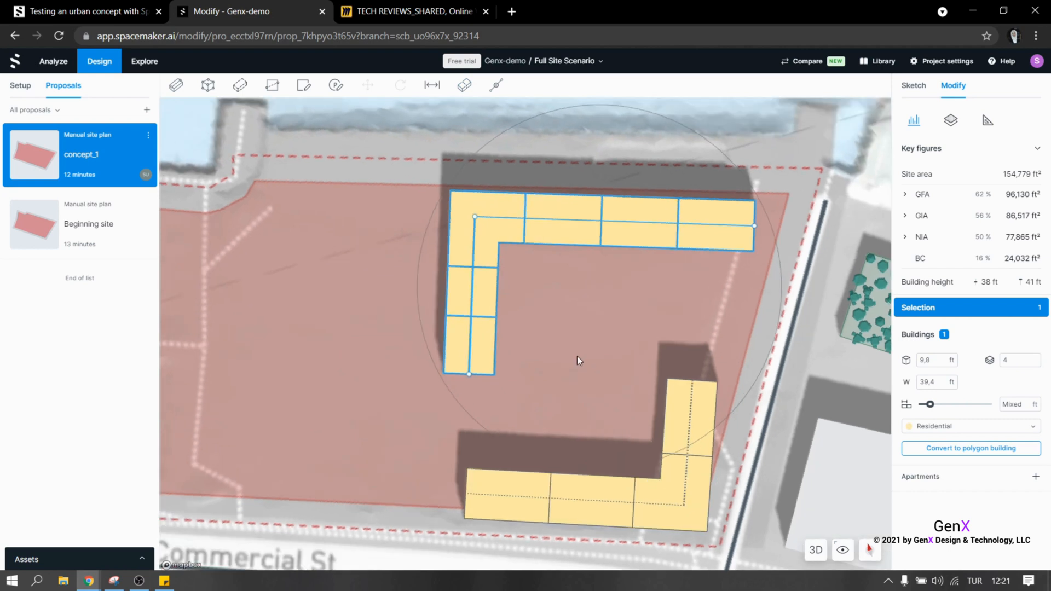
{"action": "mouse_move", "coordinate": [864, 475]}
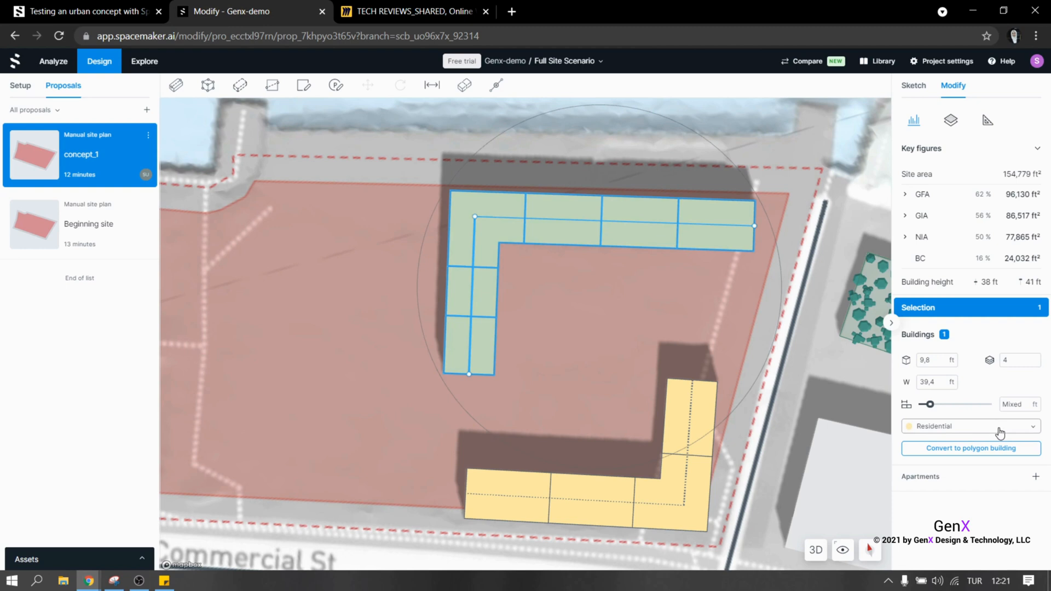
Keep the building function as Residential and view the site in 3D.
{"action": "left_click", "coordinate": [971, 427]}
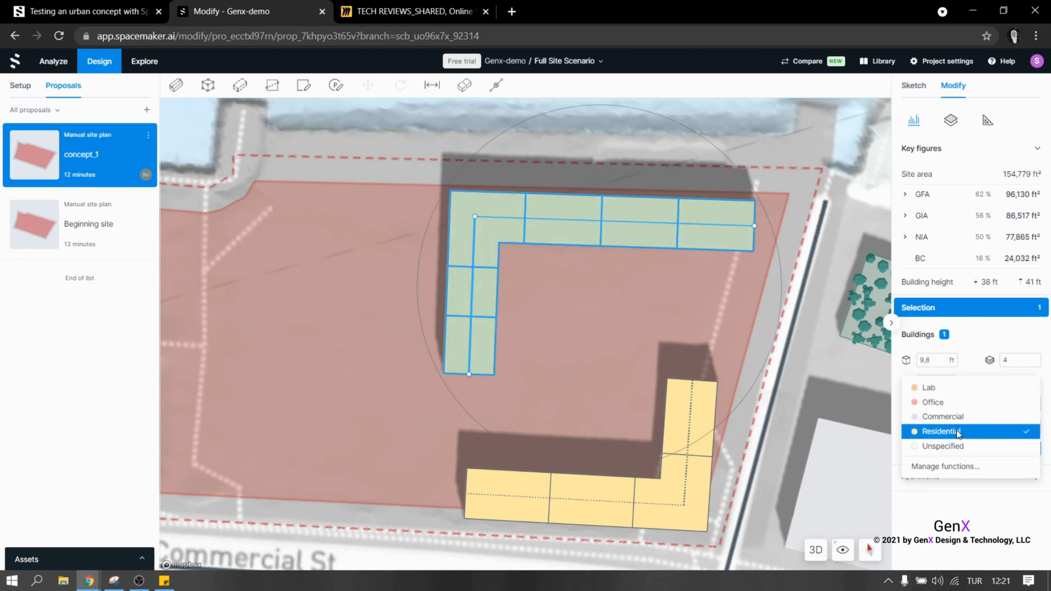
{"action": "mouse_move", "coordinate": [969, 433]}
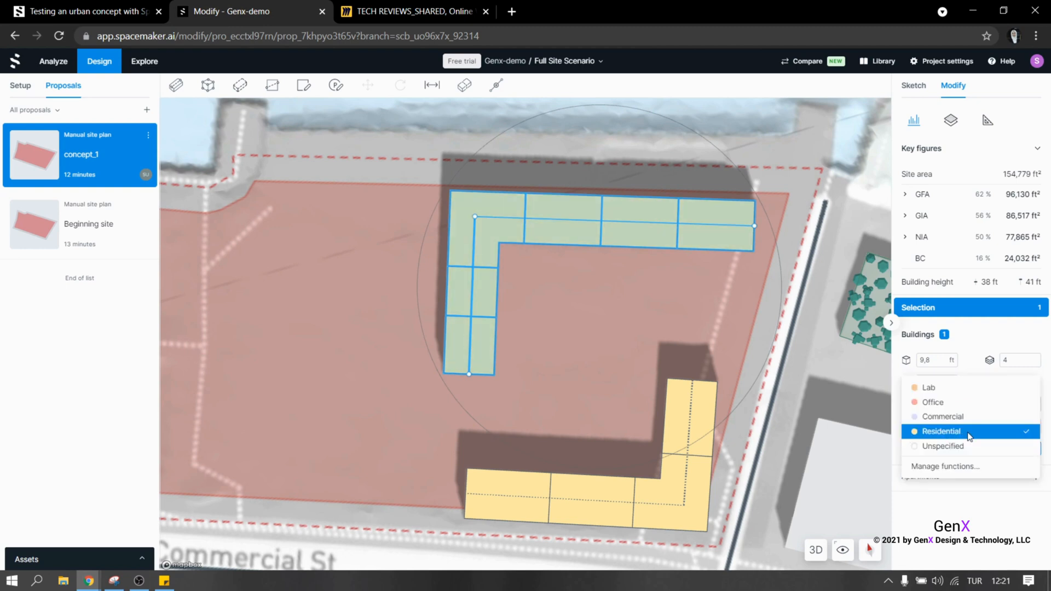
{"action": "left_click", "coordinate": [941, 431]}
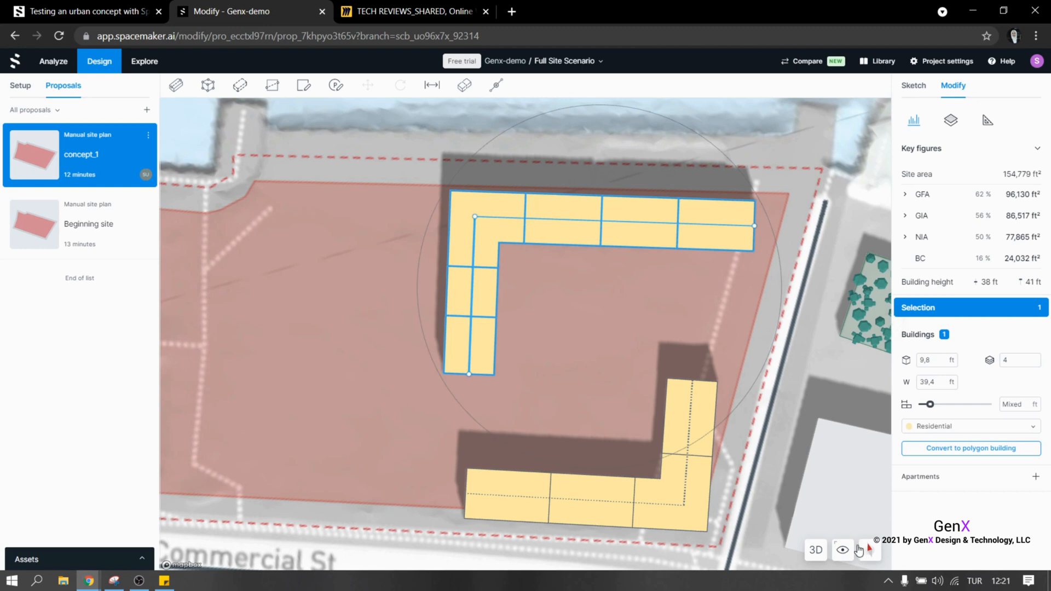
{"action": "left_click", "coordinate": [815, 551]}
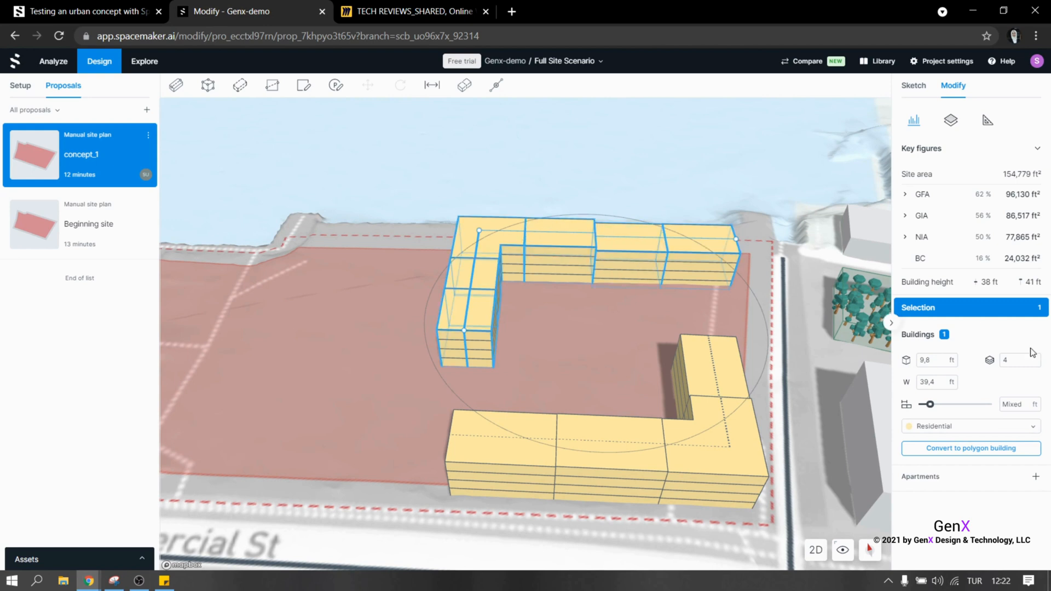
Raise the northern building to 10 floors and orbit to inspect the tall wing.
{"action": "left_click", "coordinate": [1013, 360]}
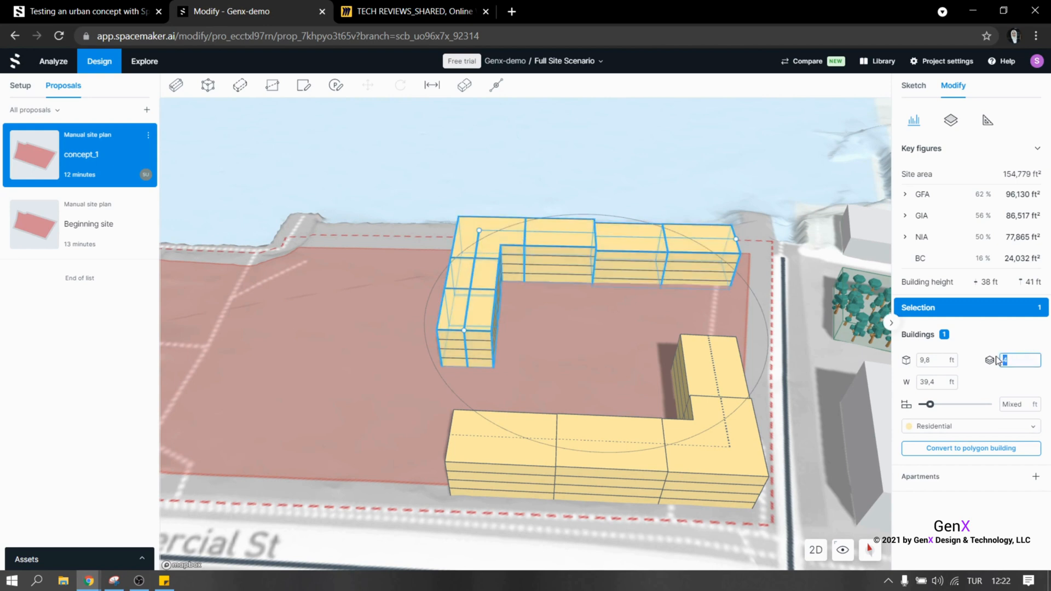
{"action": "type", "text": "1"}
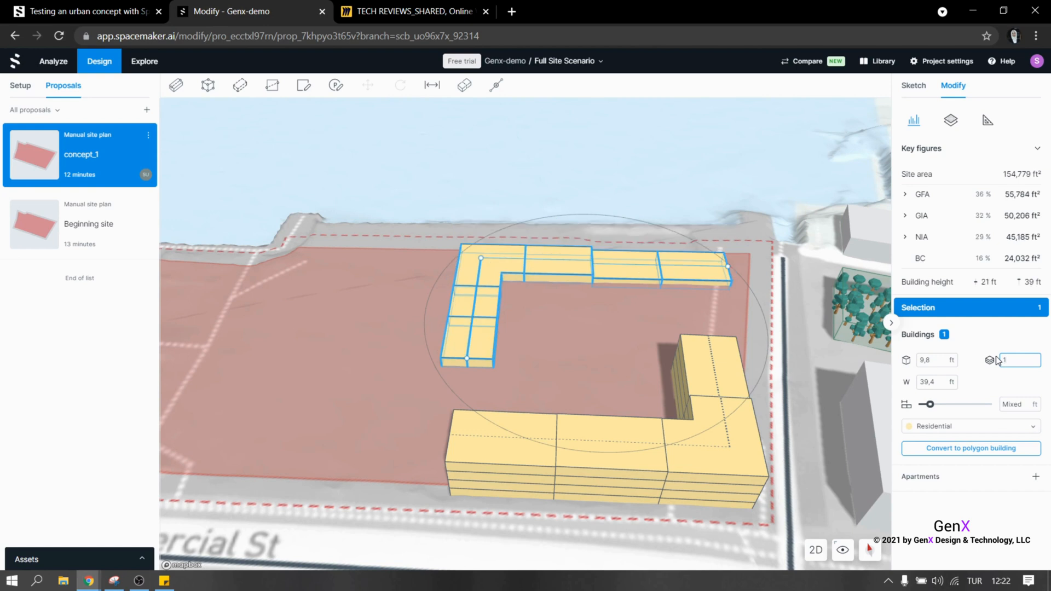
{"action": "type", "text": "10"}
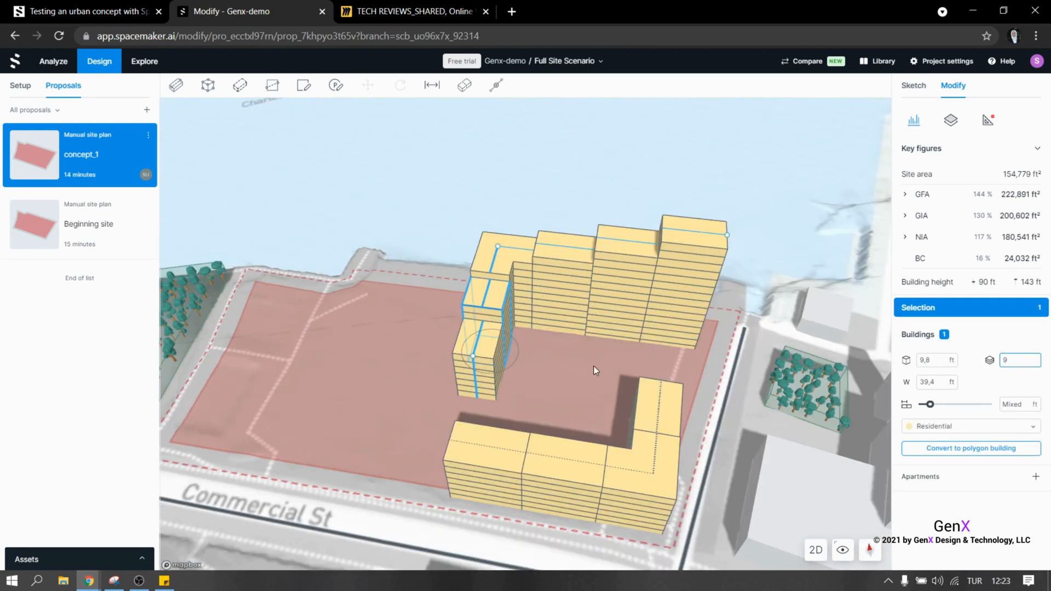
{"action": "left_click_drag", "start_coordinate": [594, 371], "coordinate": [493, 329]}
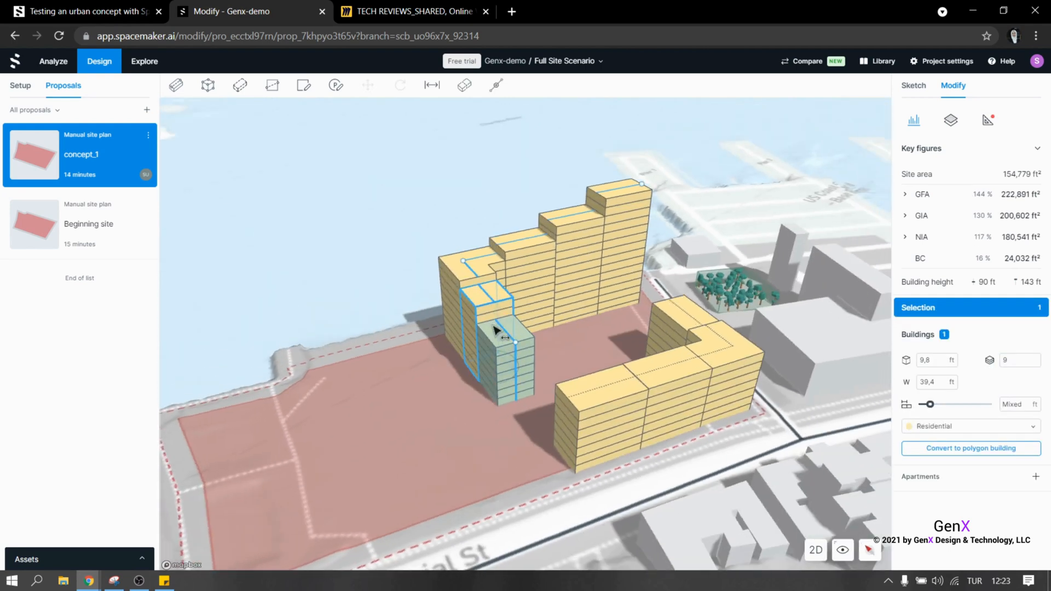
{"action": "left_click", "coordinate": [815, 551]}
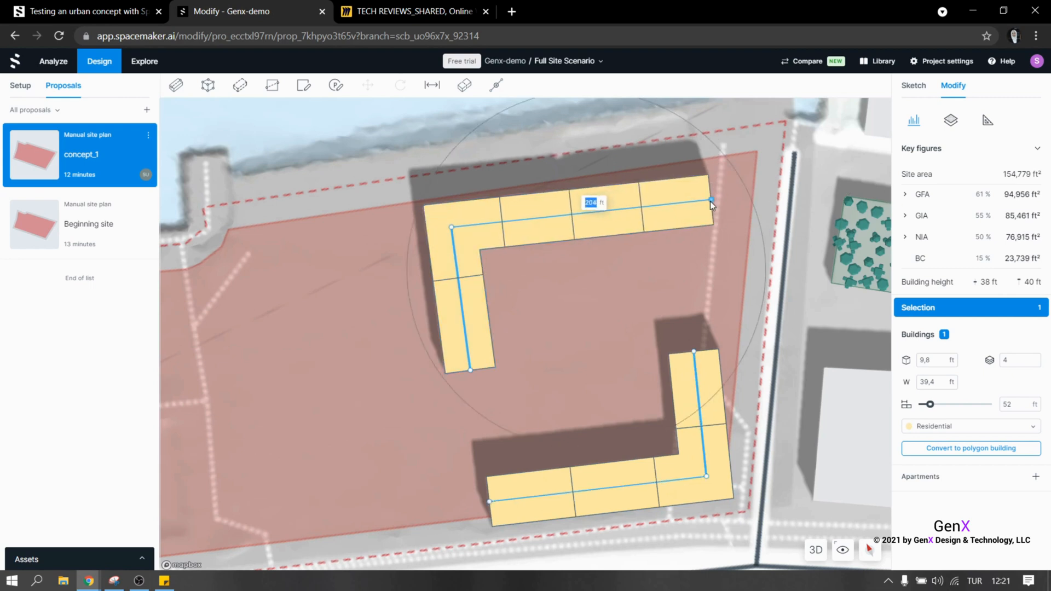
Shorten the northern building's eastern wing and adjust the western wing length.
{"action": "left_click_drag", "start_coordinate": [712, 205], "coordinate": [710, 200]}
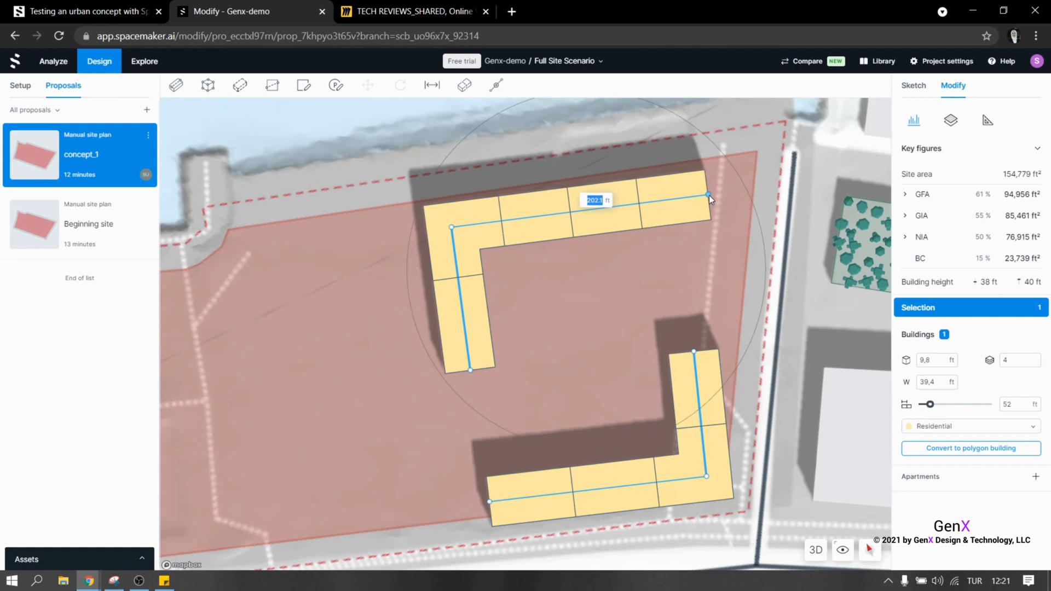
{"action": "left_click_drag", "start_coordinate": [709, 199], "coordinate": [730, 194]}
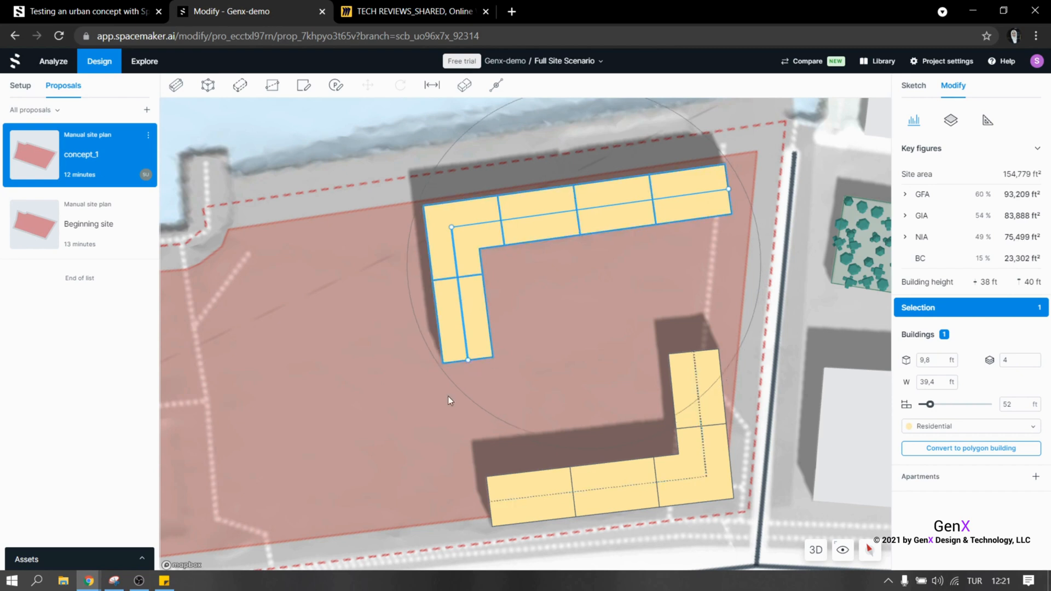
{"action": "mouse_move", "coordinate": [462, 85]}
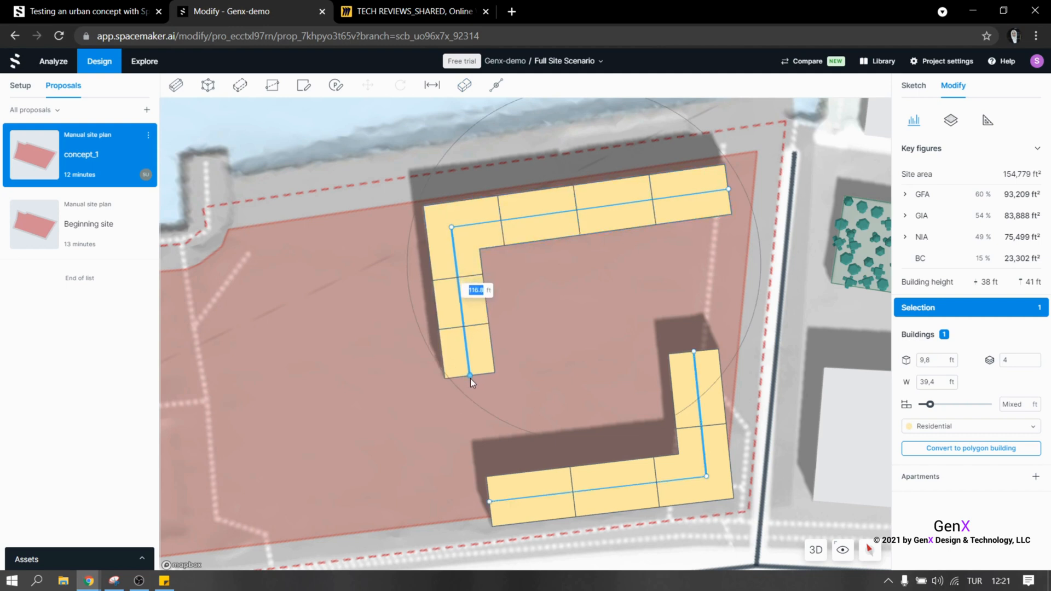
{"action": "left_click_drag", "start_coordinate": [471, 377], "coordinate": [472, 388]}
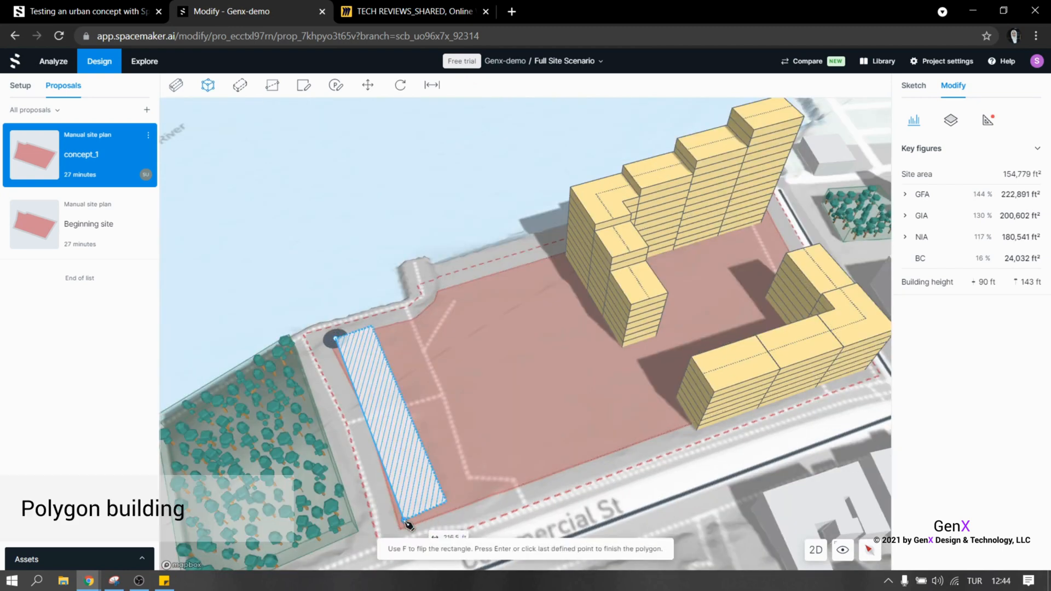
Sketch a rectangular building footprint onto the podium corner.
{"action": "left_click", "coordinate": [605, 447]}
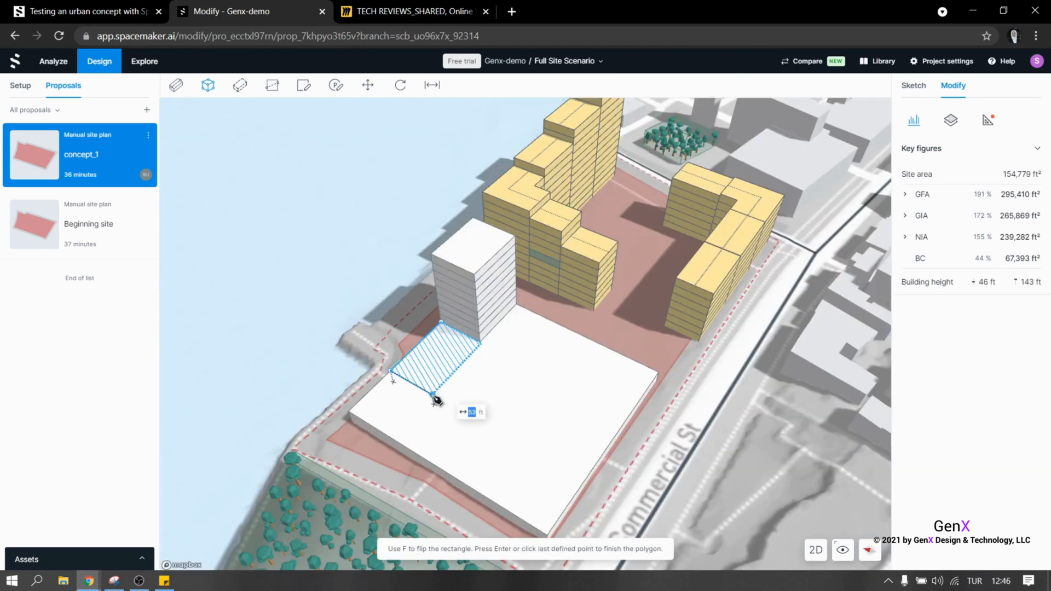
{"action": "left_click", "coordinate": [434, 399]}
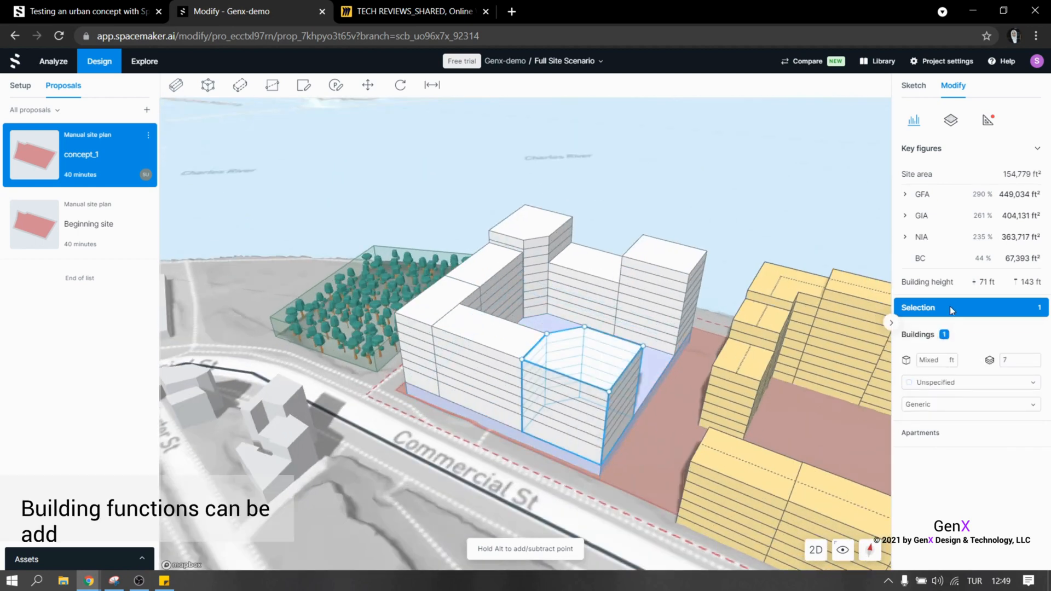
Select the block's narrow upper volume and enter 1 in the Buildings panel.
{"action": "left_click", "coordinate": [972, 382]}
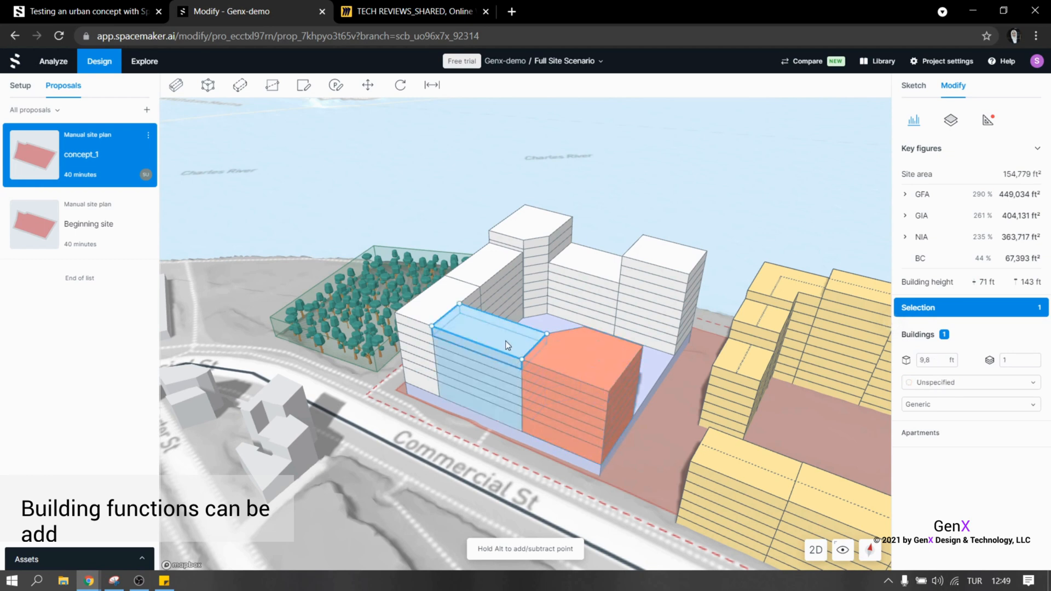
{"action": "left_click", "coordinate": [971, 383]}
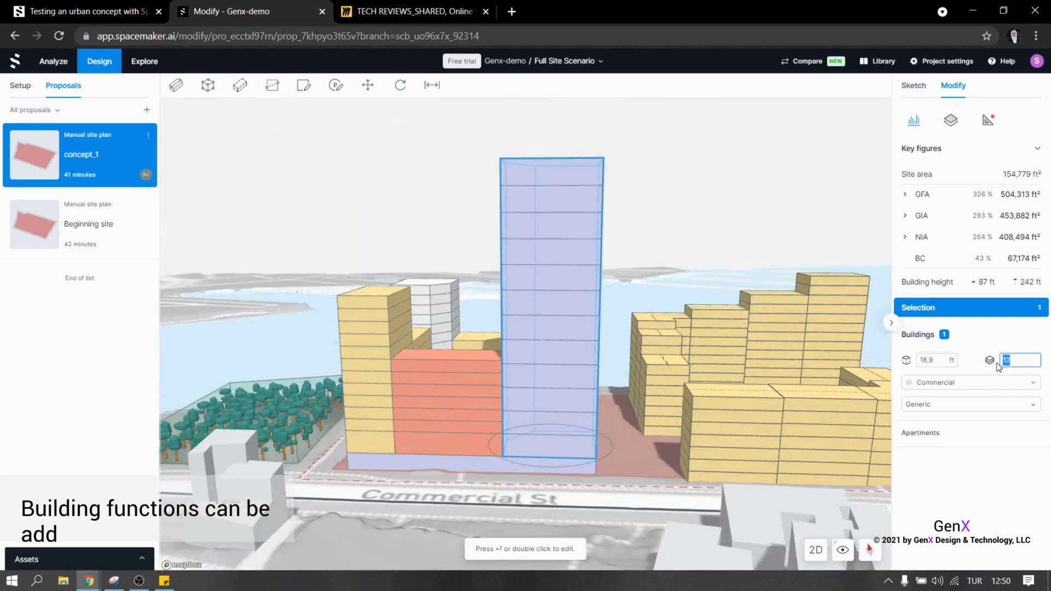
{"action": "type", "text": "1"}
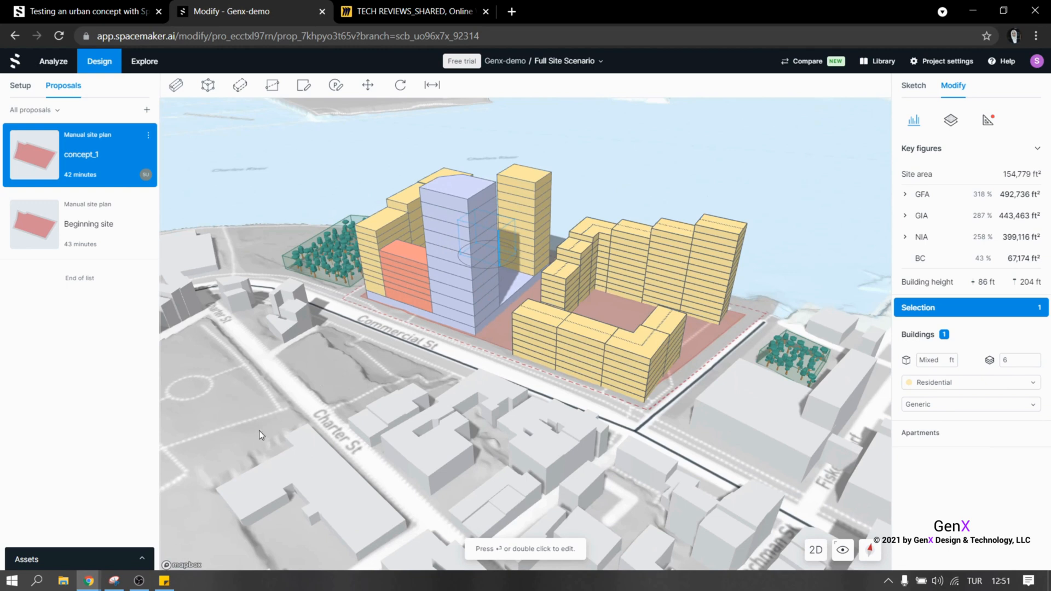
Duplicate the concept_1 proposal into concept_2 and open the copy.
{"action": "left_click", "coordinate": [149, 135]}
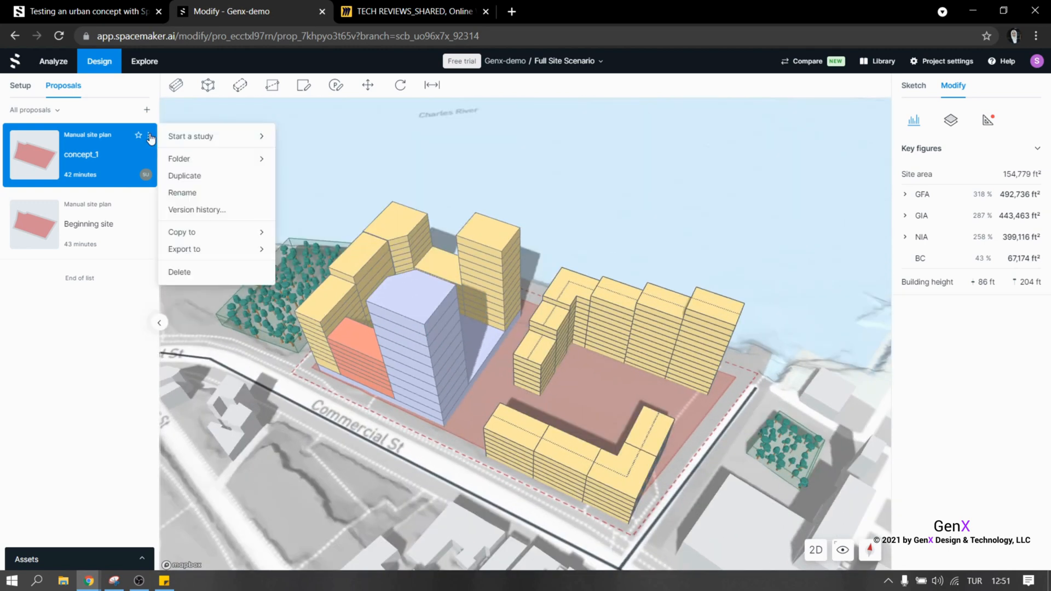
{"action": "left_click", "coordinate": [184, 176]}
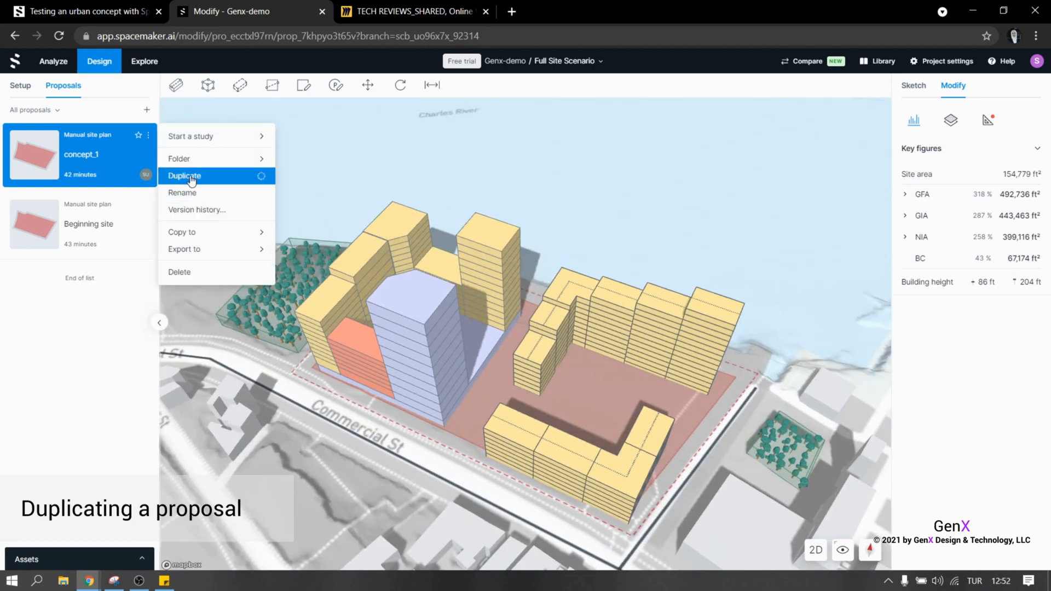
{"action": "left_click", "coordinate": [190, 176]}
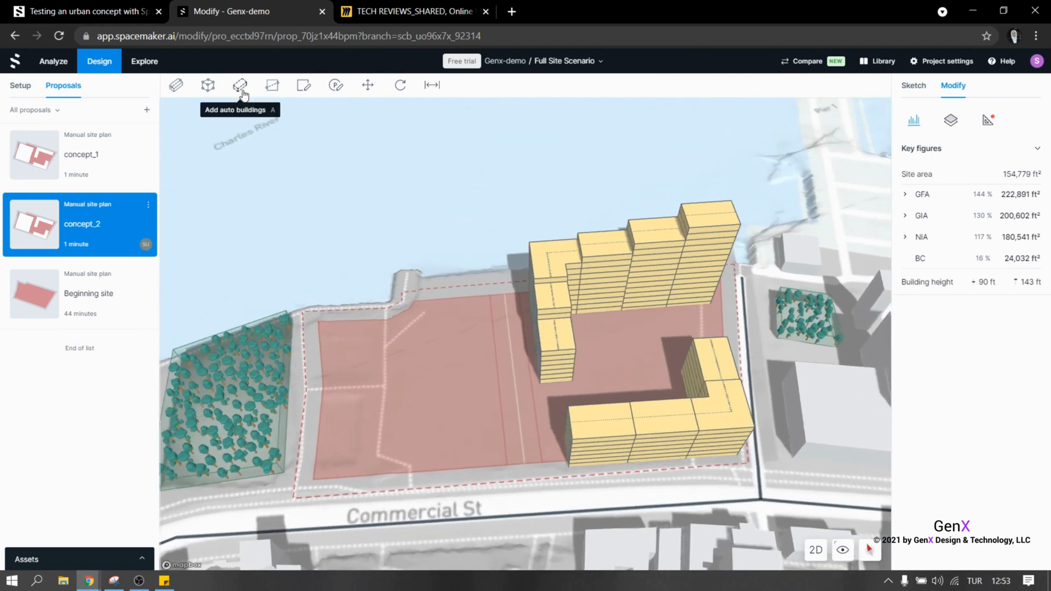
Generate auto buildings with a different layout type, 2 floors and adjusted floor-to-floor height.
{"action": "left_click", "coordinate": [239, 85]}
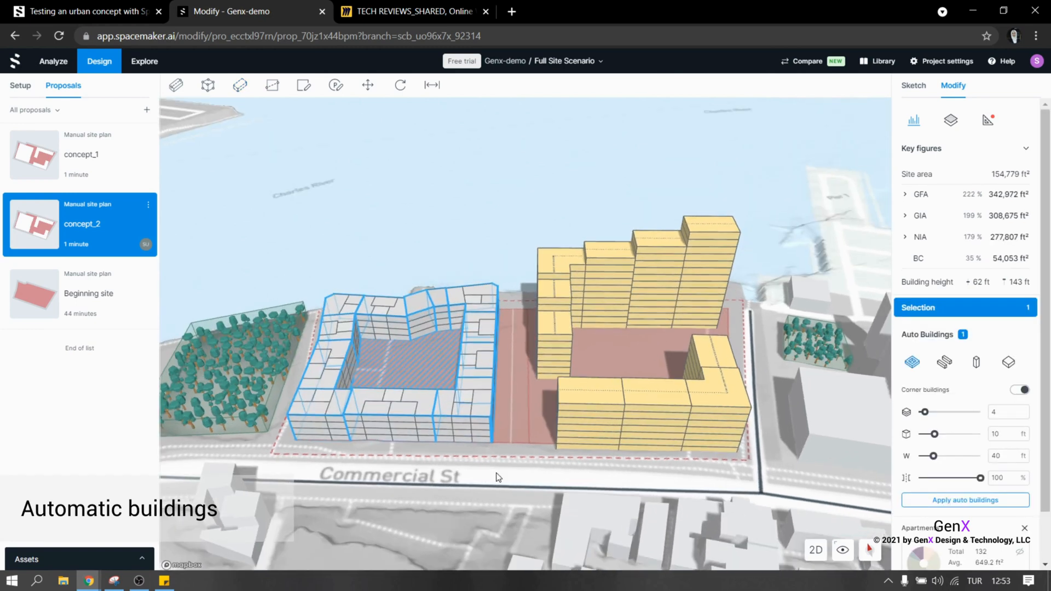
{"action": "mouse_move", "coordinate": [944, 362]}
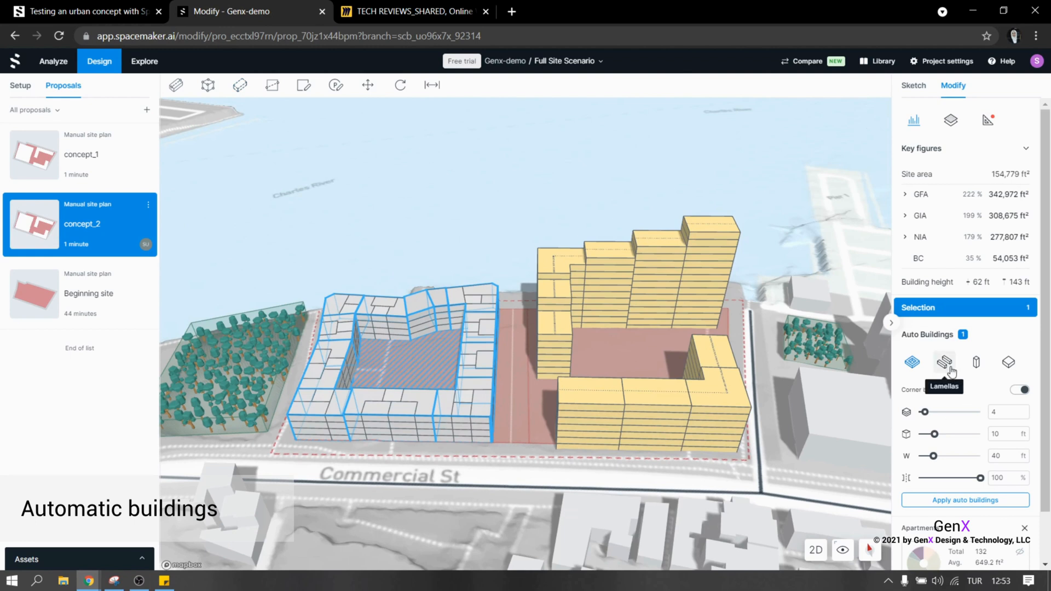
{"action": "left_click", "coordinate": [977, 362]}
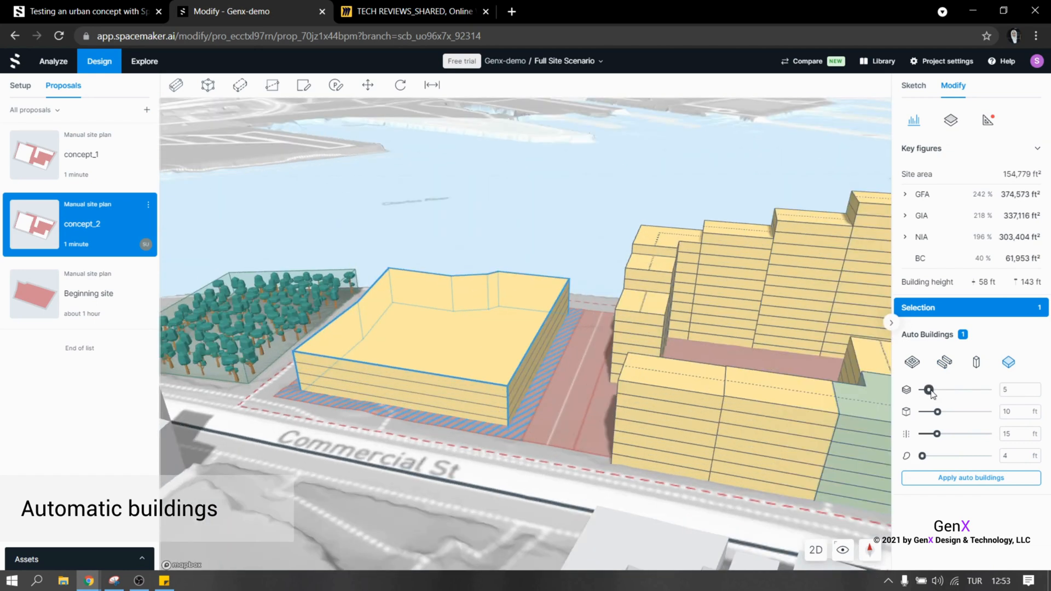
{"action": "left_click_drag", "start_coordinate": [931, 390], "coordinate": [924, 390]}
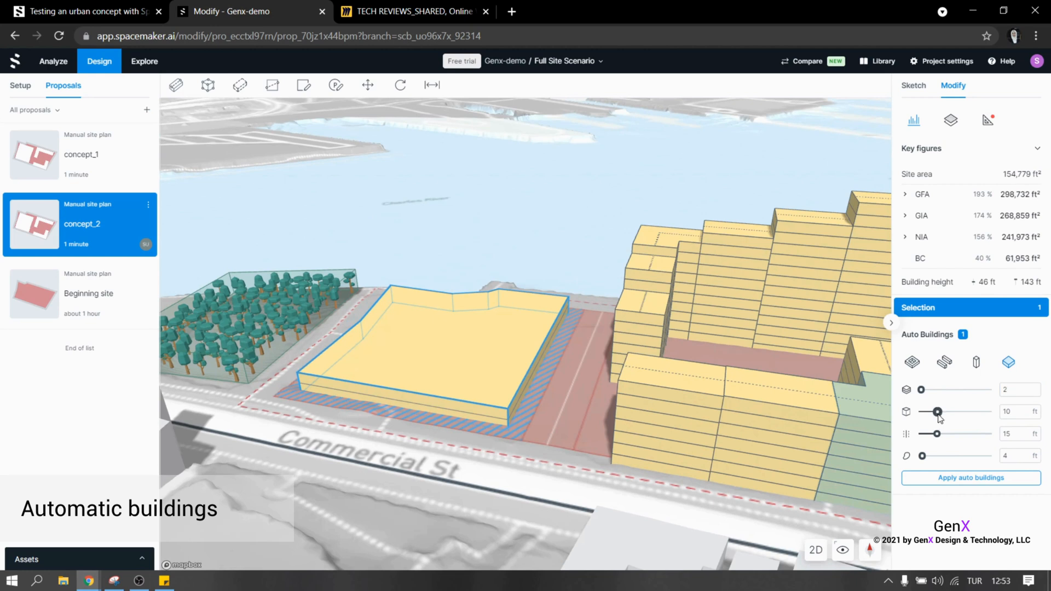
{"action": "left_click_drag", "start_coordinate": [938, 412], "coordinate": [931, 412]}
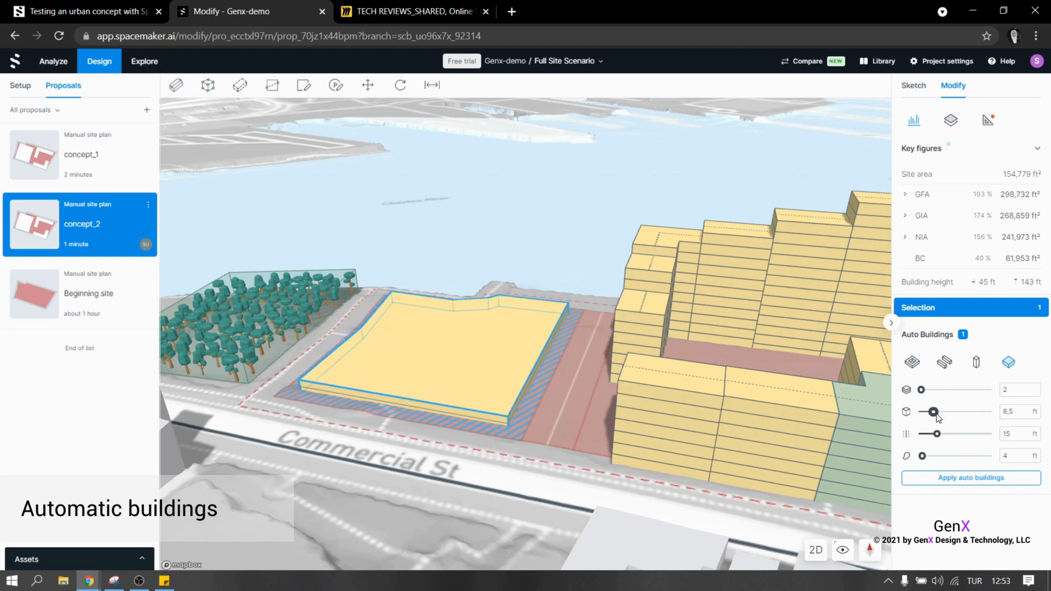
{"action": "left_click_drag", "start_coordinate": [929, 434], "coordinate": [941, 434]}
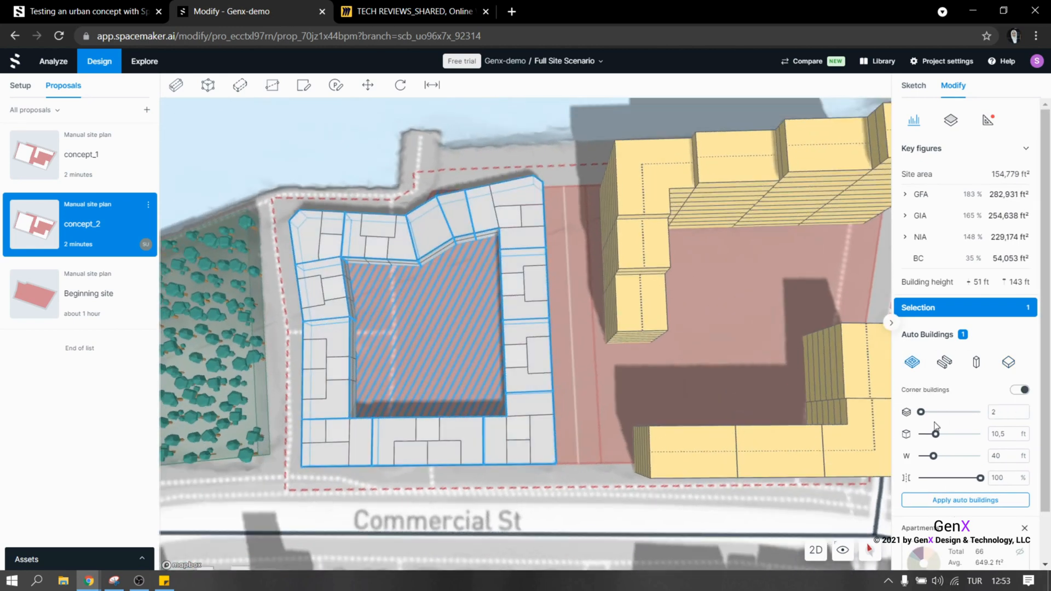
{"action": "left_click_drag", "start_coordinate": [921, 412], "coordinate": [938, 412]}
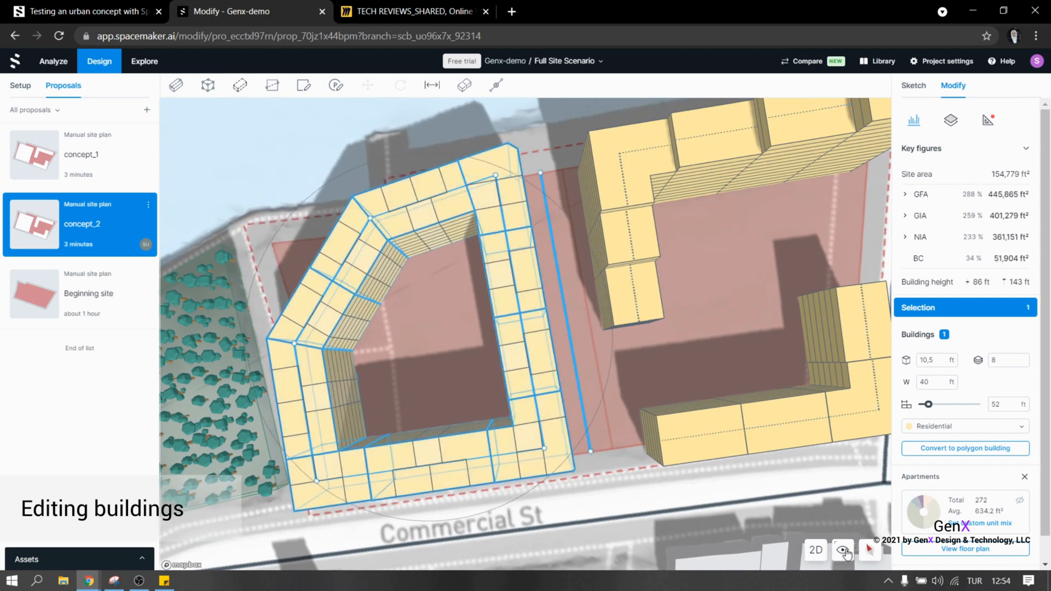
In plan view, set the selected building section's width to 60.
{"action": "left_click", "coordinate": [815, 550]}
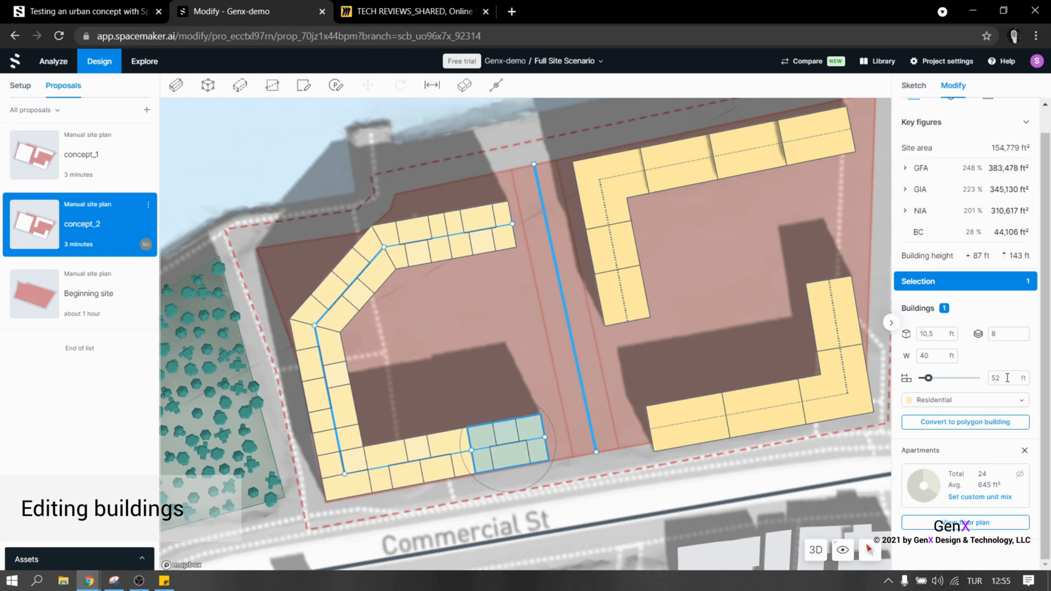
{"action": "left_click", "coordinate": [933, 356]}
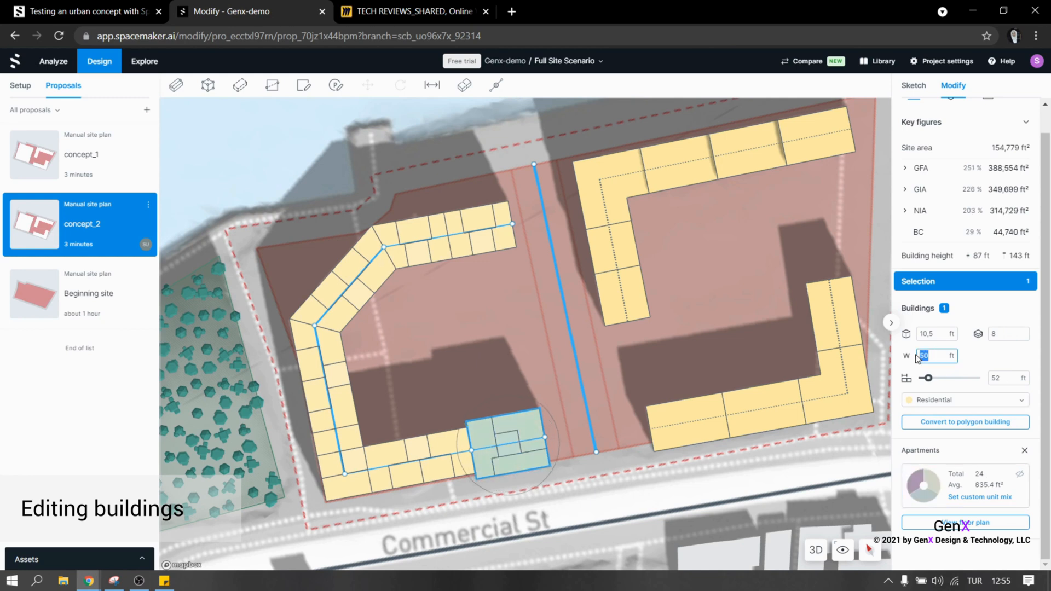
{"action": "type", "text": "60"}
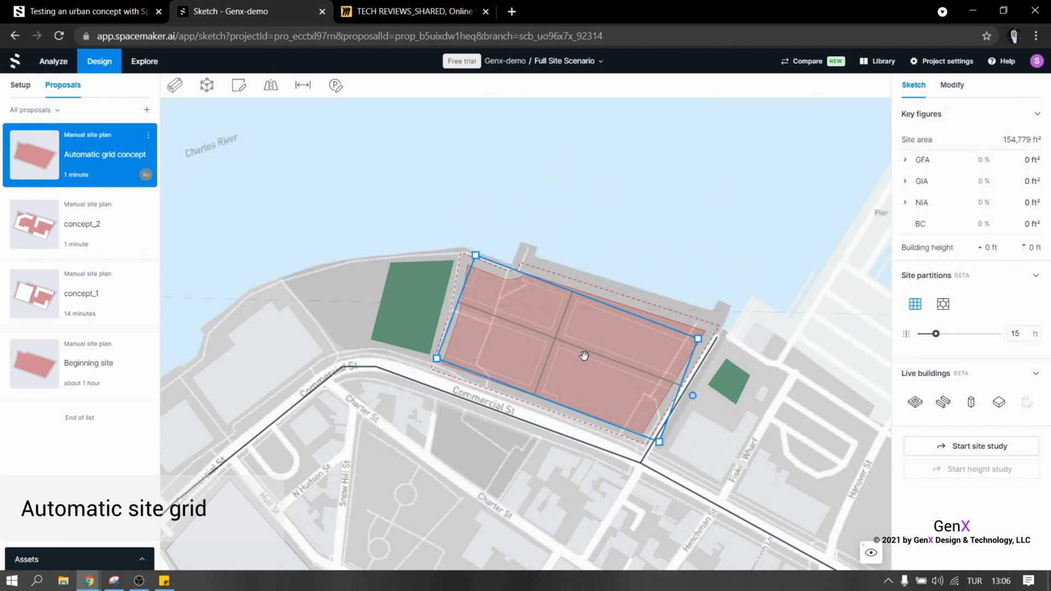
Fill the site partitions with live courtyard buildings and set one section's function to orange.
{"action": "left_click", "coordinate": [999, 402]}
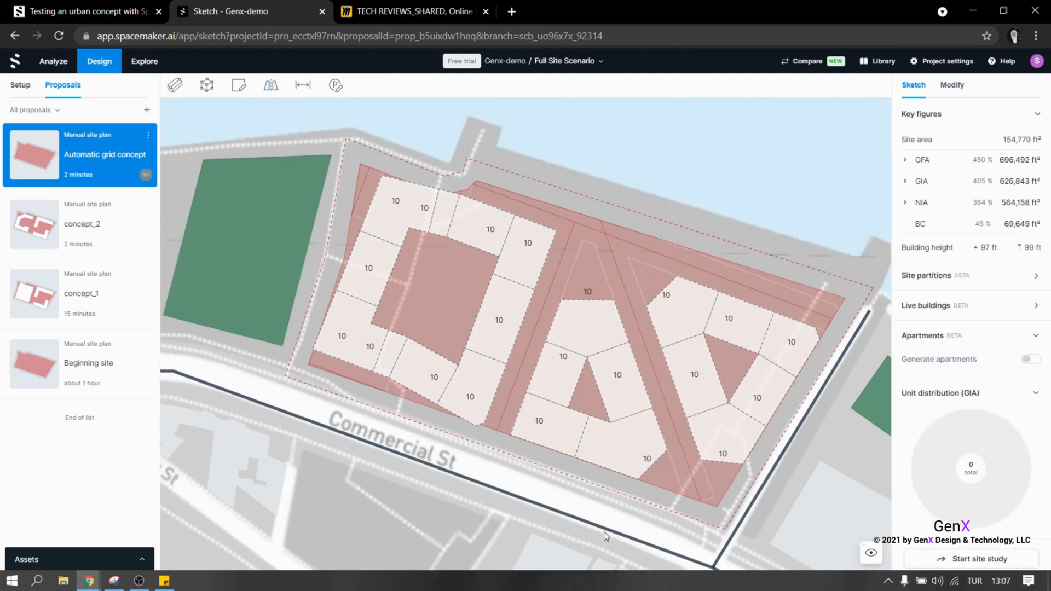
{"action": "left_click", "coordinate": [953, 85]}
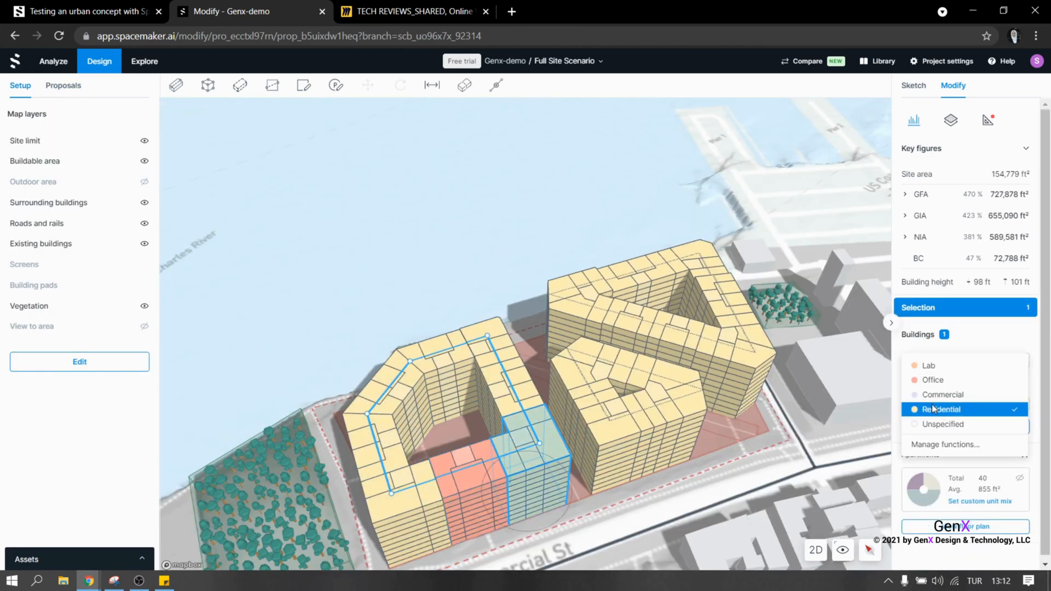
{"action": "left_click", "coordinate": [940, 395]}
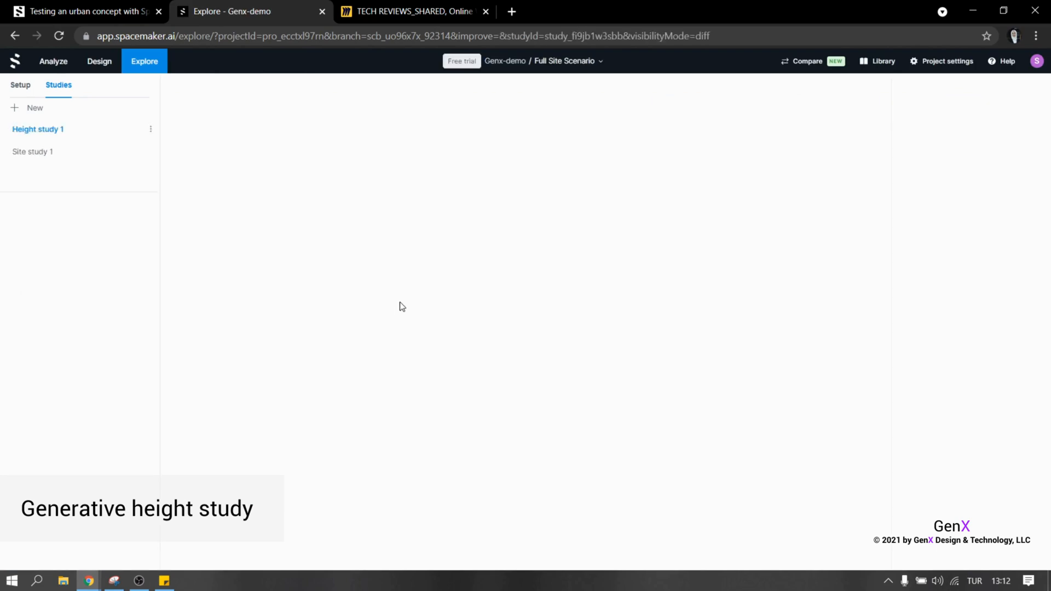
Open Height study 1 in a tilted 3D view and show the vegetation map layer.
{"action": "left_click", "coordinate": [37, 130]}
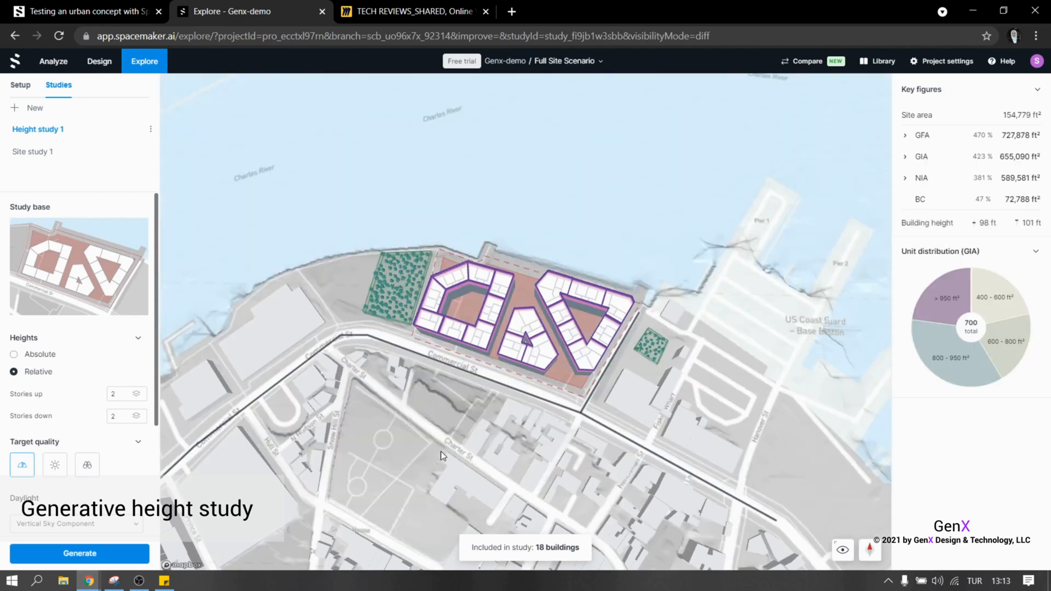
{"action": "left_click_drag", "start_coordinate": [441, 456], "coordinate": [493, 436]}
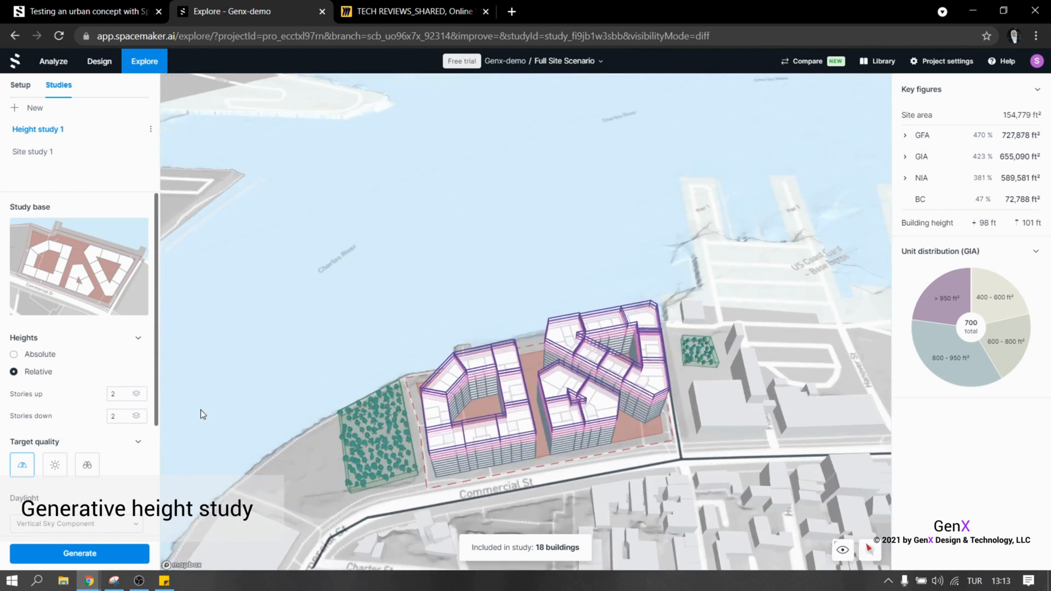
{"action": "left_click", "coordinate": [86, 465]}
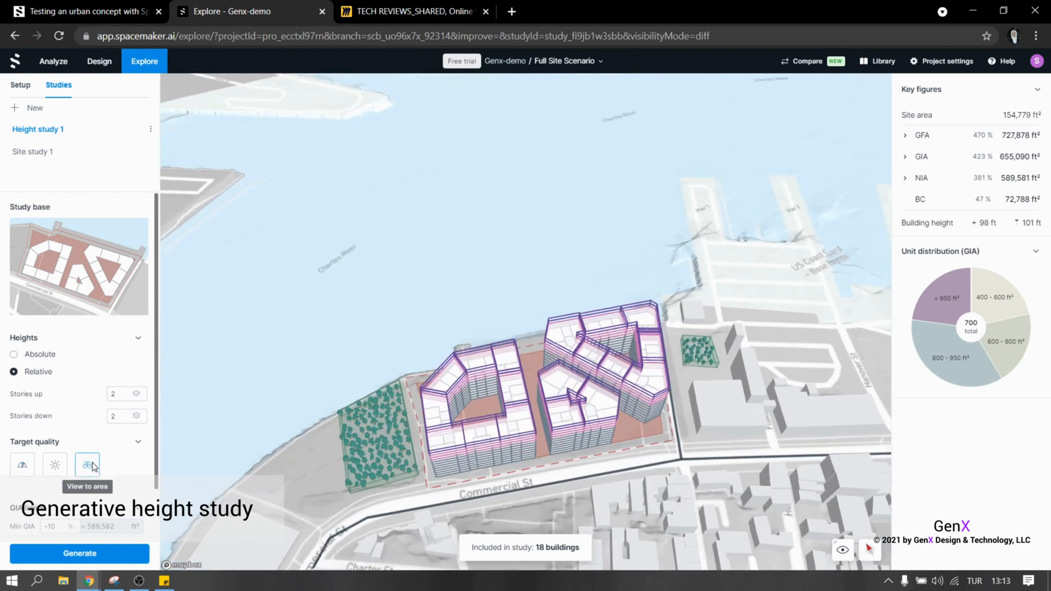
{"action": "mouse_move", "coordinate": [131, 471]}
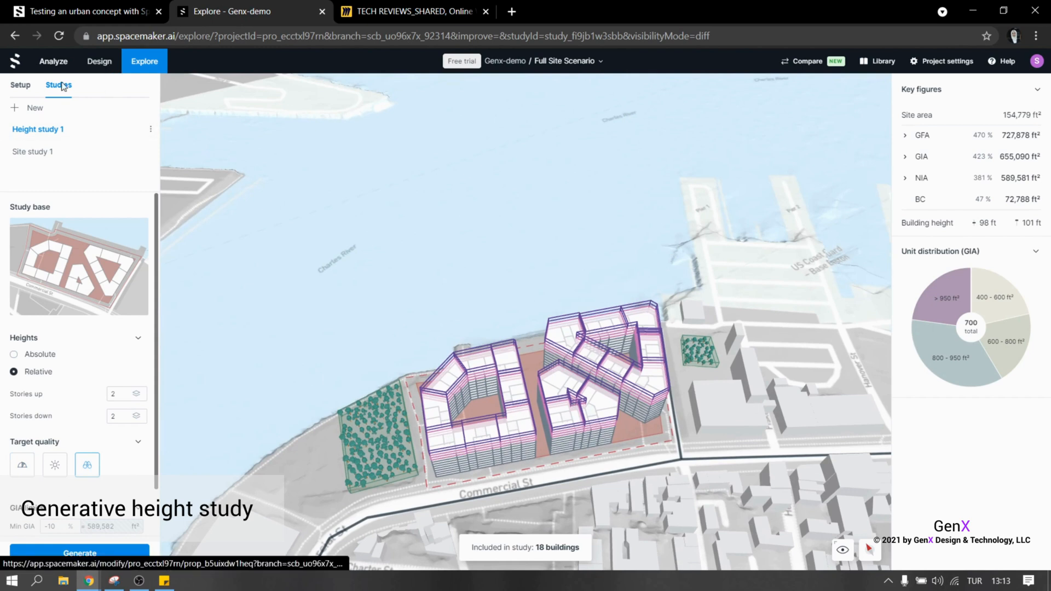
{"action": "left_click", "coordinate": [21, 85]}
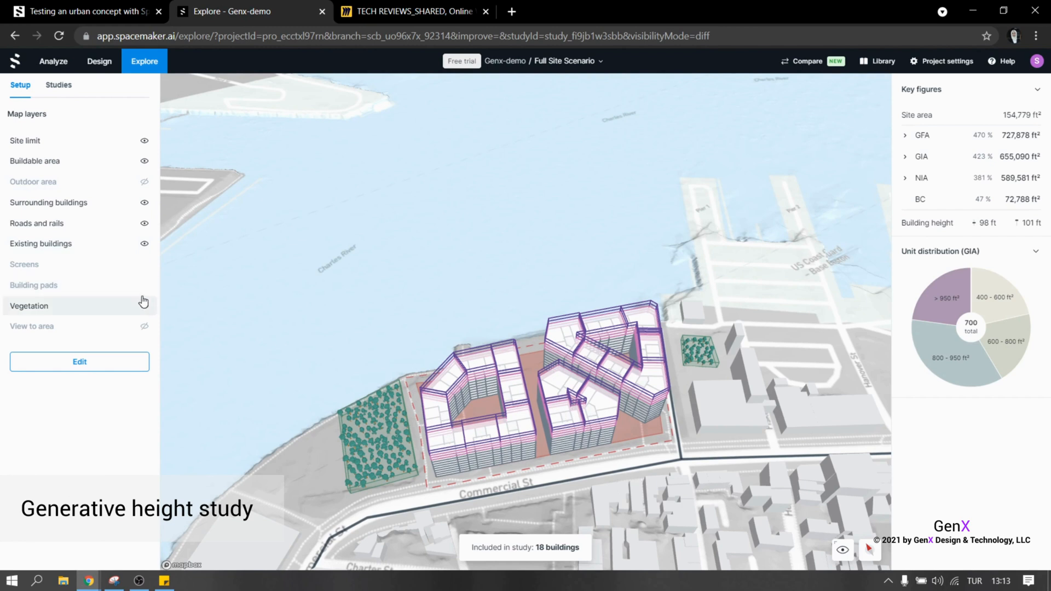
{"action": "left_click", "coordinate": [144, 326]}
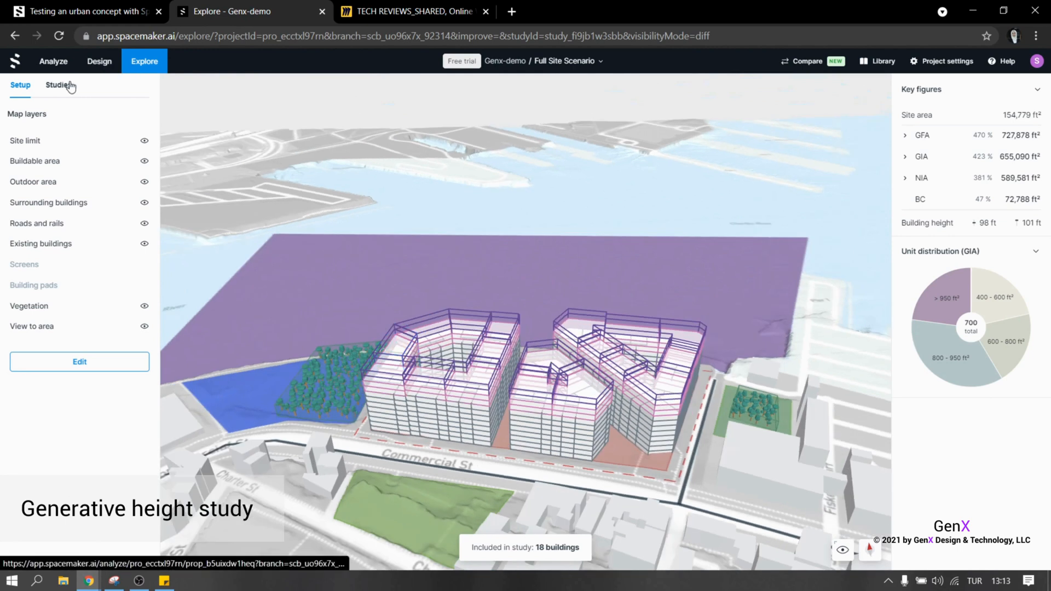
Target view quality and allow 2 stories up and 5 stories down.
{"action": "left_click", "coordinate": [58, 85]}
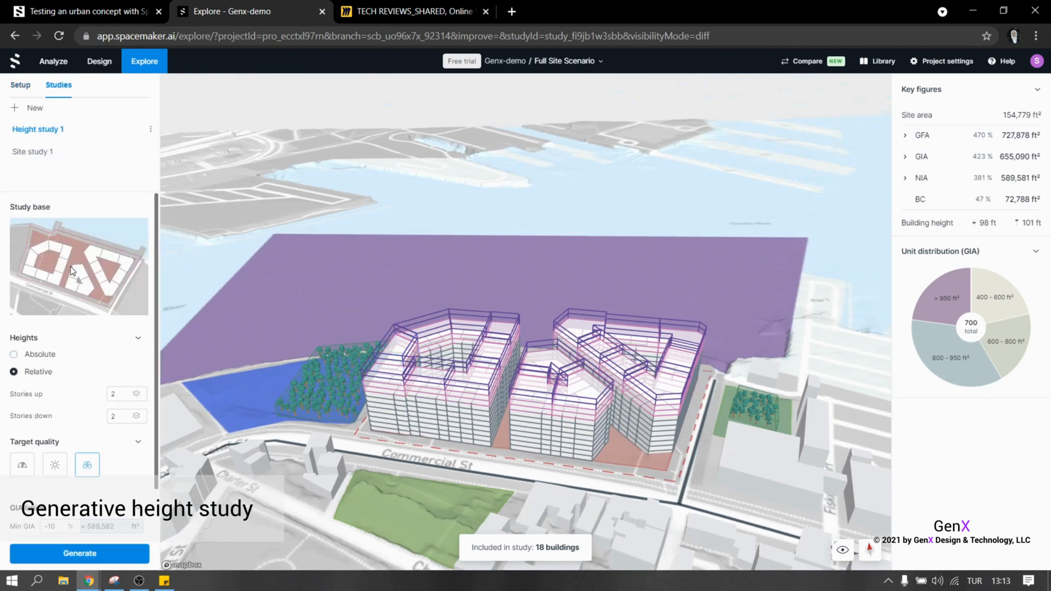
{"action": "scroll", "scroll_direction": "down", "scroll_amount": 3}
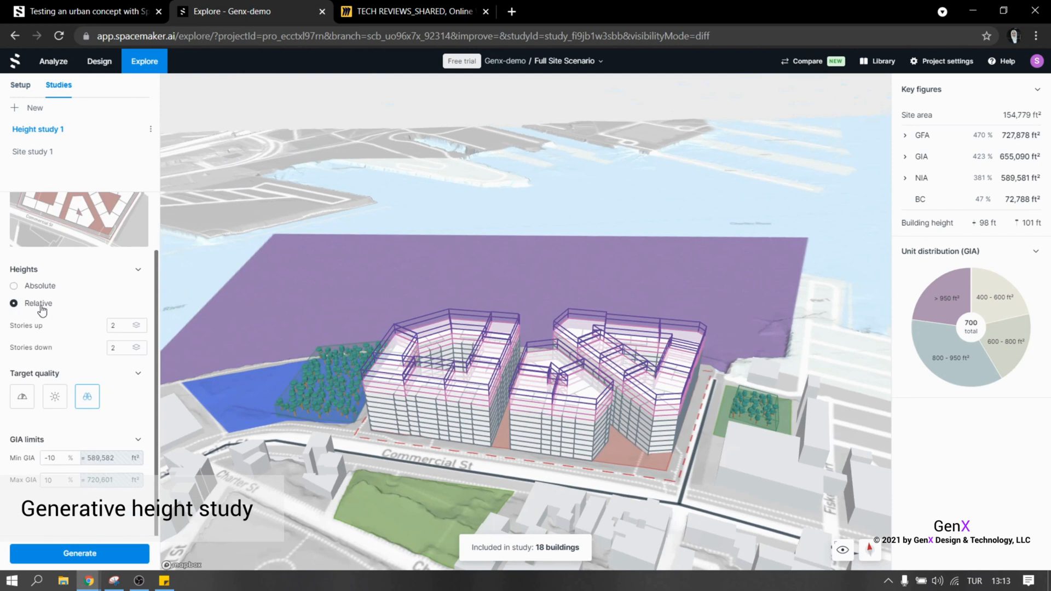
{"action": "mouse_move", "coordinate": [129, 325]}
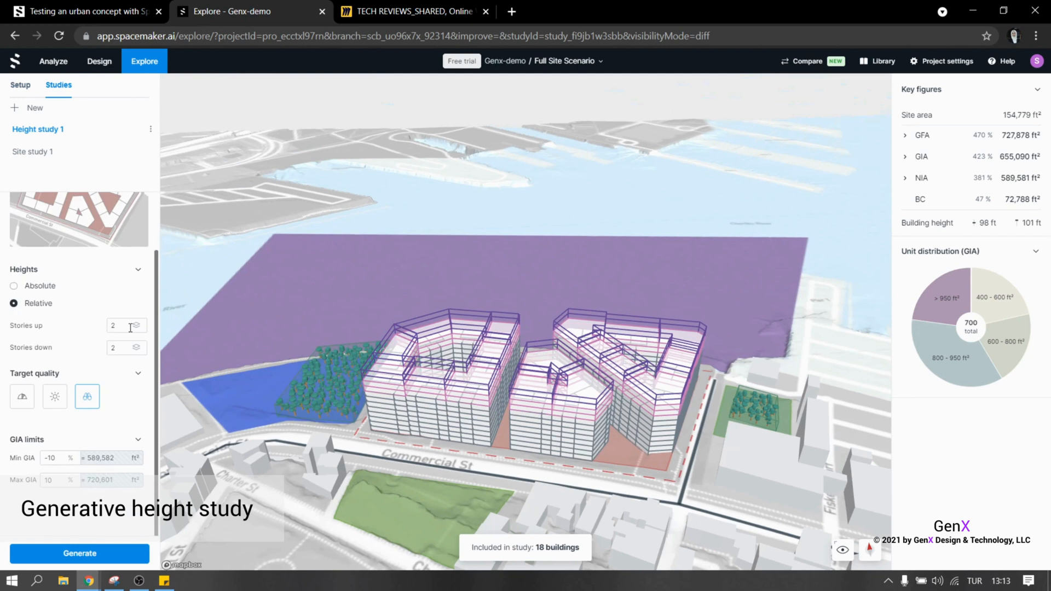
{"action": "left_click", "coordinate": [121, 325]}
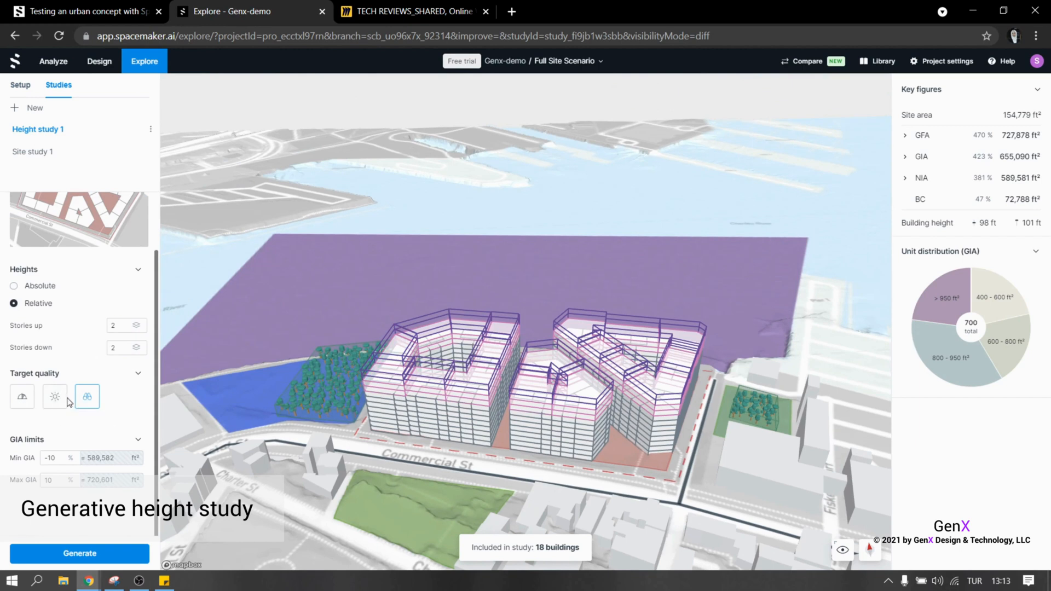
{"action": "left_click", "coordinate": [22, 397]}
{"action": "type", "text": "4"}
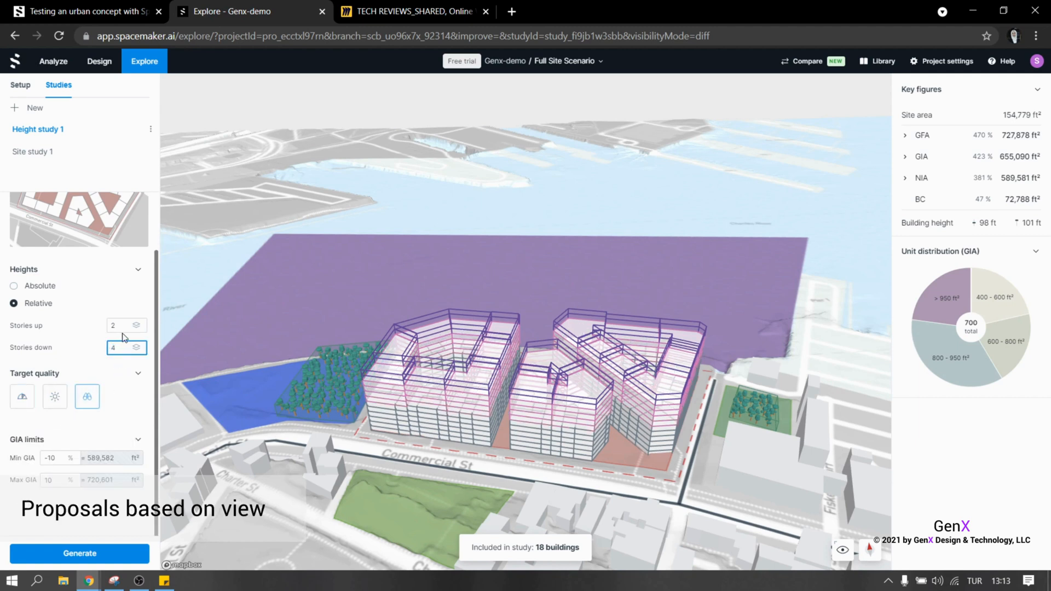
{"action": "left_click", "coordinate": [118, 325]}
{"action": "type", "text": "5"}
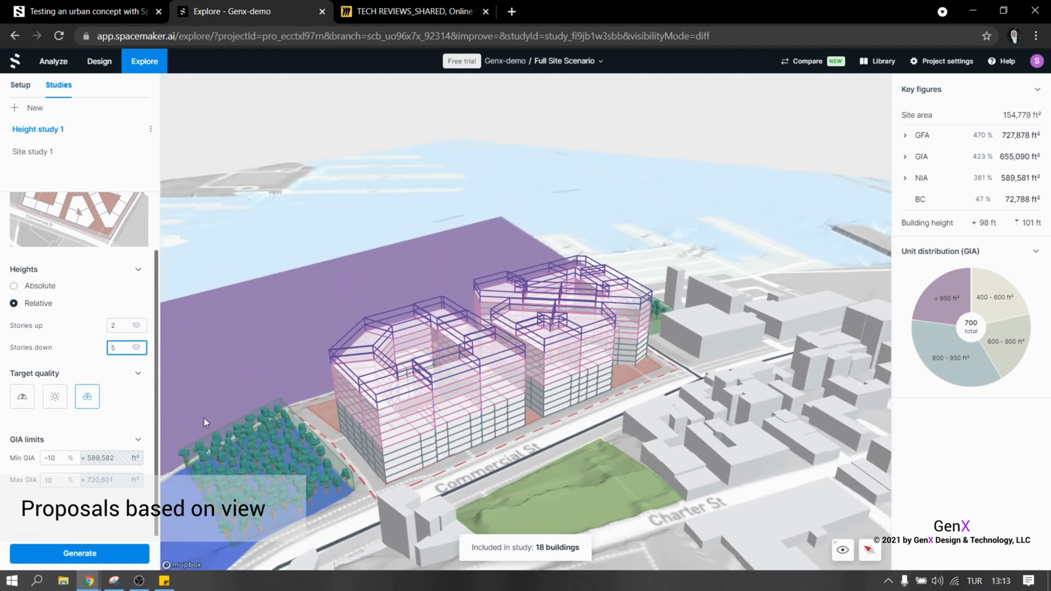
{"action": "left_click", "coordinate": [80, 553]}
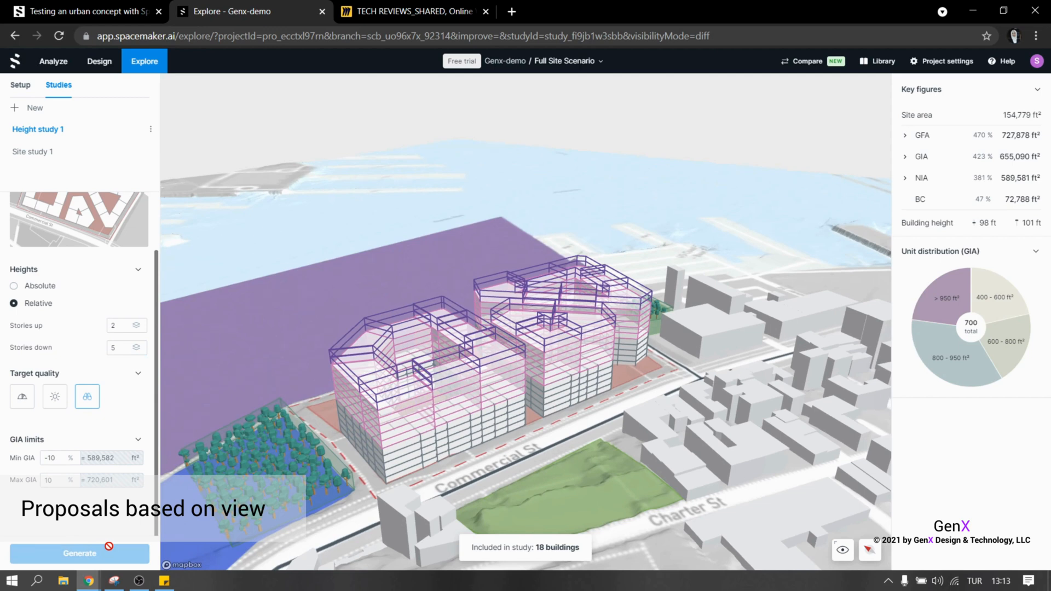
{"action": "mouse_move", "coordinate": [110, 553]}
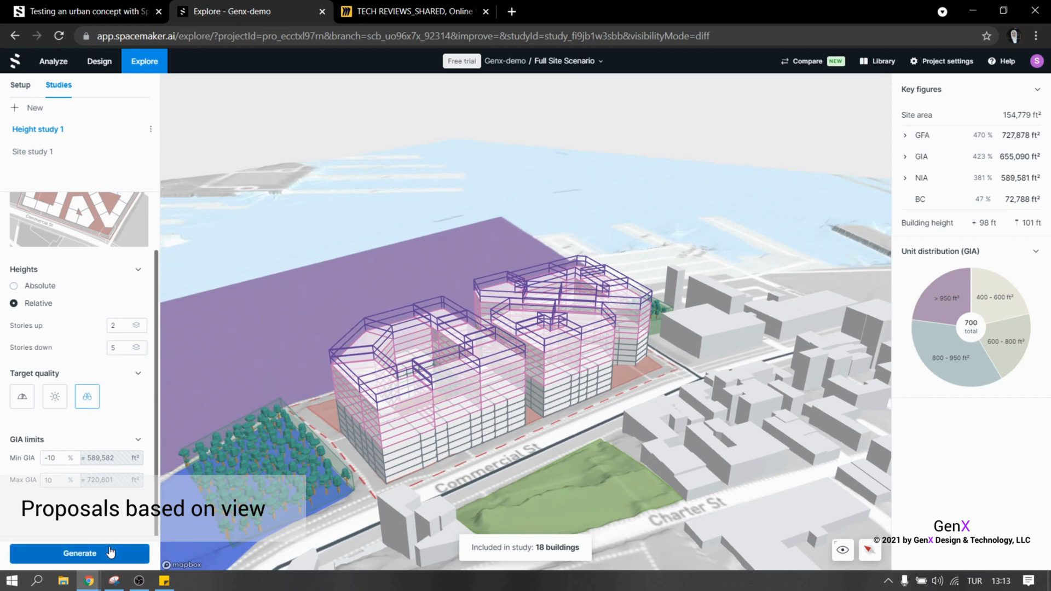
Generate the view-optimised height study proposals.
{"action": "left_click", "coordinate": [80, 554]}
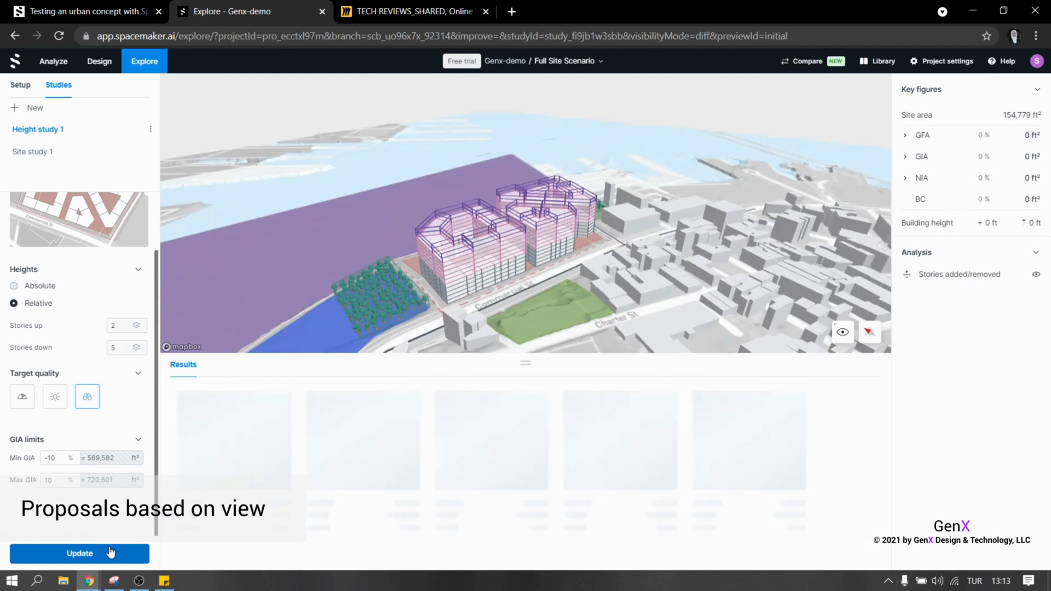
{"action": "left_click", "coordinate": [80, 553]}
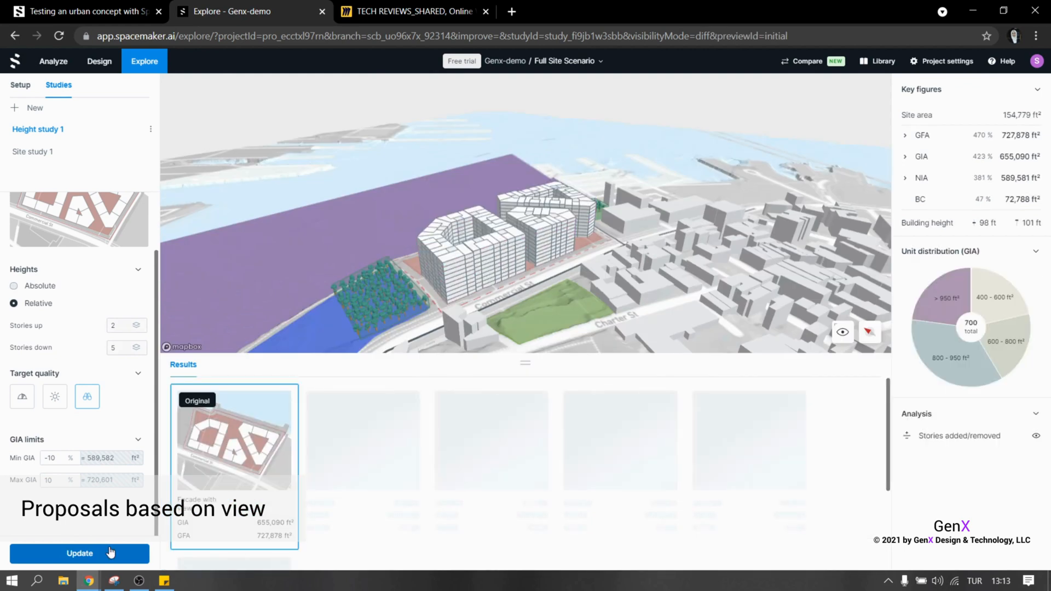
{"action": "left_click", "coordinate": [79, 554]}
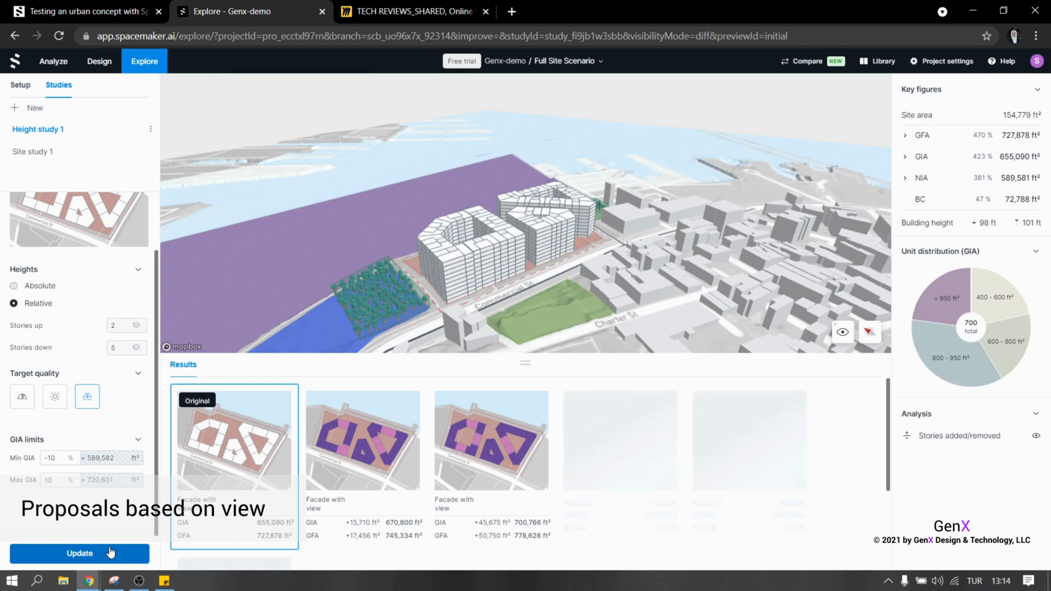
{"action": "left_click", "coordinate": [79, 554]}
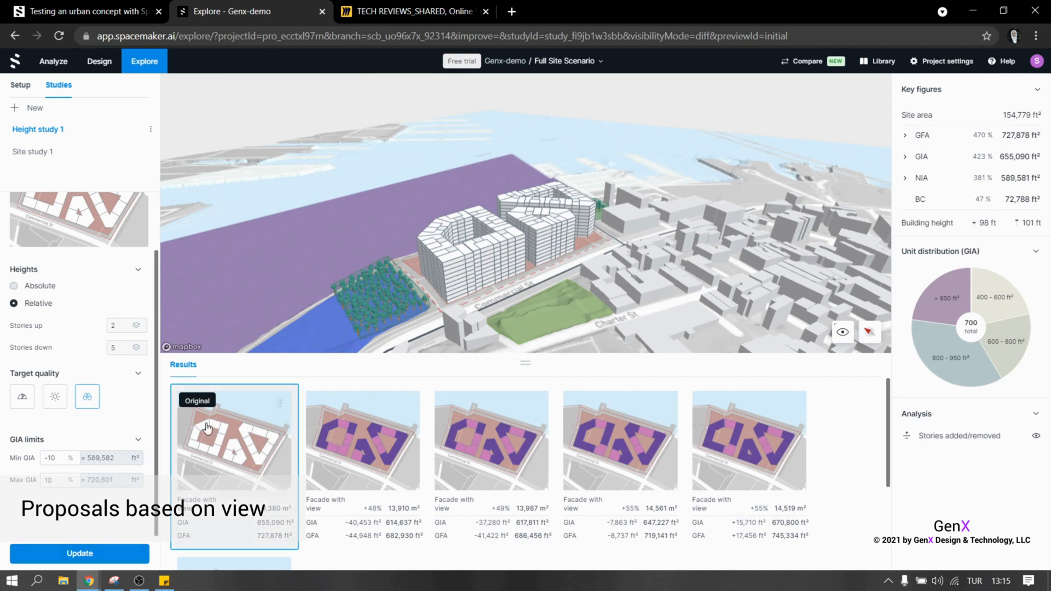
Preview the original massing and the view proposals in 3D.
{"action": "left_click", "coordinate": [362, 440]}
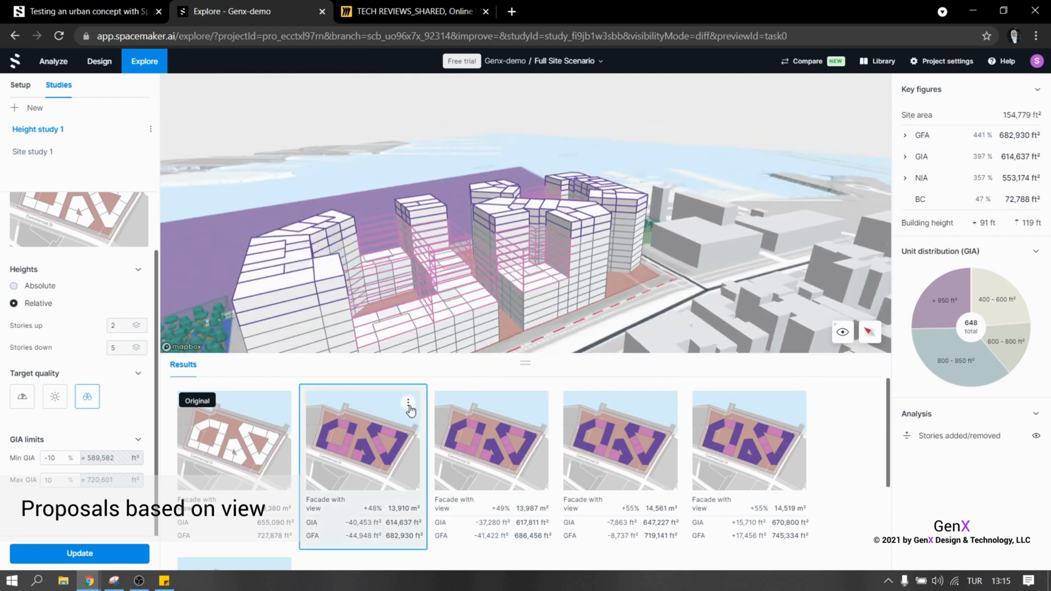
{"action": "left_click", "coordinate": [409, 401]}
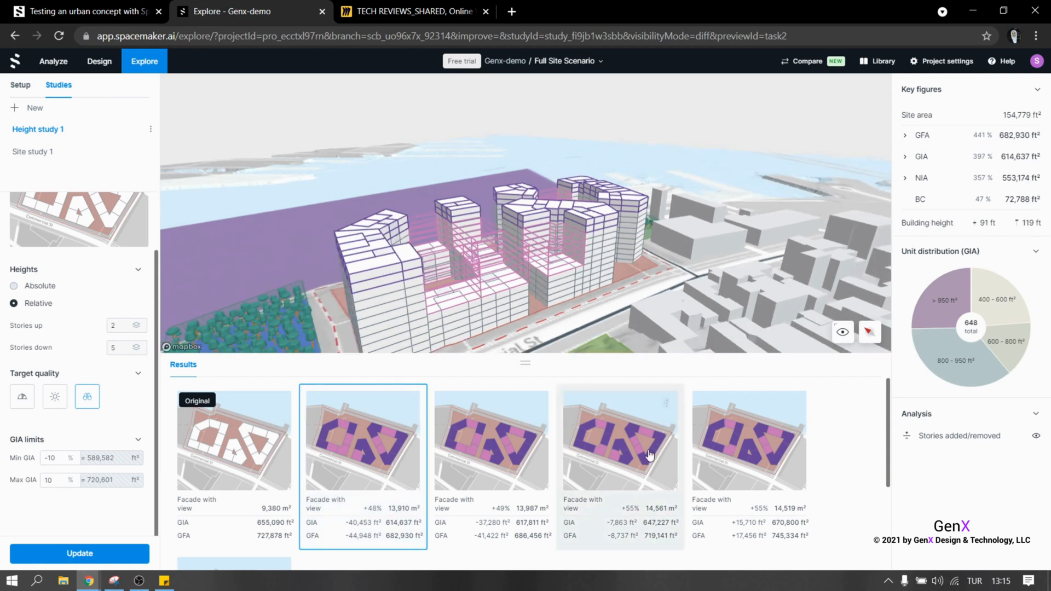
{"action": "left_click", "coordinate": [55, 397]}
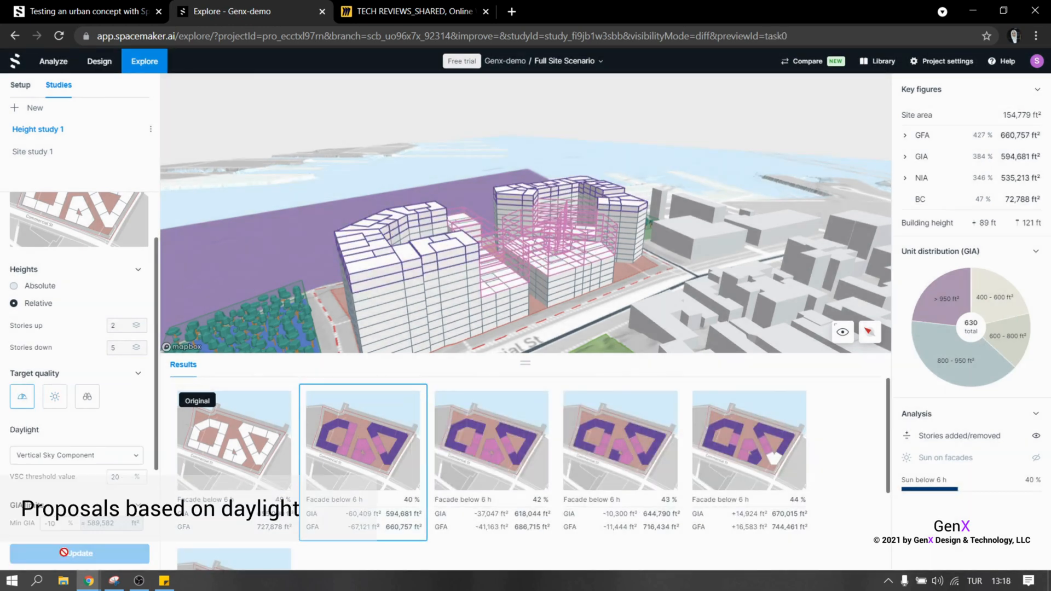
Save and rename the daylight height proposal, then draw zones for a generative site layout.
{"action": "left_click", "coordinate": [494, 441]}
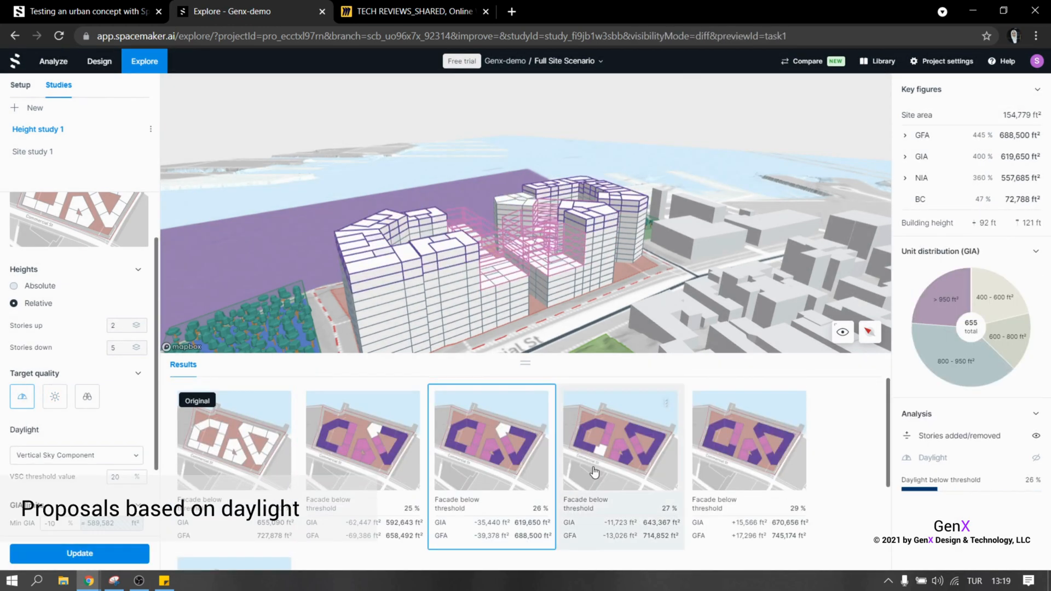
{"action": "left_click", "coordinate": [408, 403]}
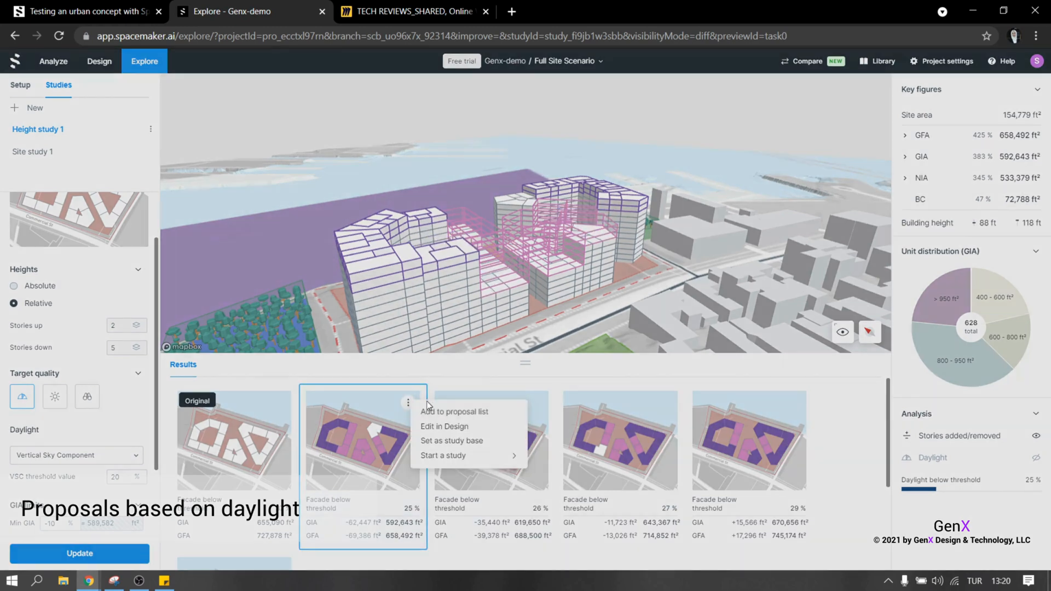
{"action": "mouse_move", "coordinate": [166, 201]}
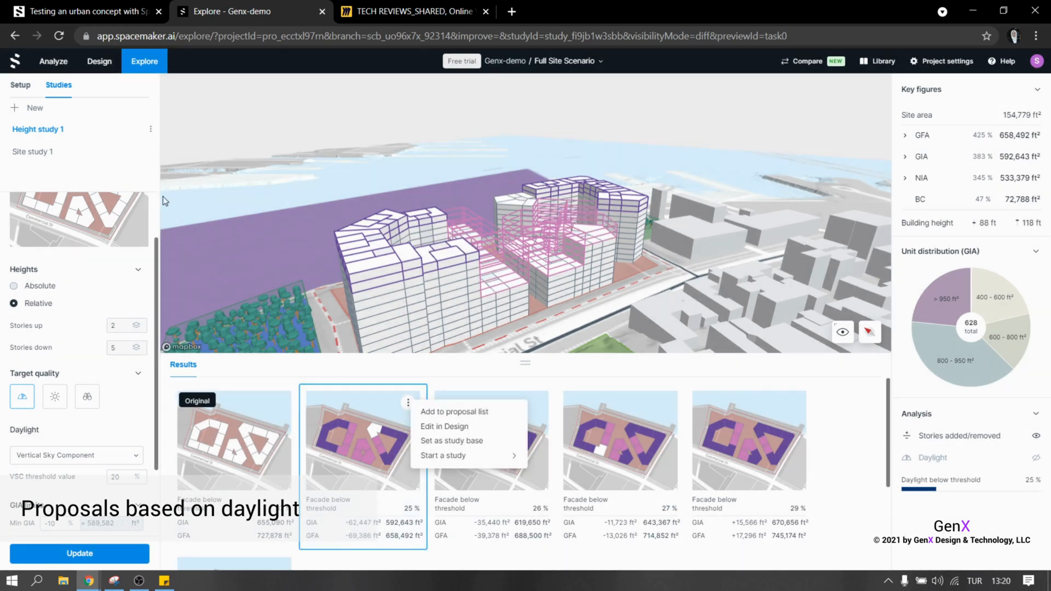
{"action": "left_click", "coordinate": [444, 427]}
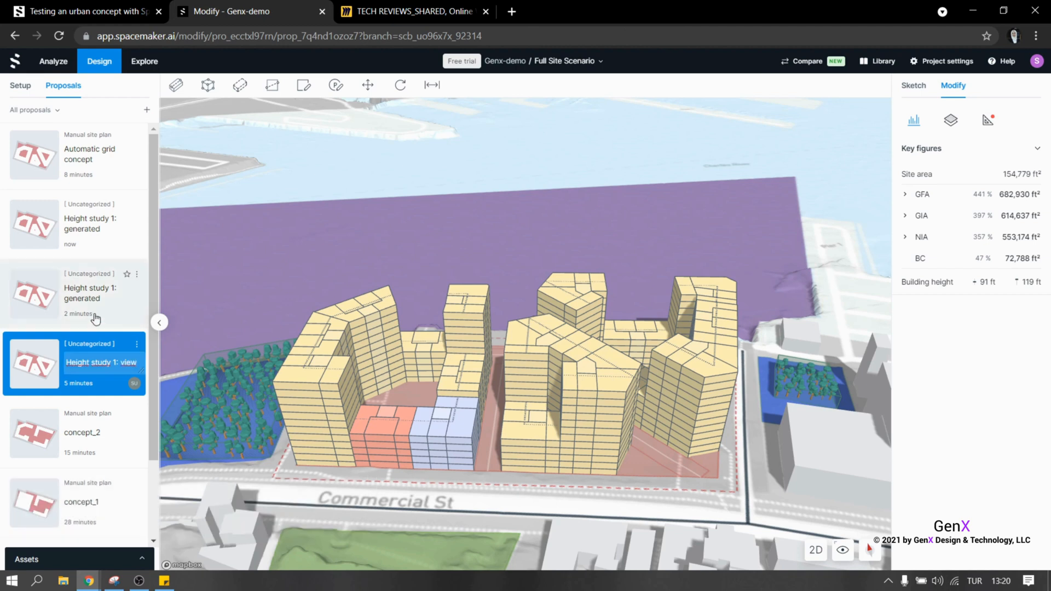
{"action": "double_click", "coordinate": [90, 293]}
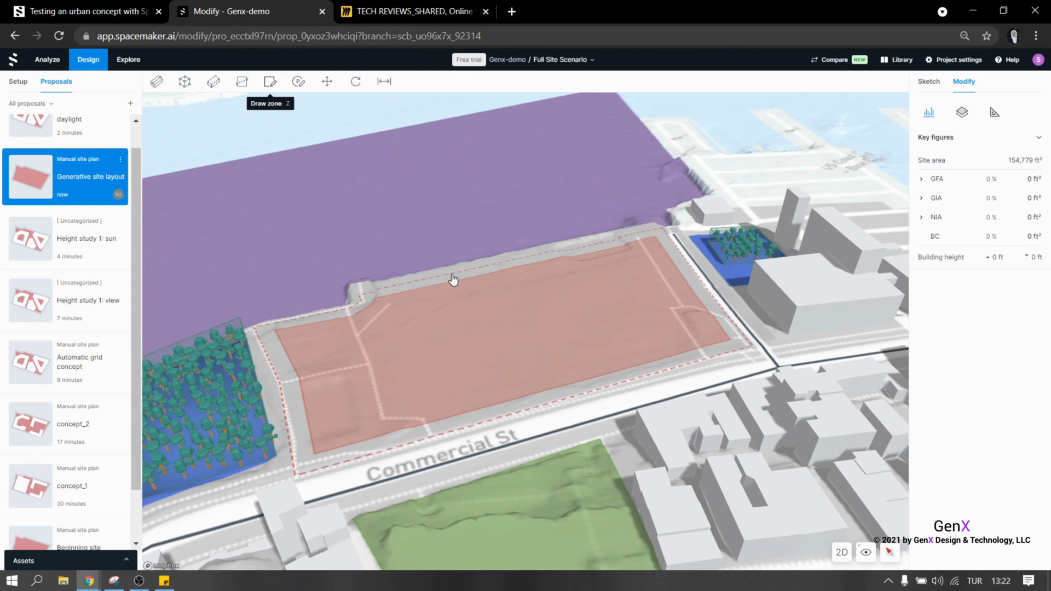
{"action": "left_click_drag", "start_coordinate": [462, 281], "coordinate": [526, 404]}
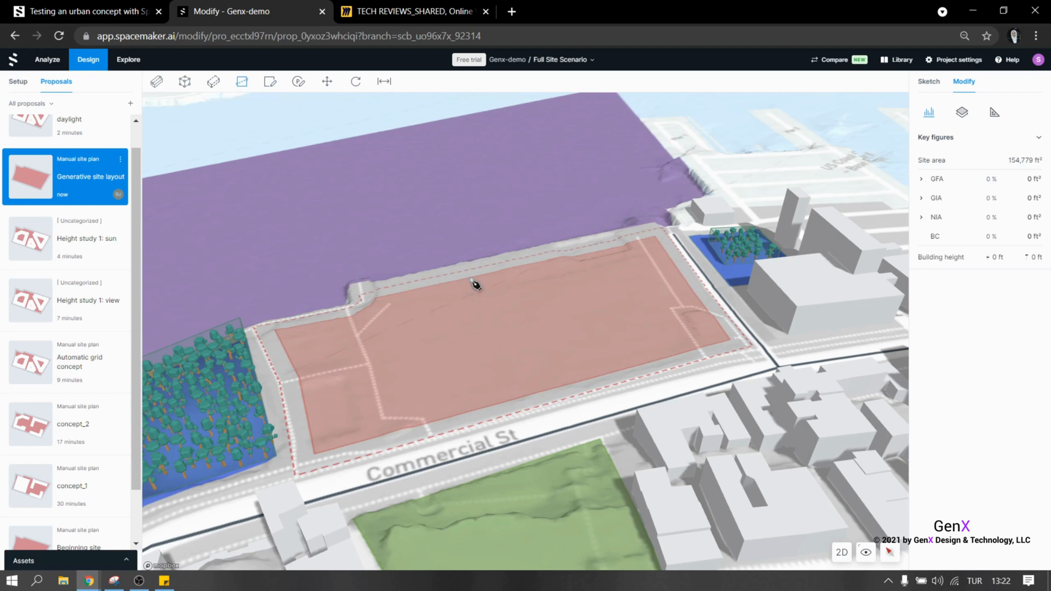
{"action": "left_click_drag", "start_coordinate": [470, 277], "coordinate": [533, 394]}
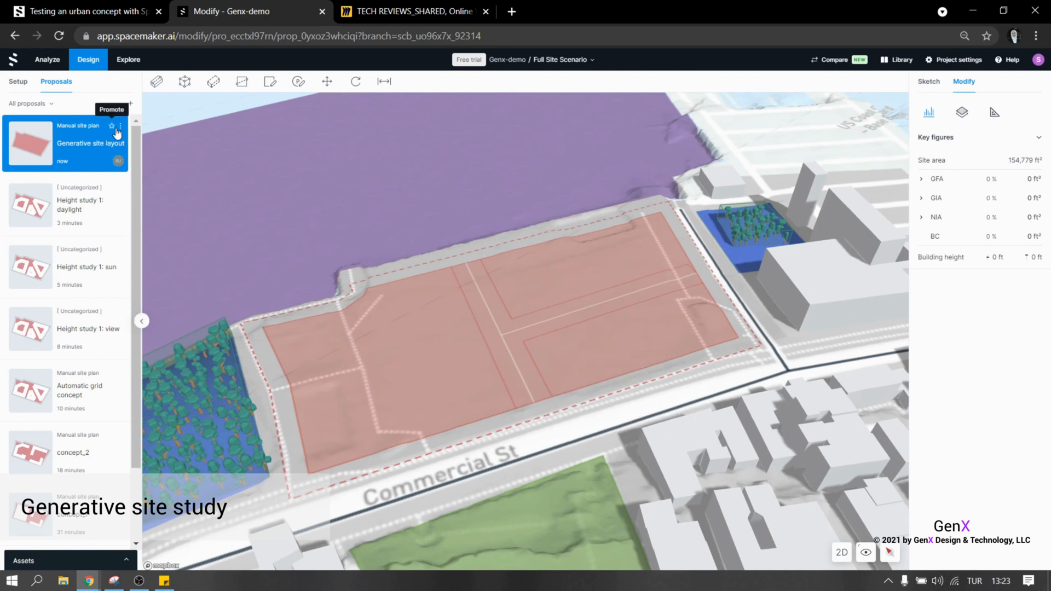
Start Site study 3 from the Generative site layout, excluding one layout type.
{"action": "left_click", "coordinate": [122, 133]}
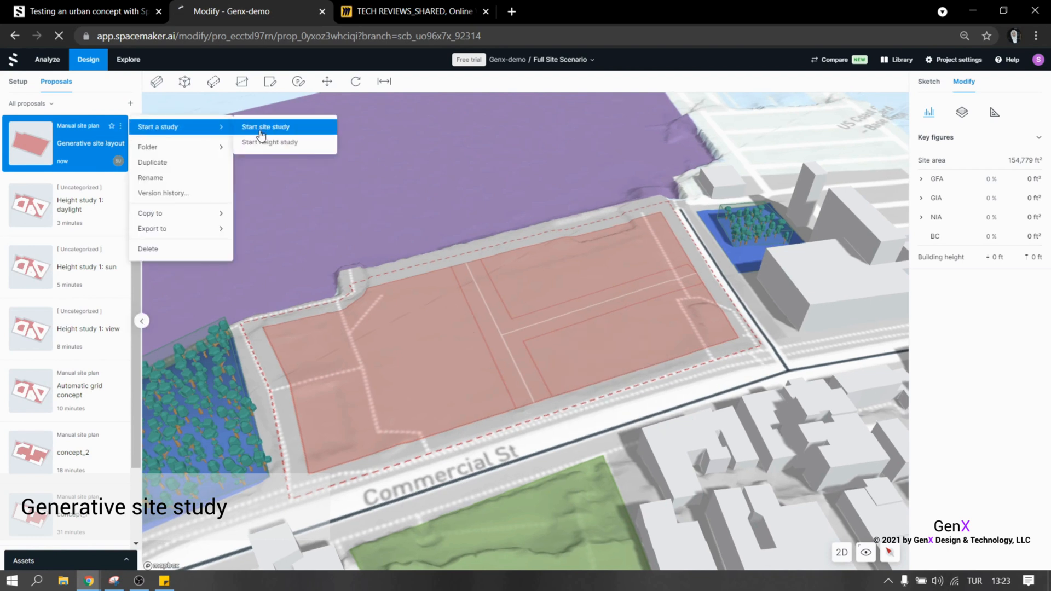
{"action": "left_click", "coordinate": [266, 127]}
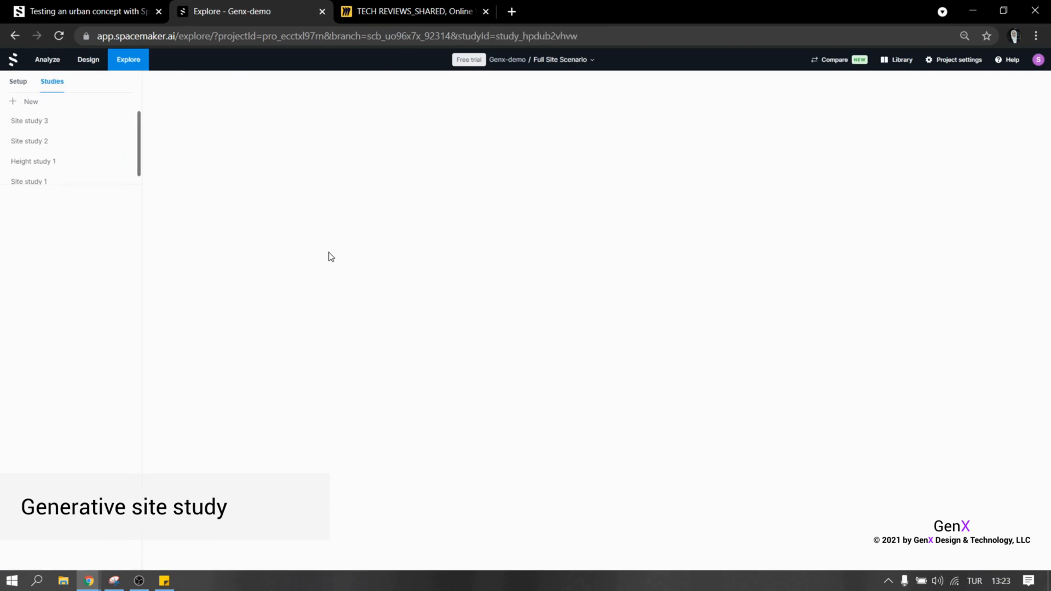
{"action": "left_click", "coordinate": [29, 121]}
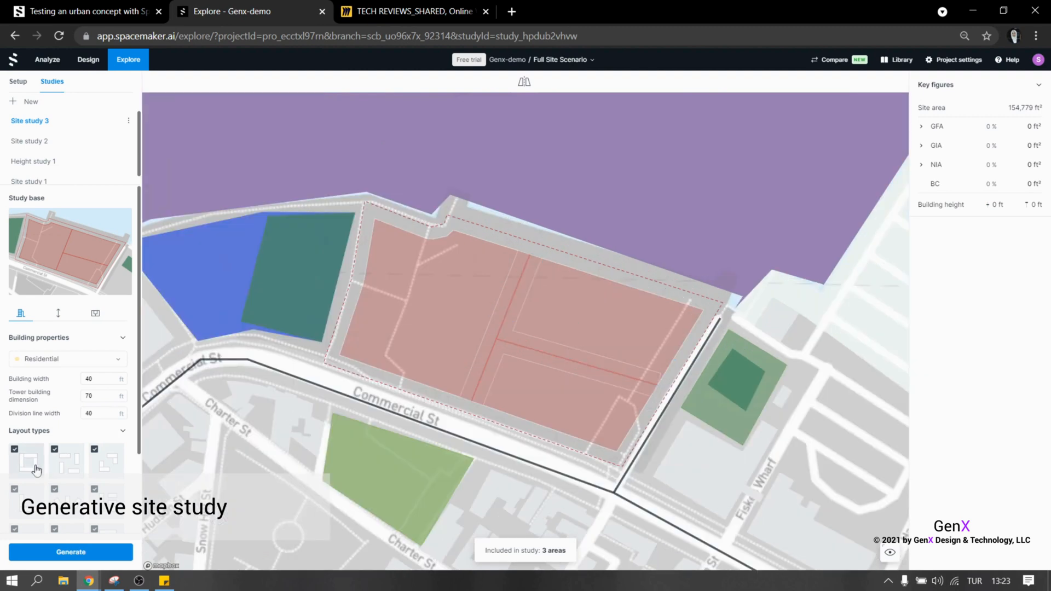
{"action": "mouse_move", "coordinate": [55, 468]}
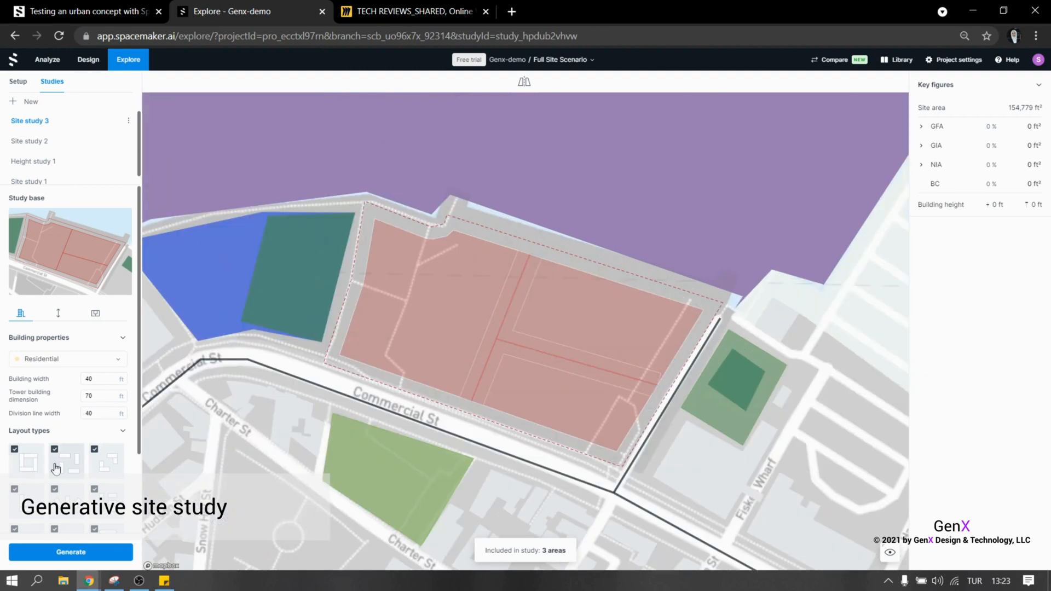
{"action": "left_click", "coordinate": [17, 447]}
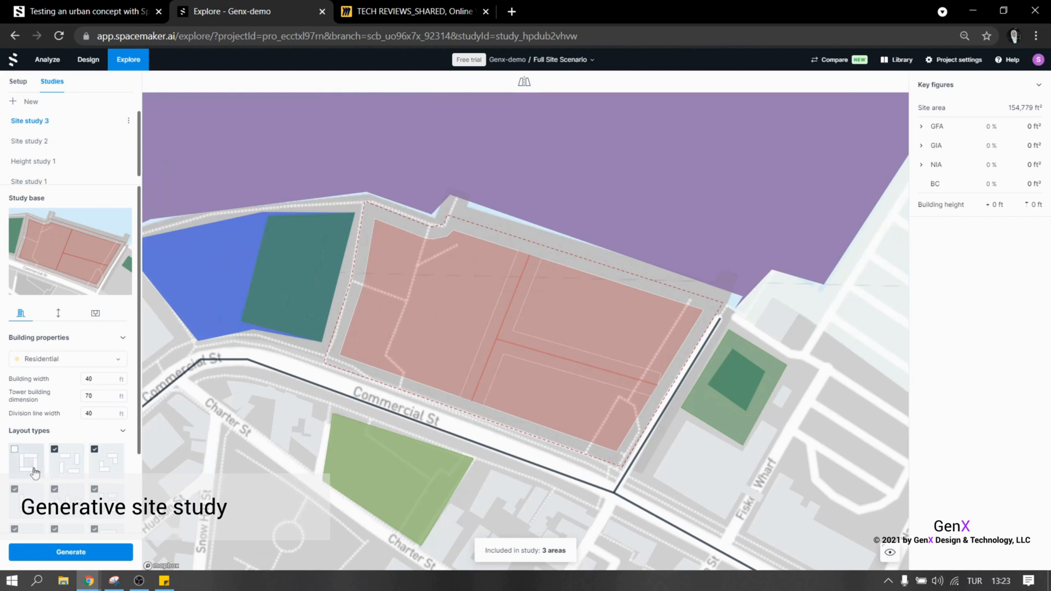
{"action": "scroll", "scroll_direction": "down", "scroll_amount": 3}
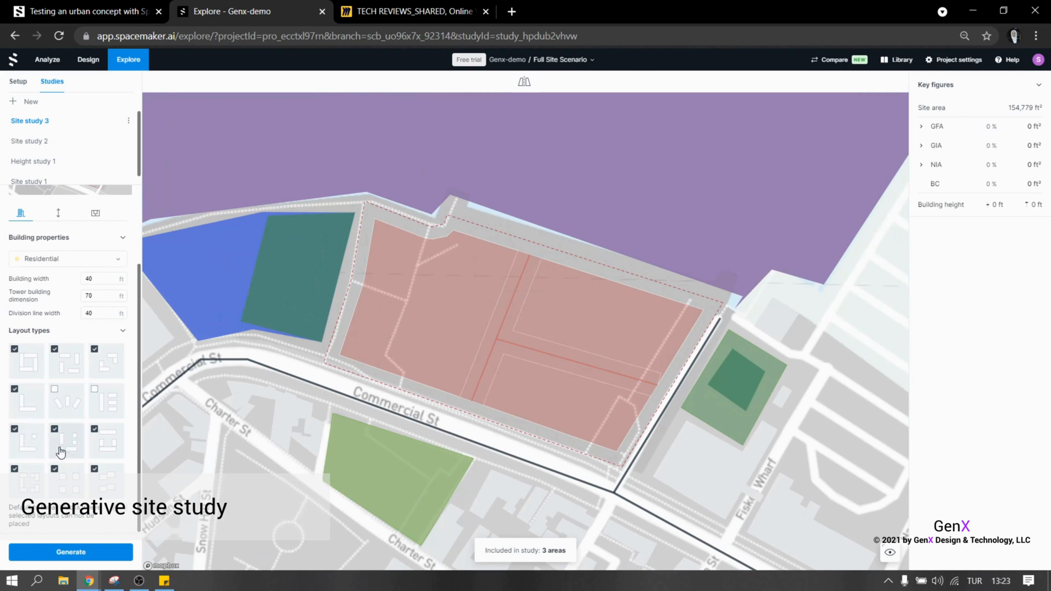
{"action": "mouse_move", "coordinate": [99, 487]}
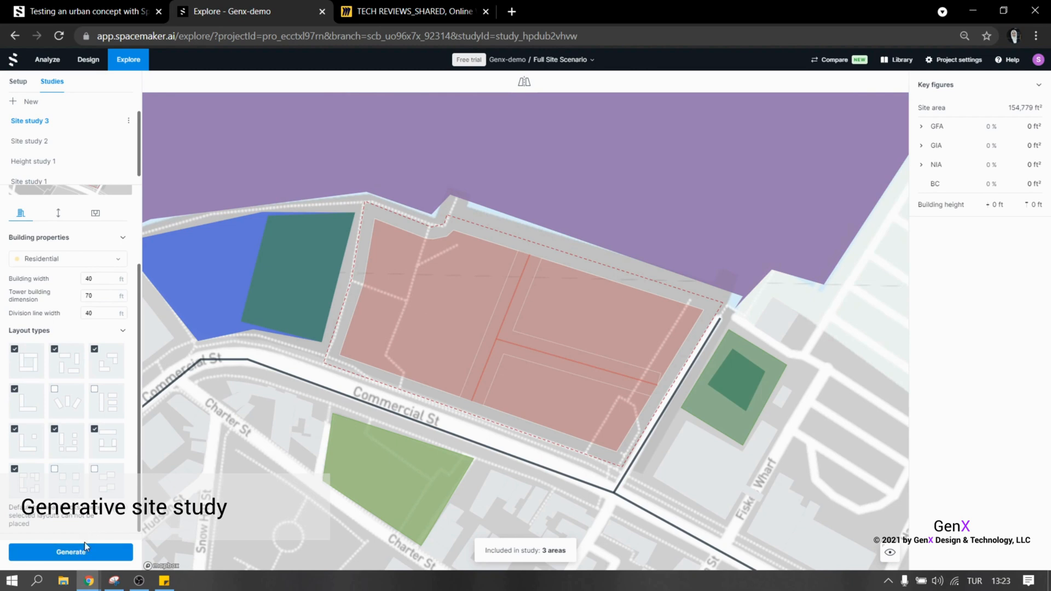
Enable apartment layouts with a custom 20% unit mix per size band and generate.
{"action": "left_click", "coordinate": [58, 213]}
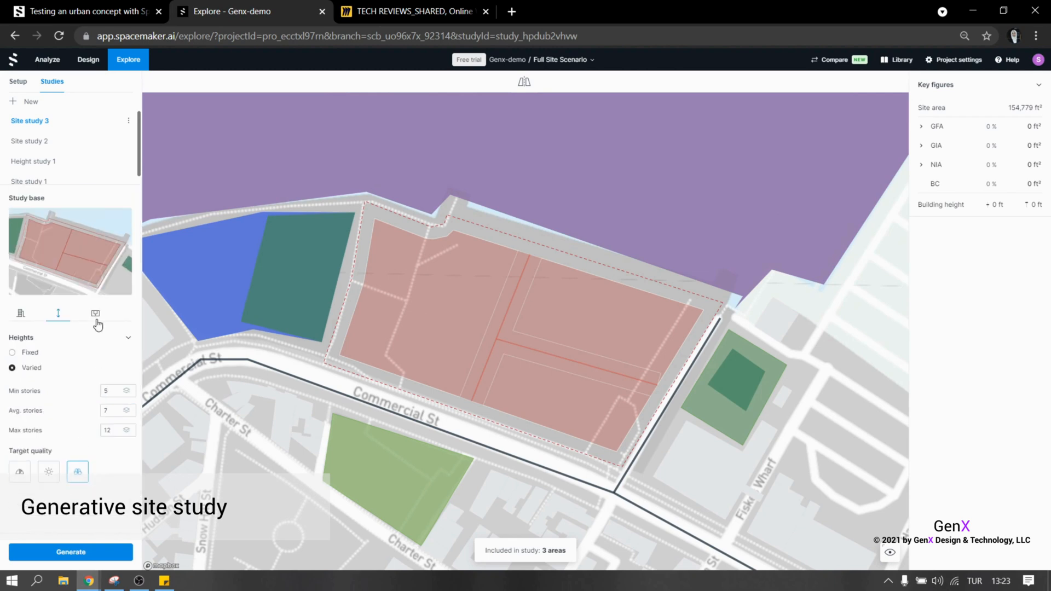
{"action": "left_click", "coordinate": [96, 314]}
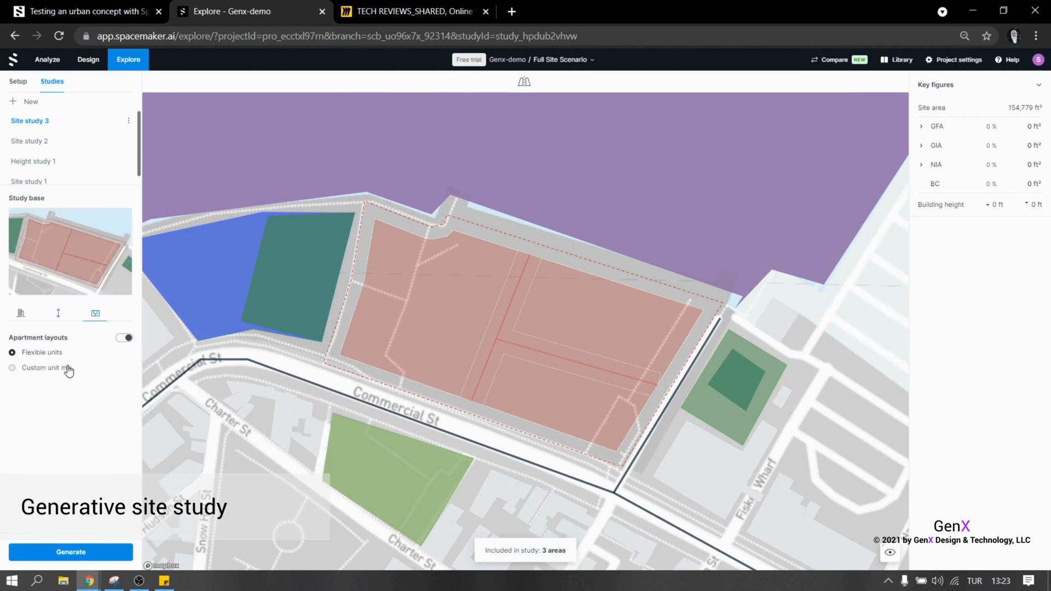
{"action": "left_click", "coordinate": [12, 368]}
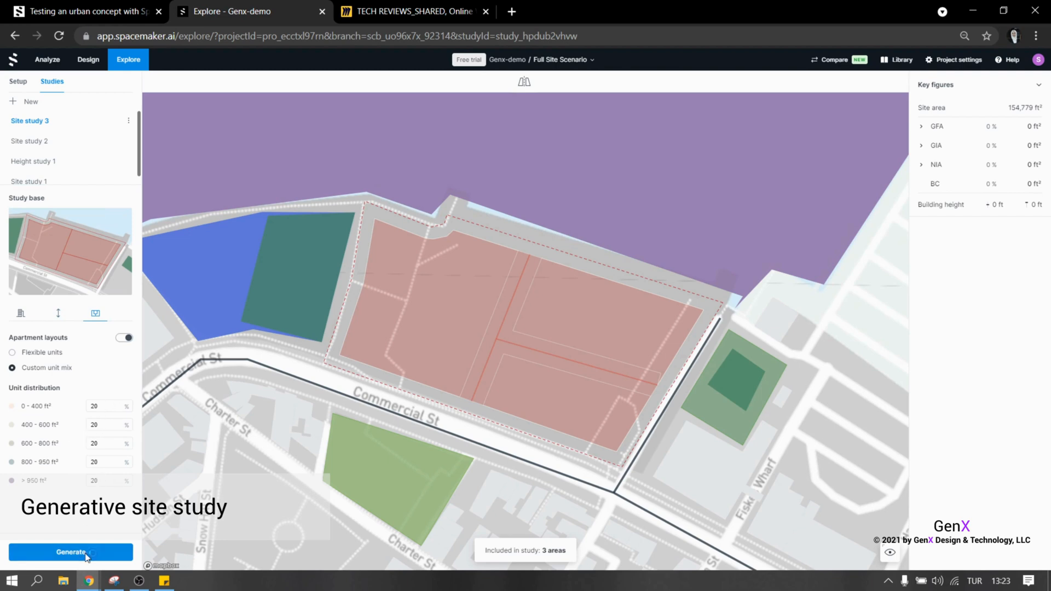
{"action": "left_click", "coordinate": [70, 553]}
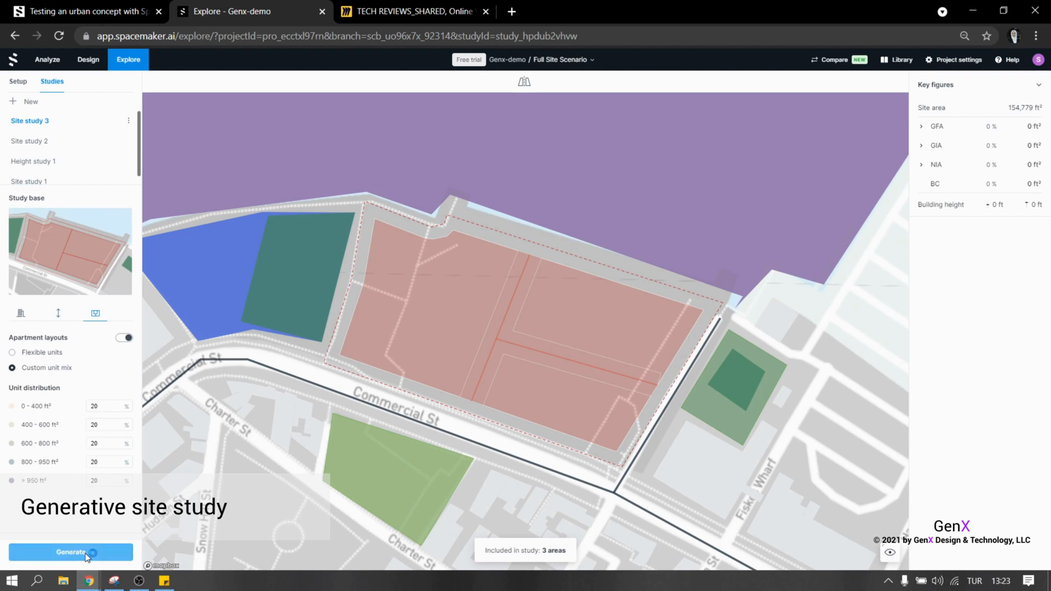
{"action": "left_click", "coordinate": [71, 553]}
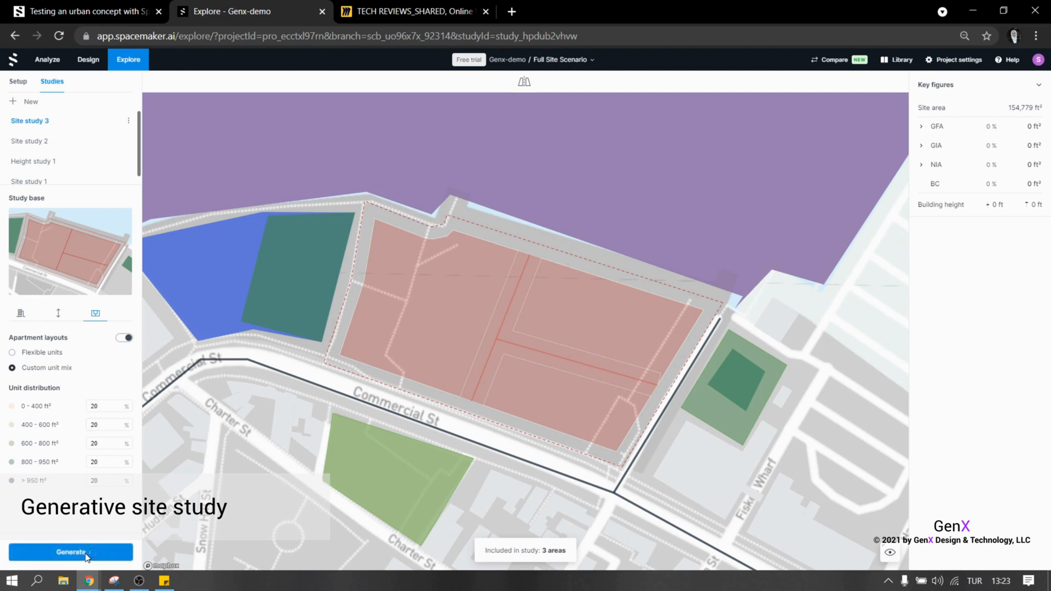
{"action": "left_click", "coordinate": [71, 552]}
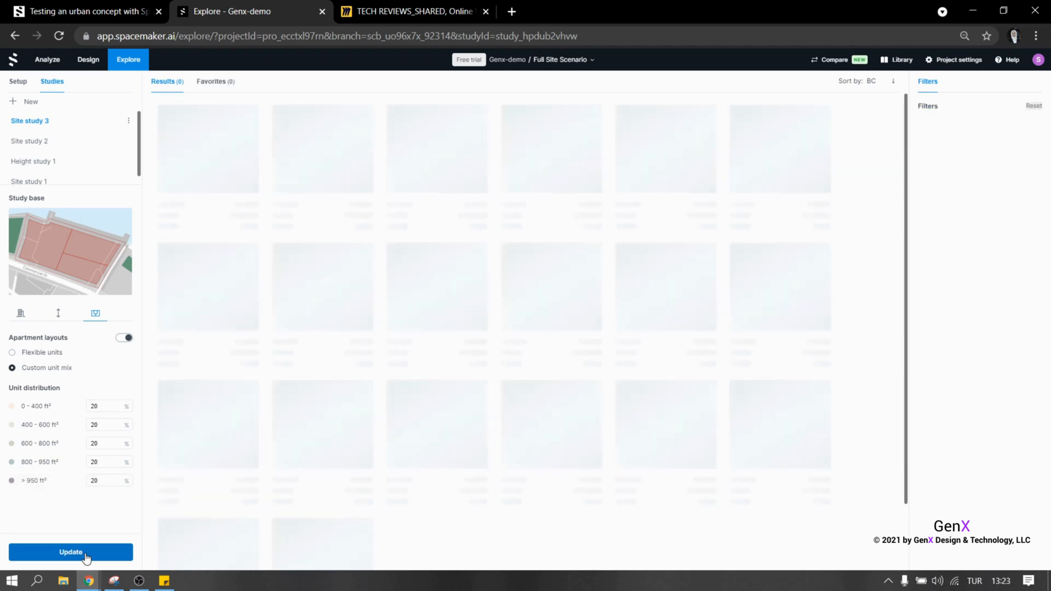
Finish generating, then test and reset the building coverage filter range.
{"action": "left_click", "coordinate": [71, 552]}
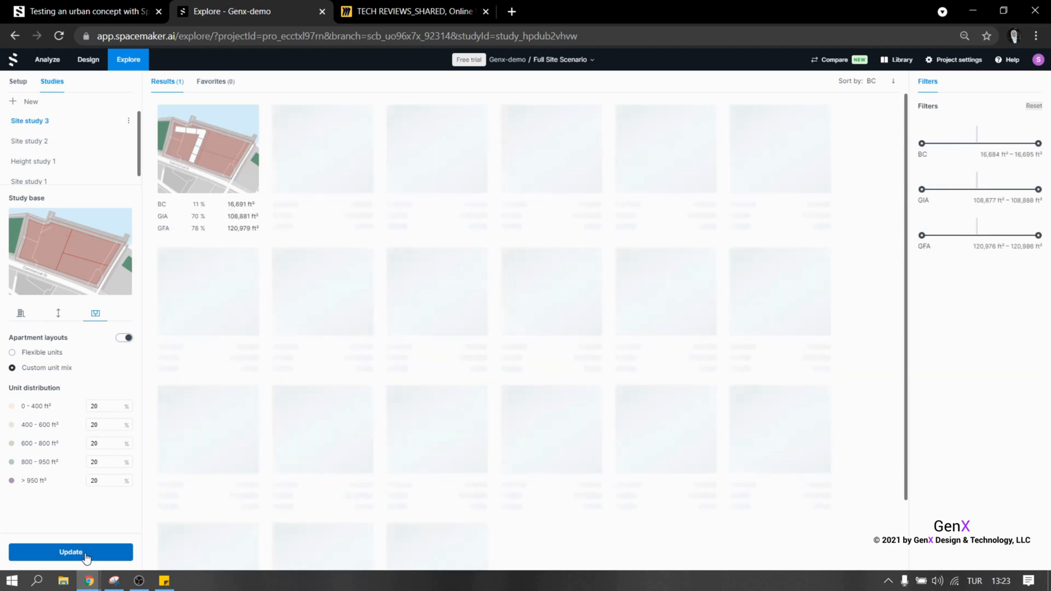
{"action": "left_click", "coordinate": [70, 552]}
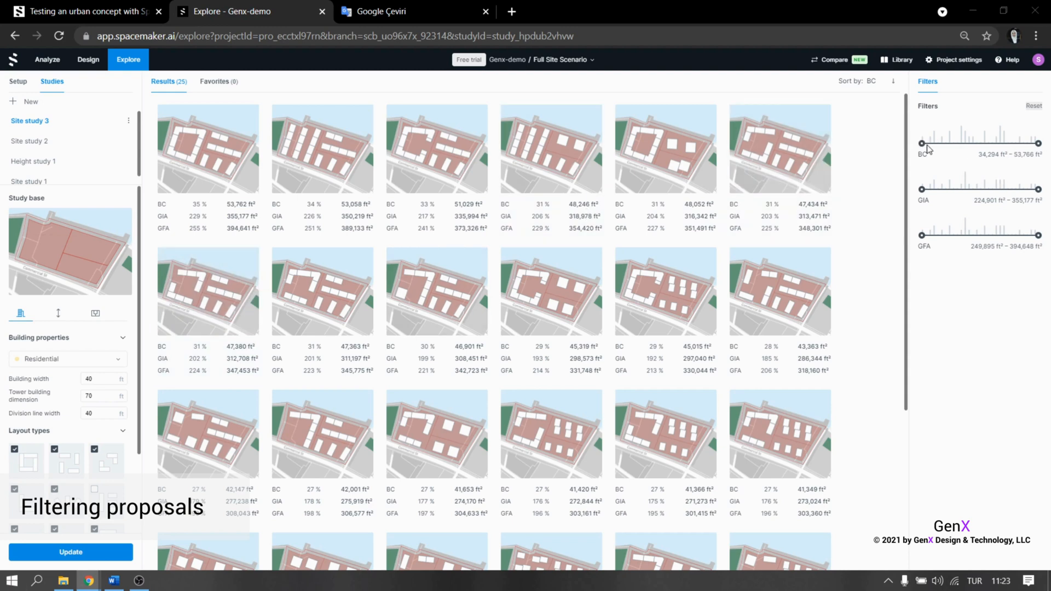
{"action": "mouse_move", "coordinate": [1026, 147]}
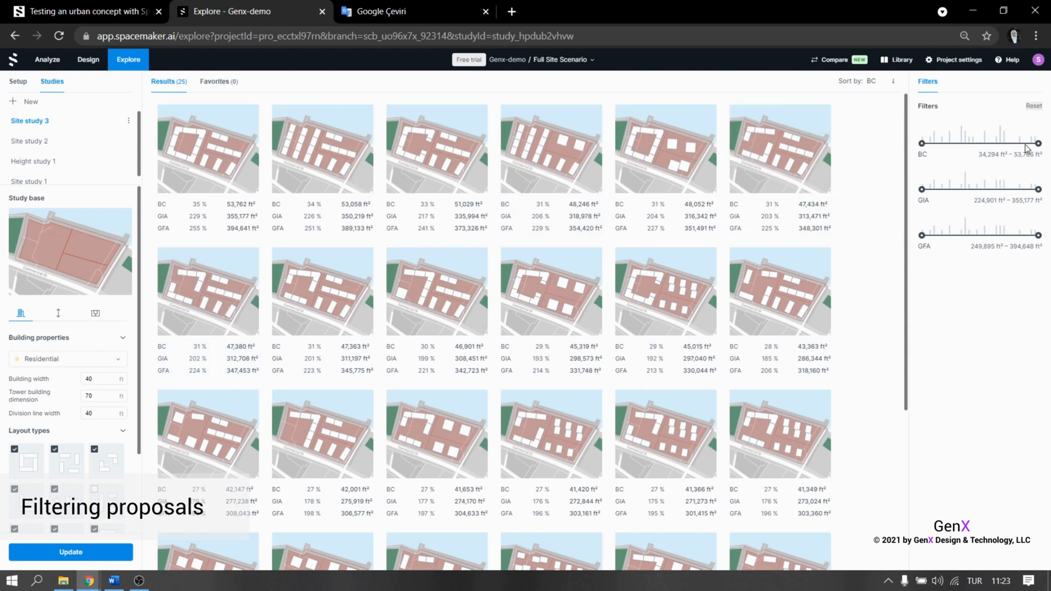
{"action": "left_click_drag", "start_coordinate": [1036, 143], "coordinate": [1014, 143]}
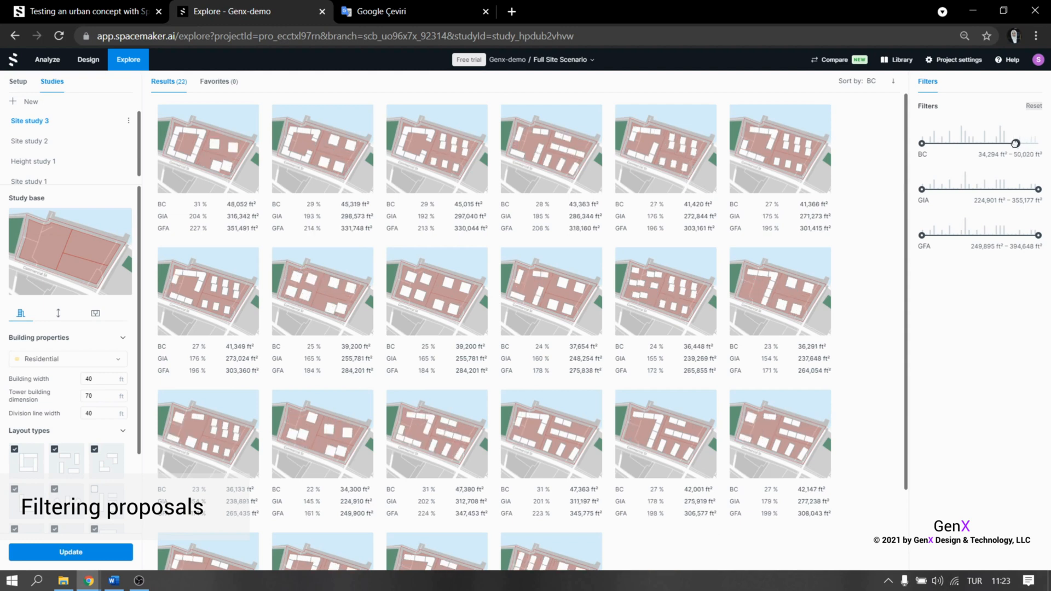
{"action": "left_click_drag", "start_coordinate": [1016, 143], "coordinate": [1002, 143]}
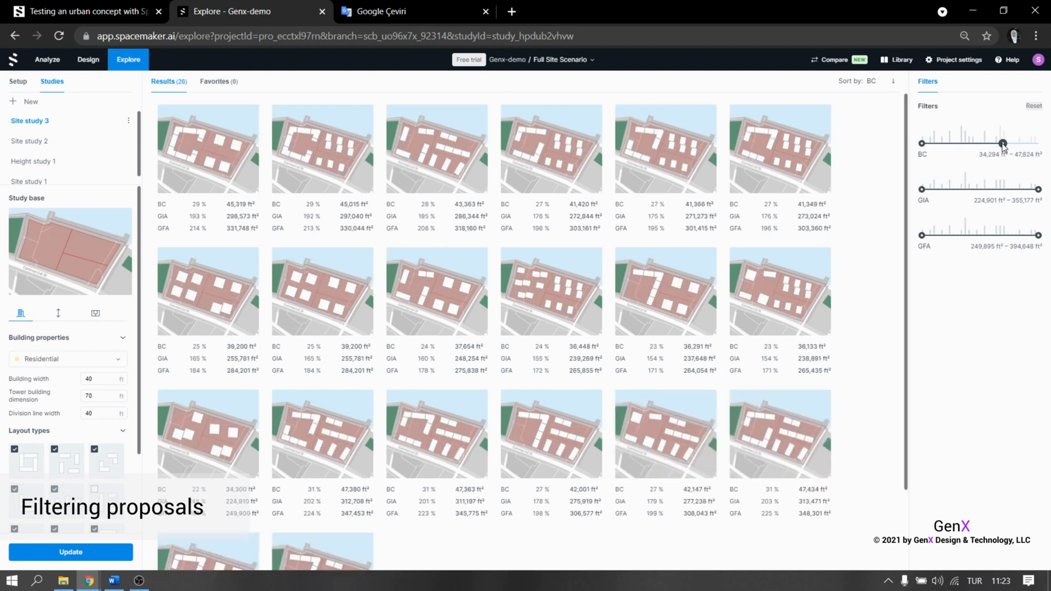
{"action": "left_click_drag", "start_coordinate": [1001, 143], "coordinate": [1040, 143]}
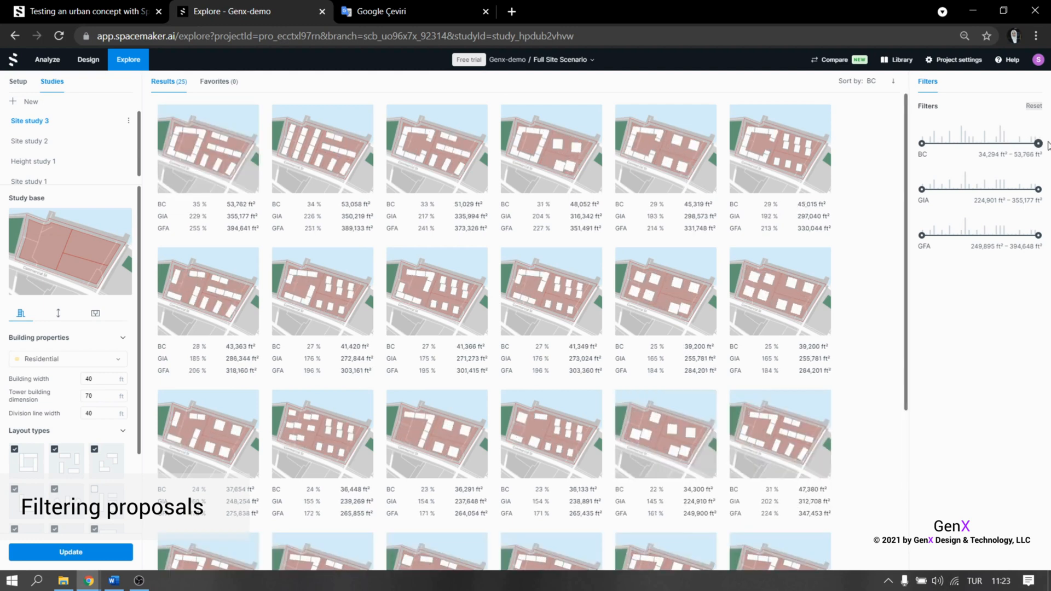
Raise the minimum GIA filter to keep the 9 highest-GIA layouts.
{"action": "left_click_drag", "start_coordinate": [923, 190], "coordinate": [942, 190]}
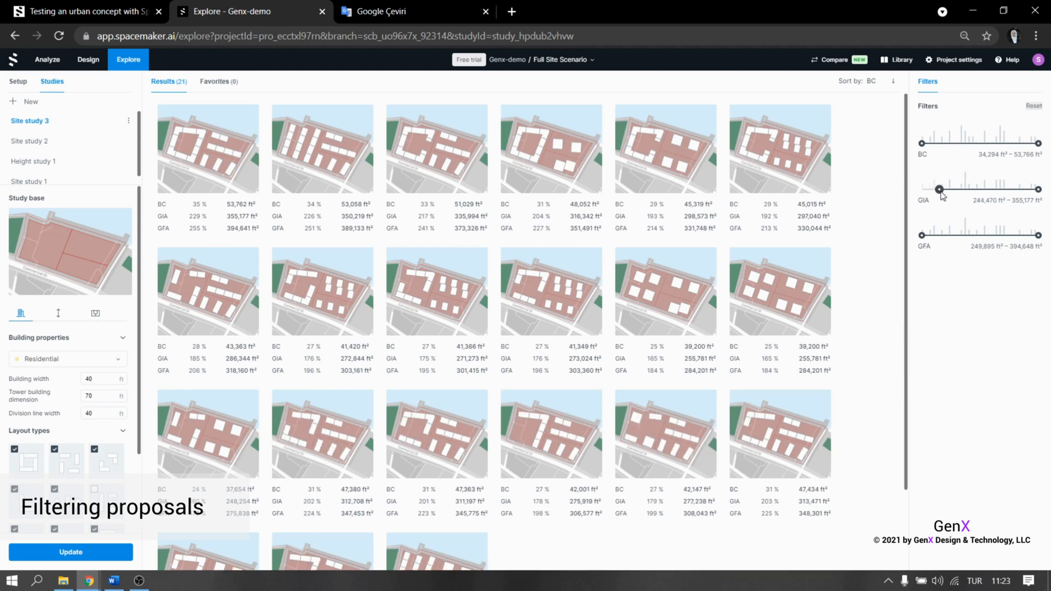
{"action": "left_click_drag", "start_coordinate": [939, 190], "coordinate": [995, 190]}
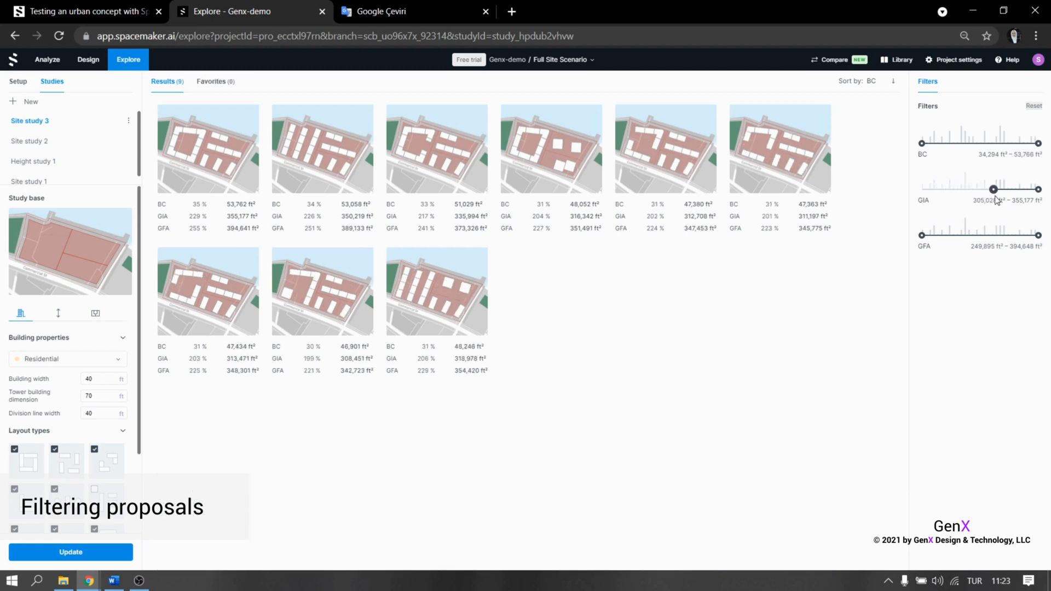
{"action": "left_click_drag", "start_coordinate": [994, 189], "coordinate": [979, 189]}
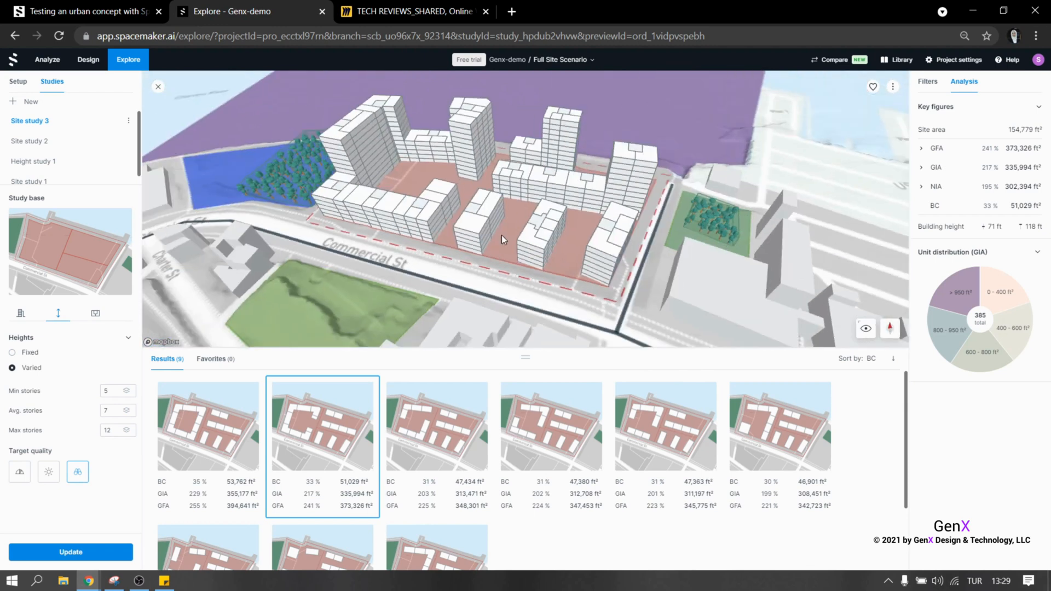
Save a filtered Site study 3 layout as a proposal and open it.
{"action": "left_click", "coordinate": [477, 392]}
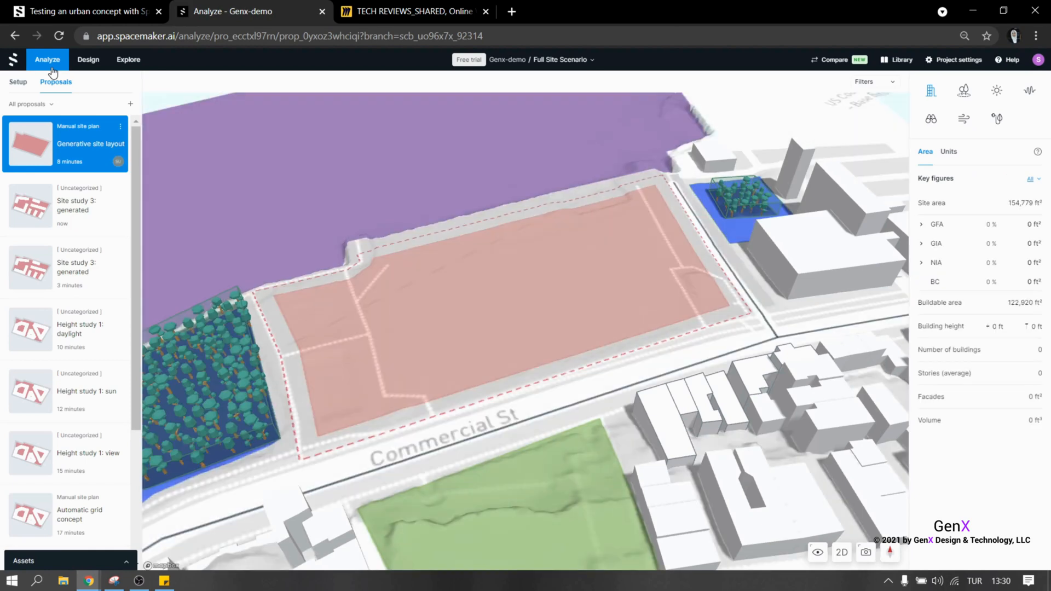
{"action": "mouse_move", "coordinate": [97, 212]}
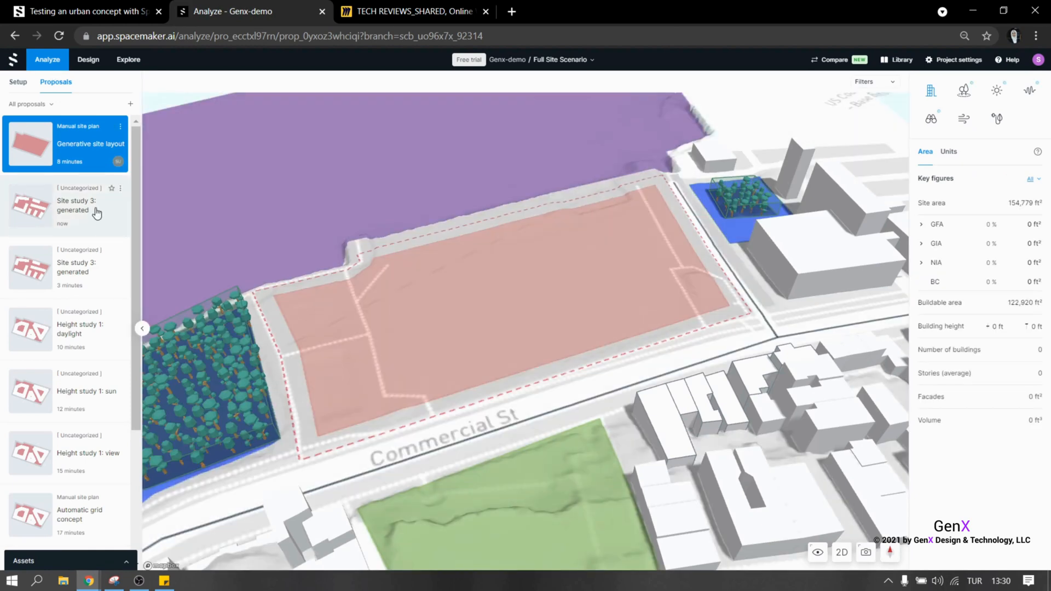
{"action": "left_click", "coordinate": [73, 267]}
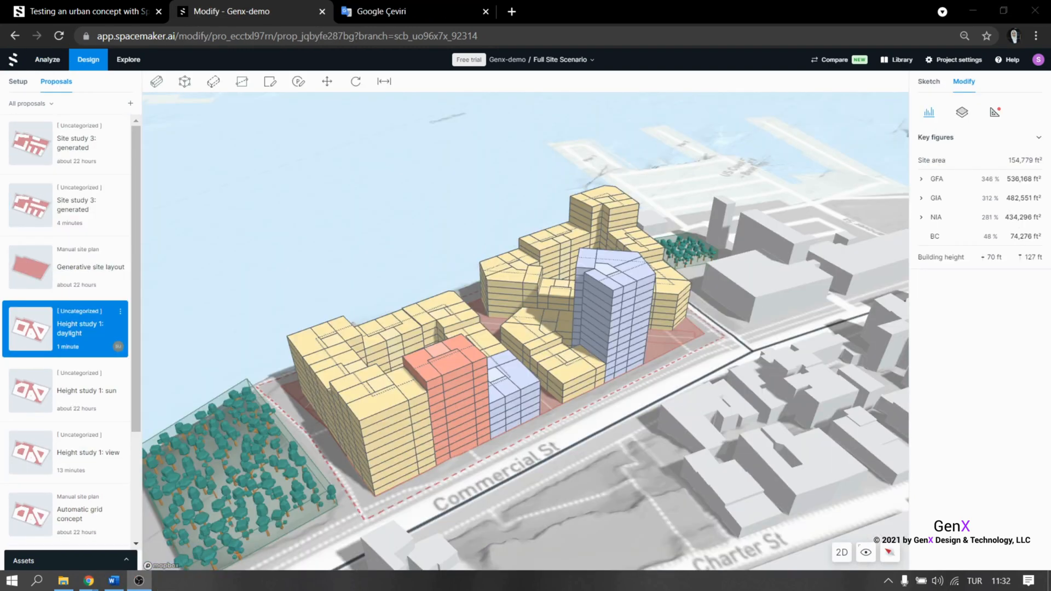
Open Height study 1: daylight's version history and preview the 10 June 2021 and 11:30 versions.
{"action": "left_click", "coordinate": [120, 312]}
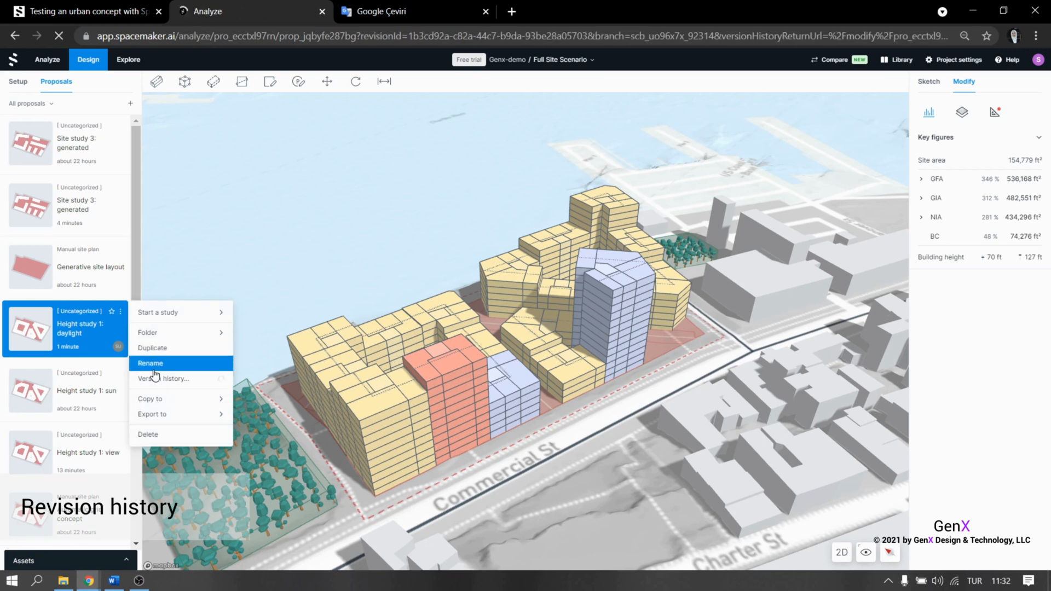
{"action": "left_click", "coordinate": [164, 379]}
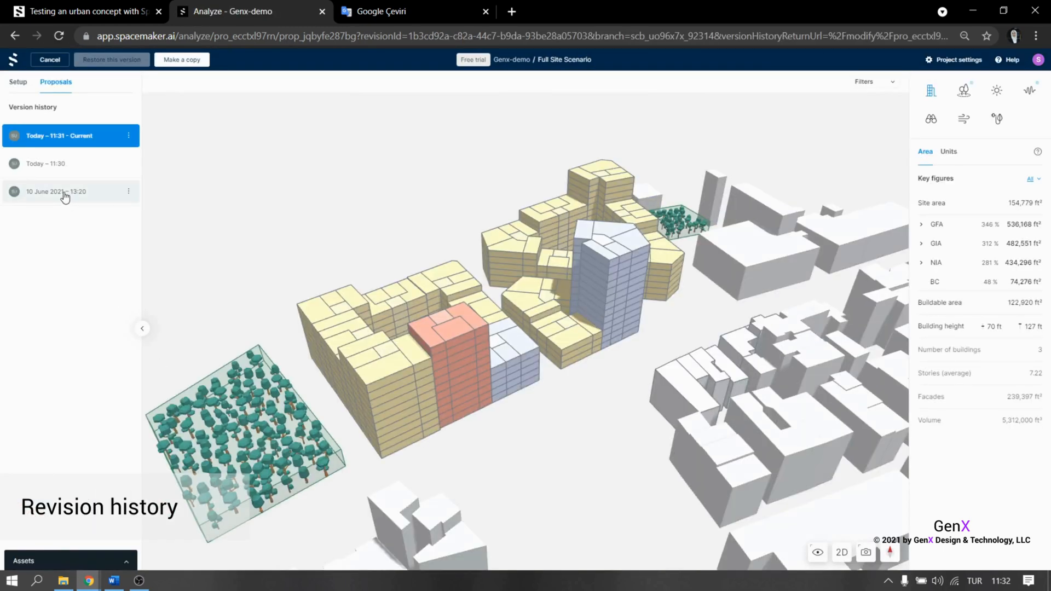
{"action": "left_click", "coordinate": [64, 192]}
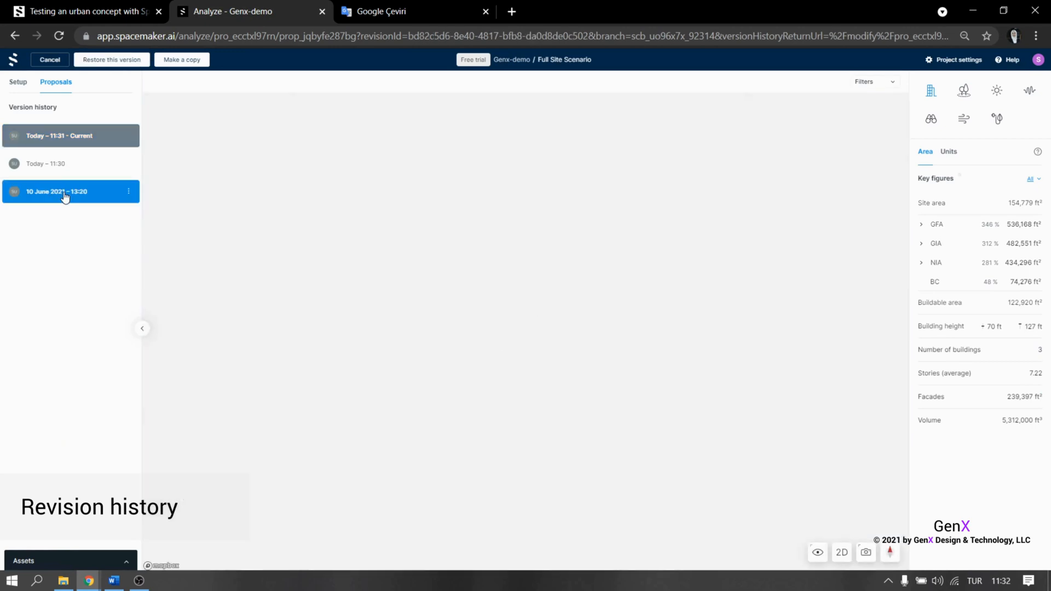
{"action": "left_click", "coordinate": [61, 164]}
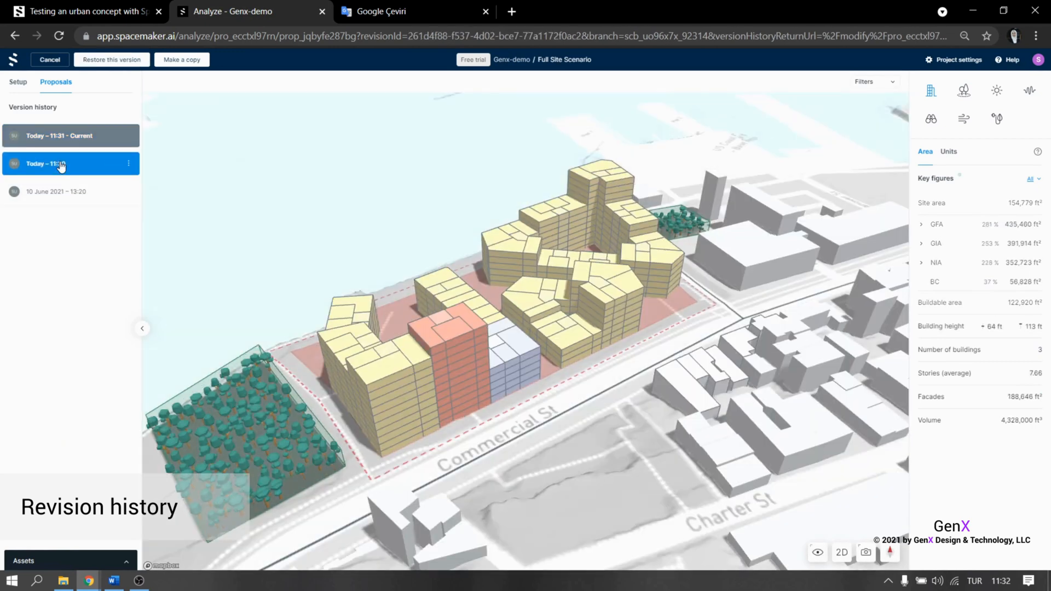
{"action": "left_click", "coordinate": [60, 164]}
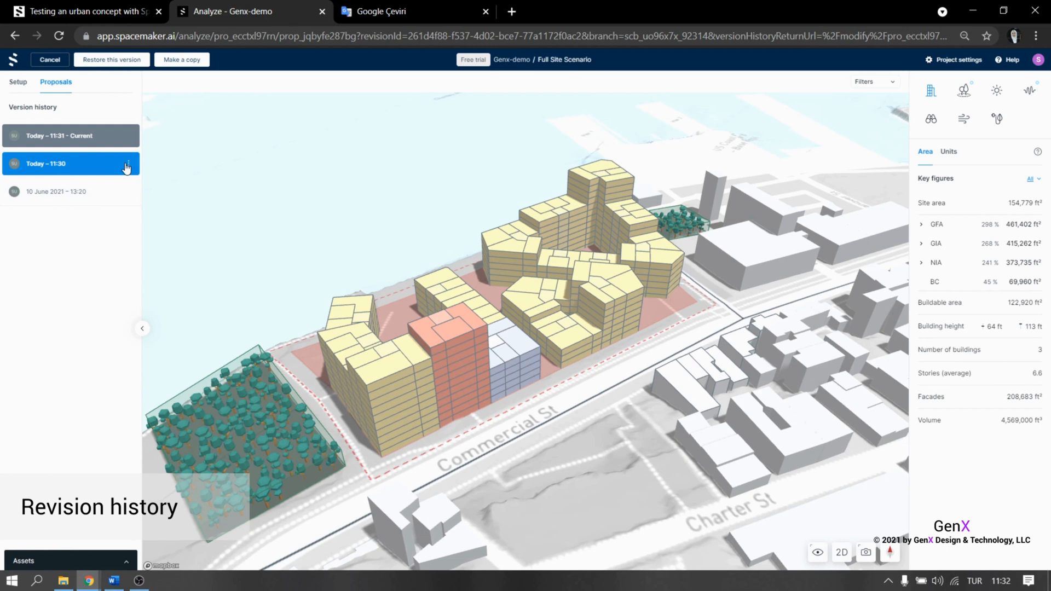
{"action": "left_click", "coordinate": [127, 164]}
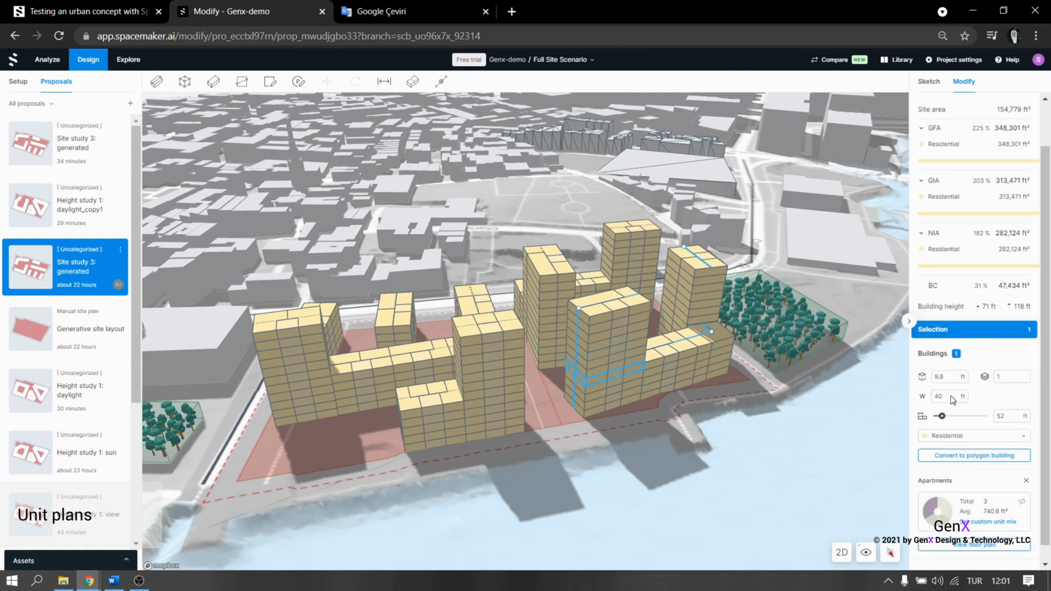
Review the 86-unit floor-by-floor plans of a Site study 3 building, then go back.
{"action": "left_click", "coordinate": [975, 545]}
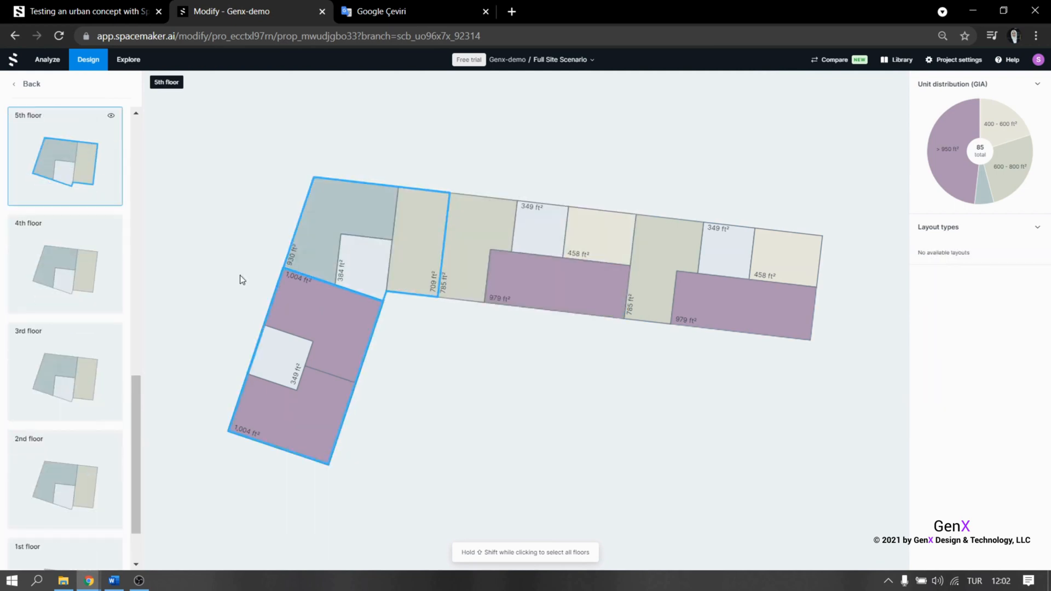
{"action": "scroll", "scroll_direction": "down", "scroll_amount": 3}
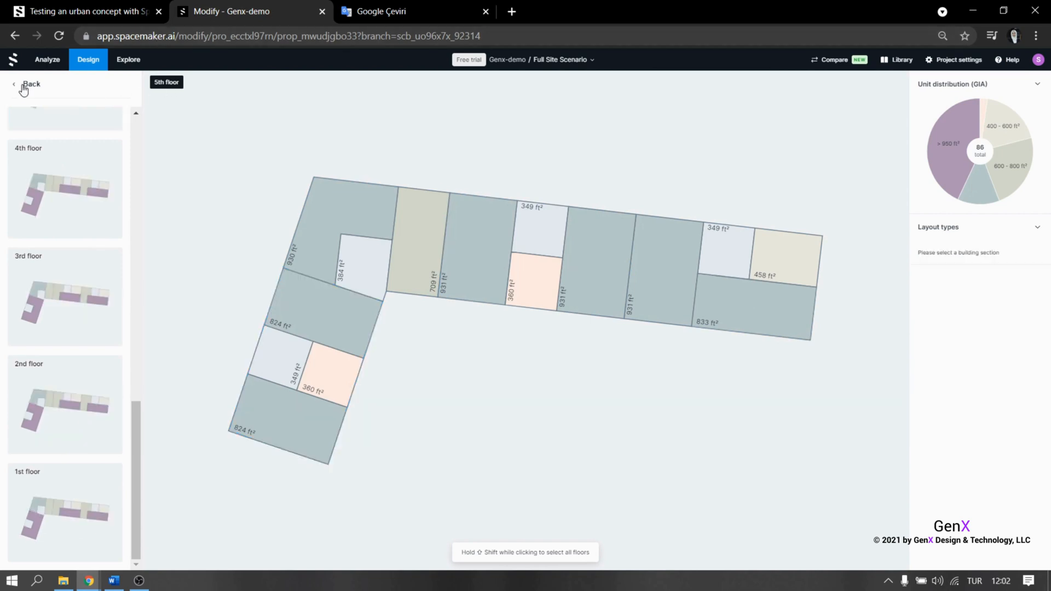
{"action": "left_click", "coordinate": [47, 59]}
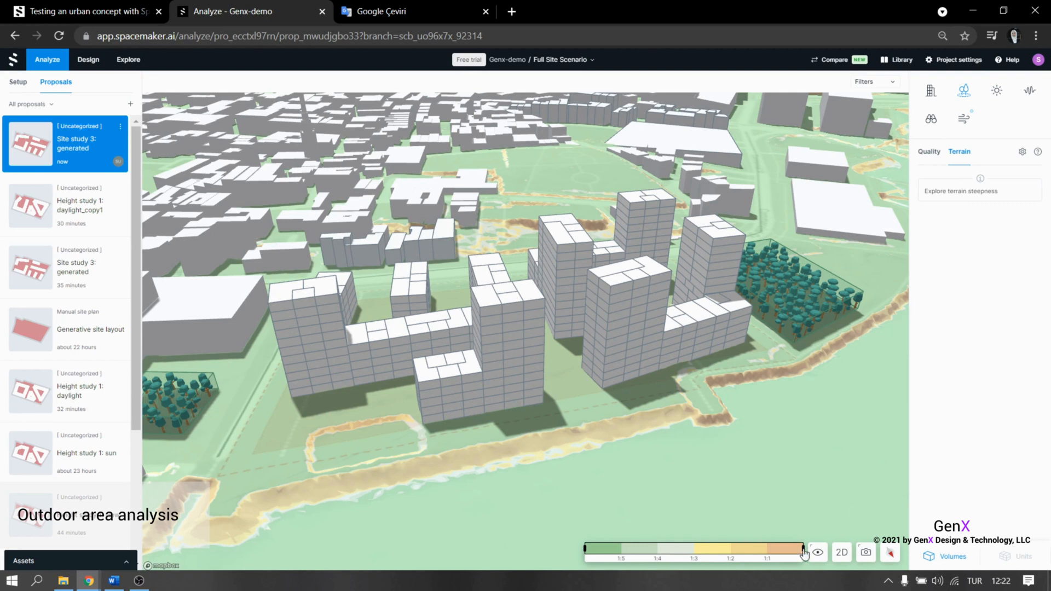
Show the sun, view and wind comfort analyses for Site study 3.
{"action": "left_click", "coordinate": [995, 89]}
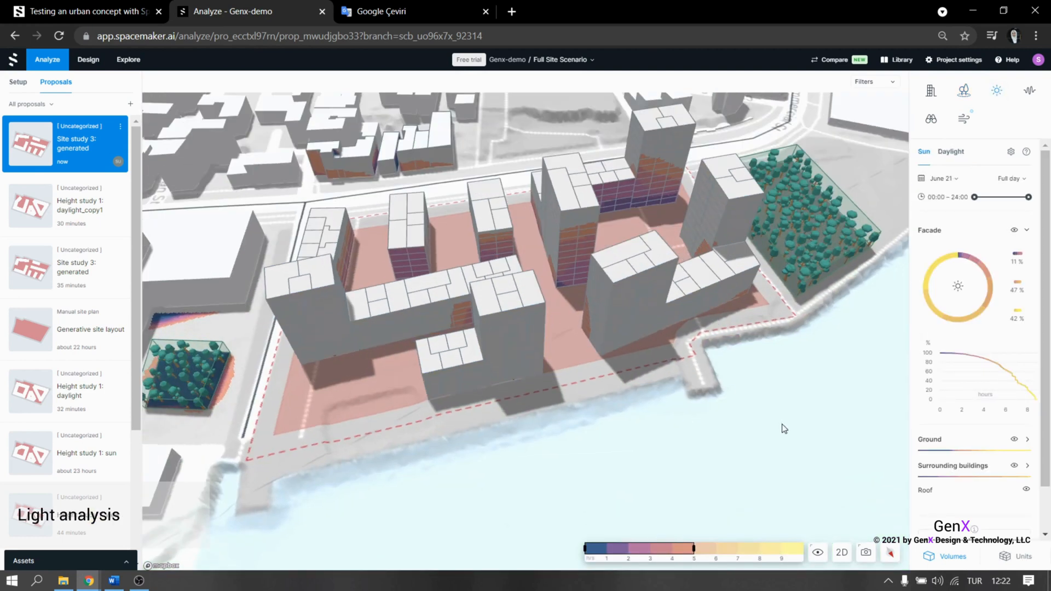
{"action": "left_click", "coordinate": [951, 152]}
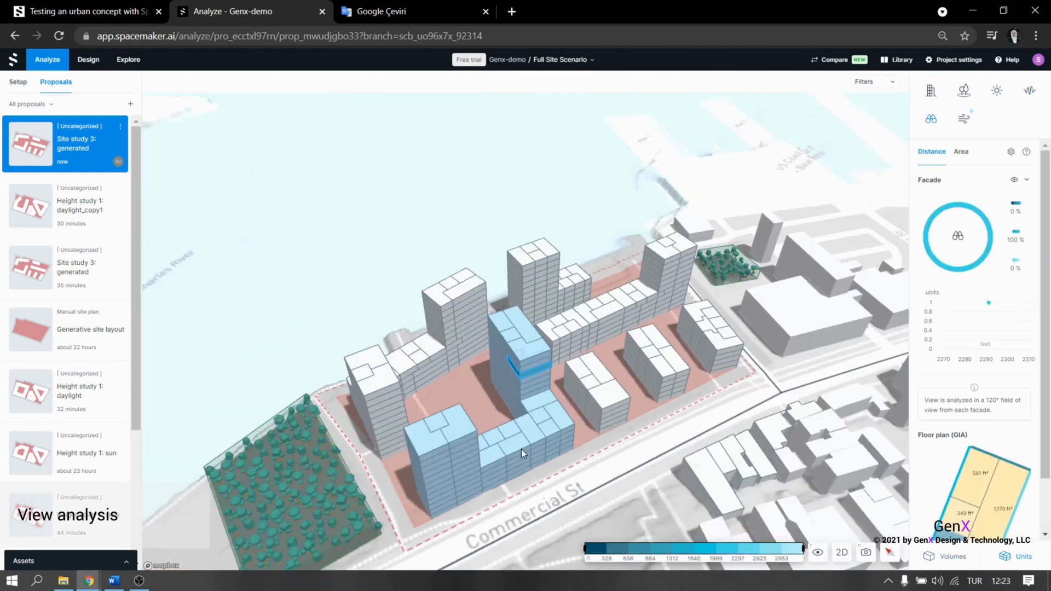
{"action": "left_click", "coordinate": [964, 117]}
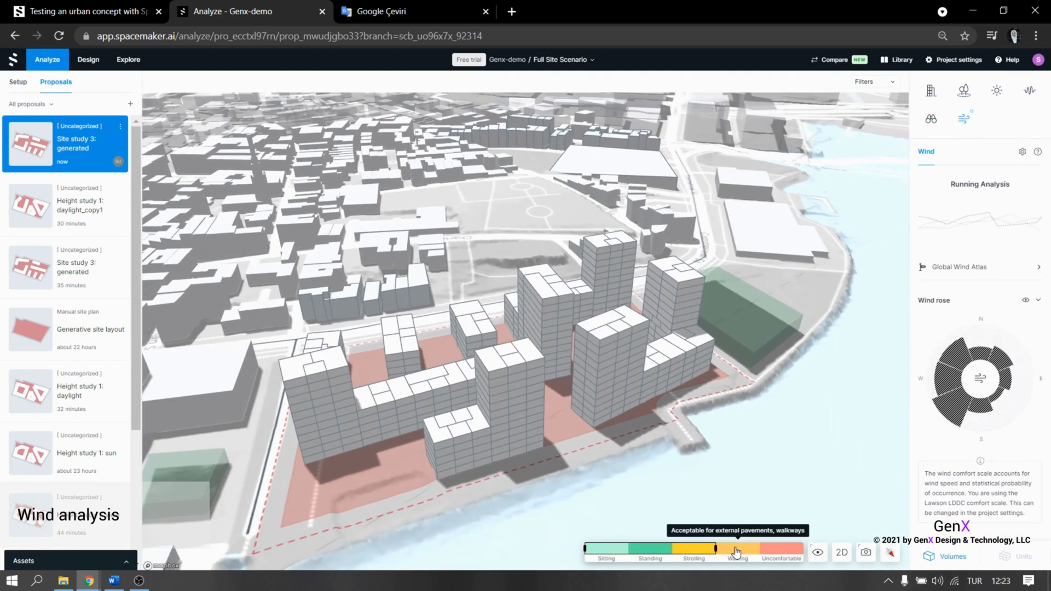
{"action": "left_click", "coordinate": [88, 60]}
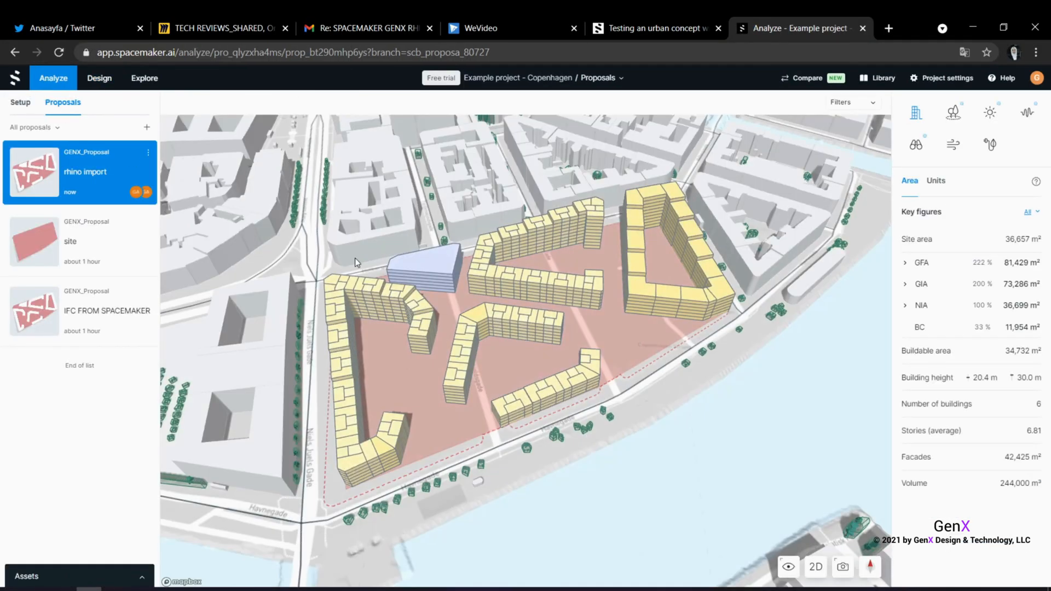
Compare the three IFC Import proposals side by side on sun facade hours, daylight and noise.
{"action": "left_click", "coordinate": [808, 78]}
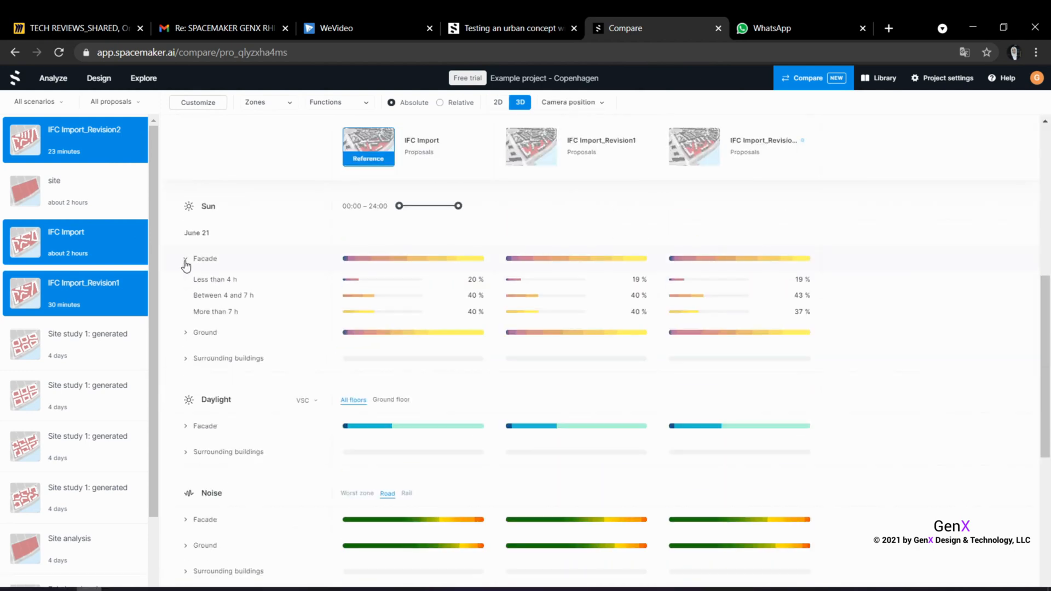